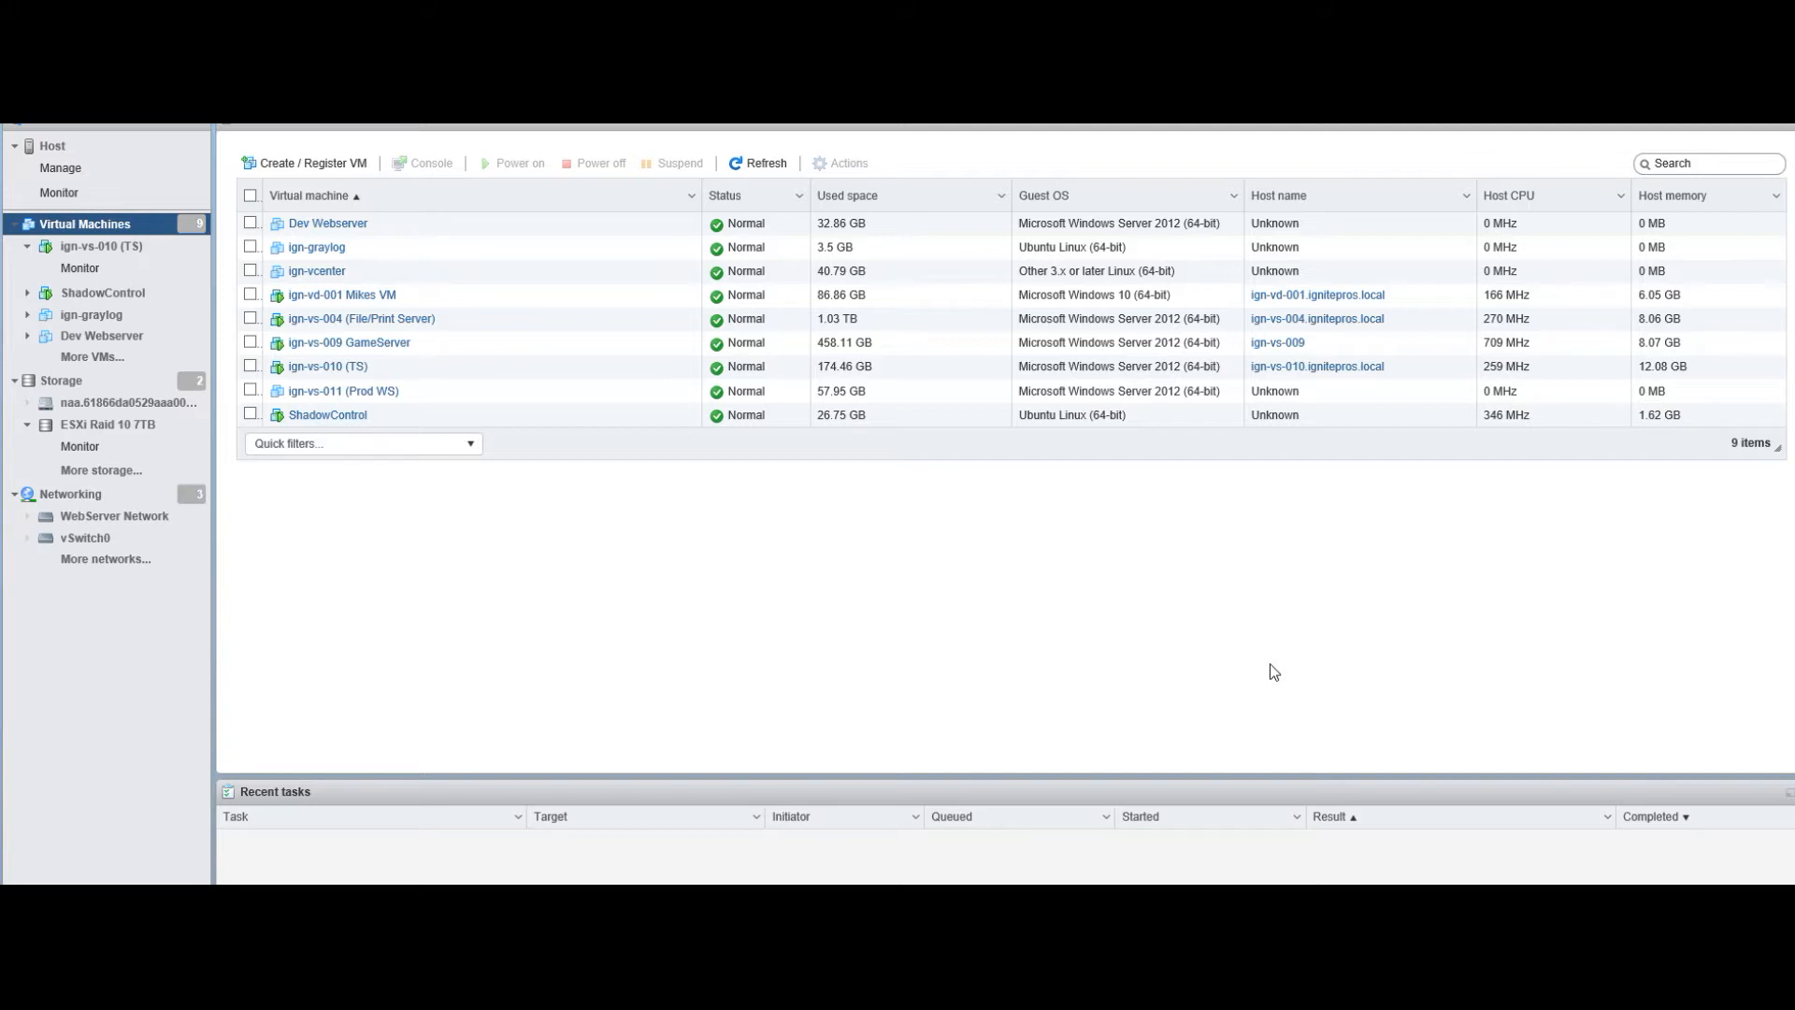
pyautogui.moveTo(941, 787)
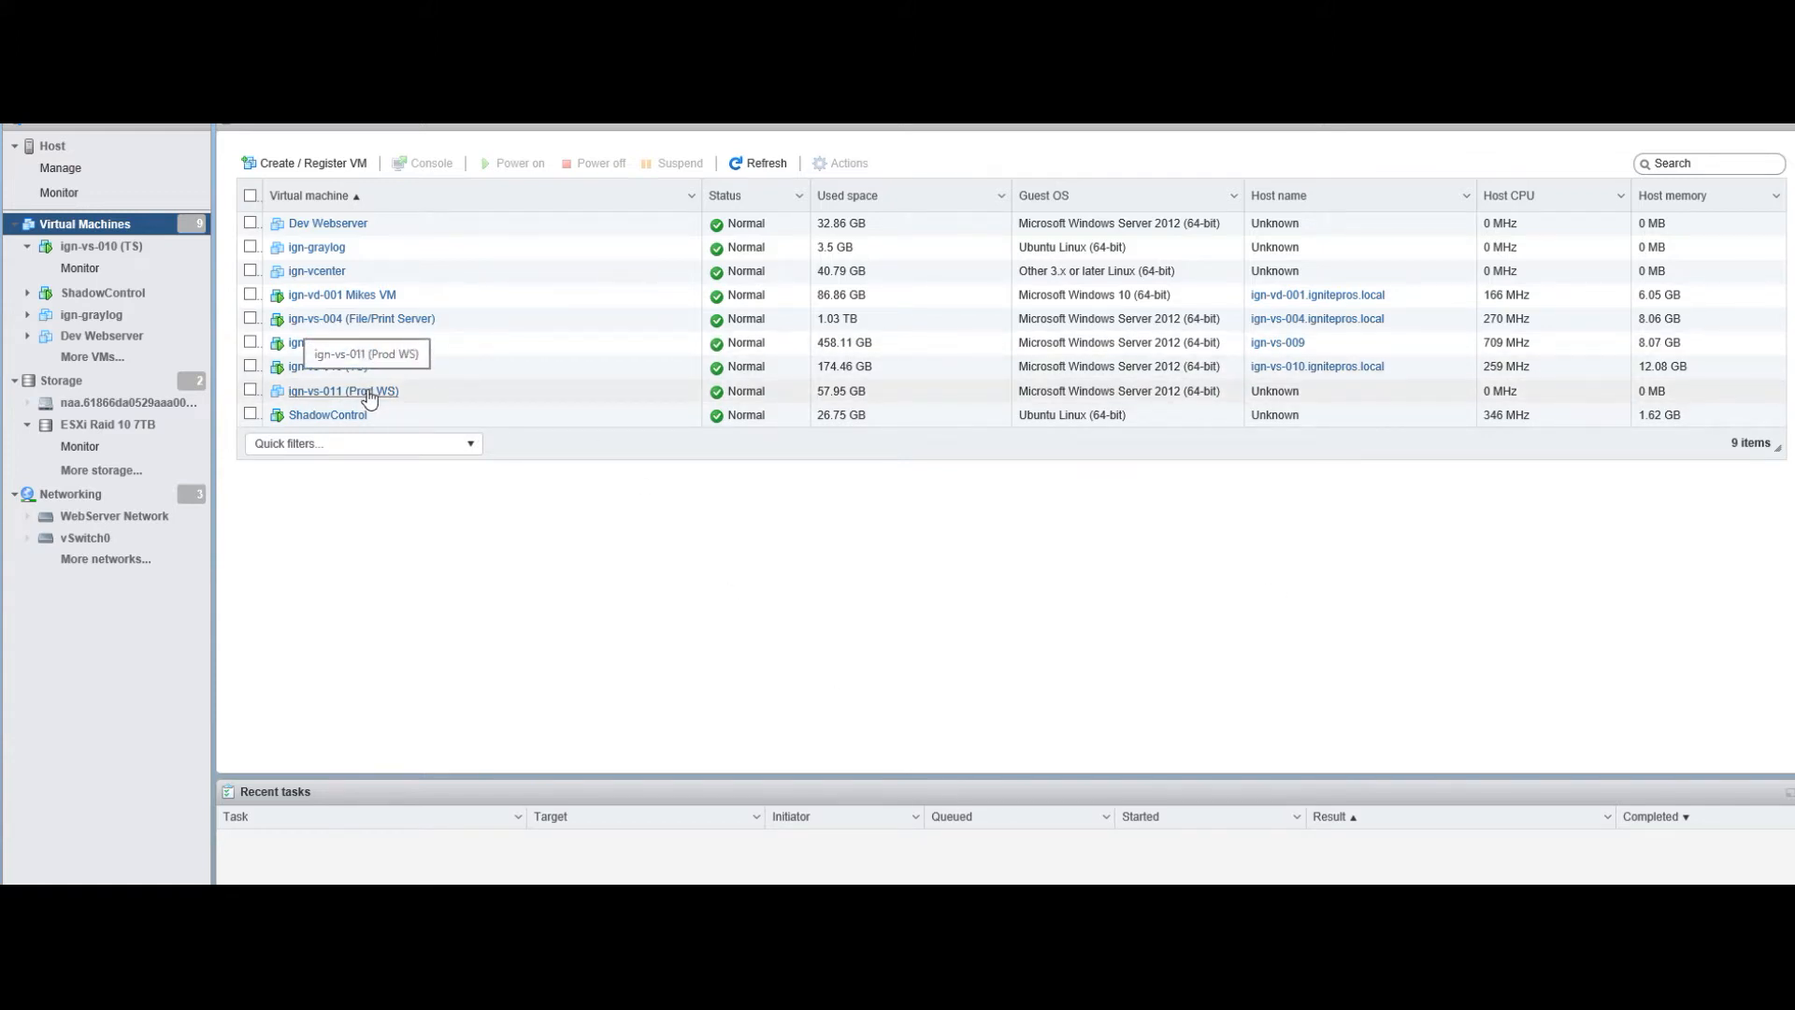
# Show the host's Storage datastores list with ESXi Raid 10 7TB and SSD Store.
pyautogui.click(88, 424)
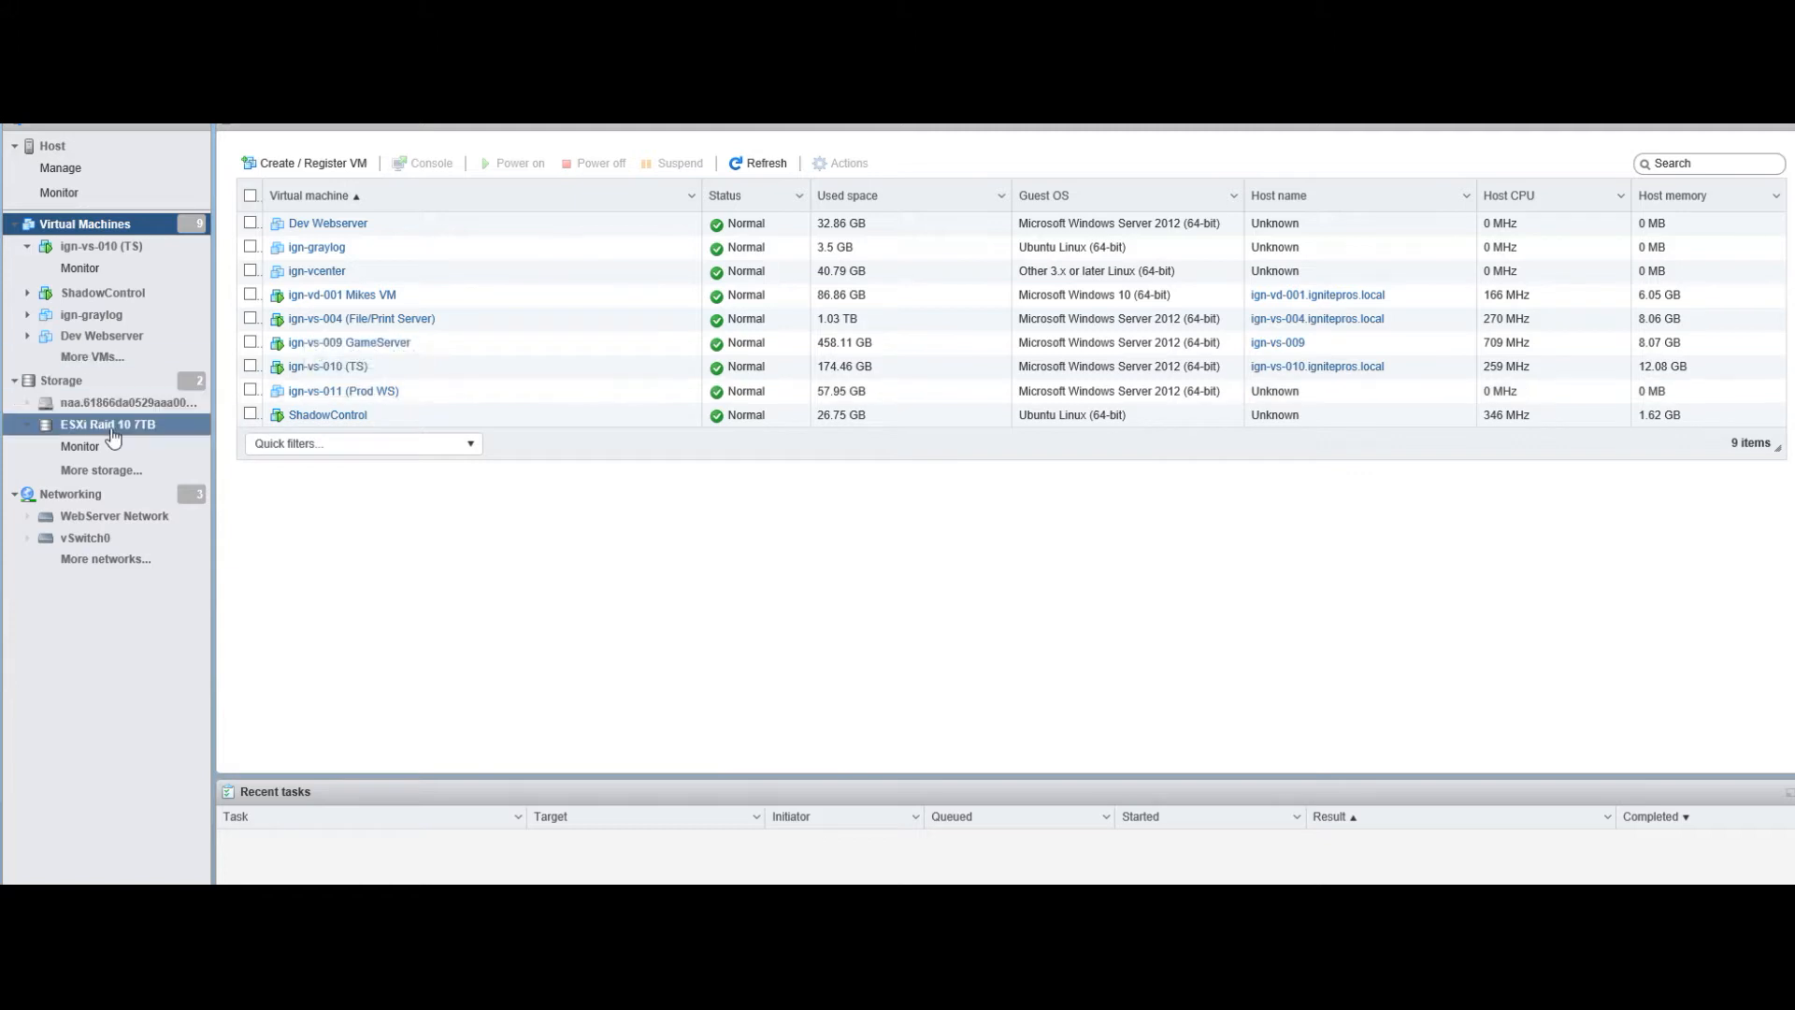
pyautogui.click(113, 402)
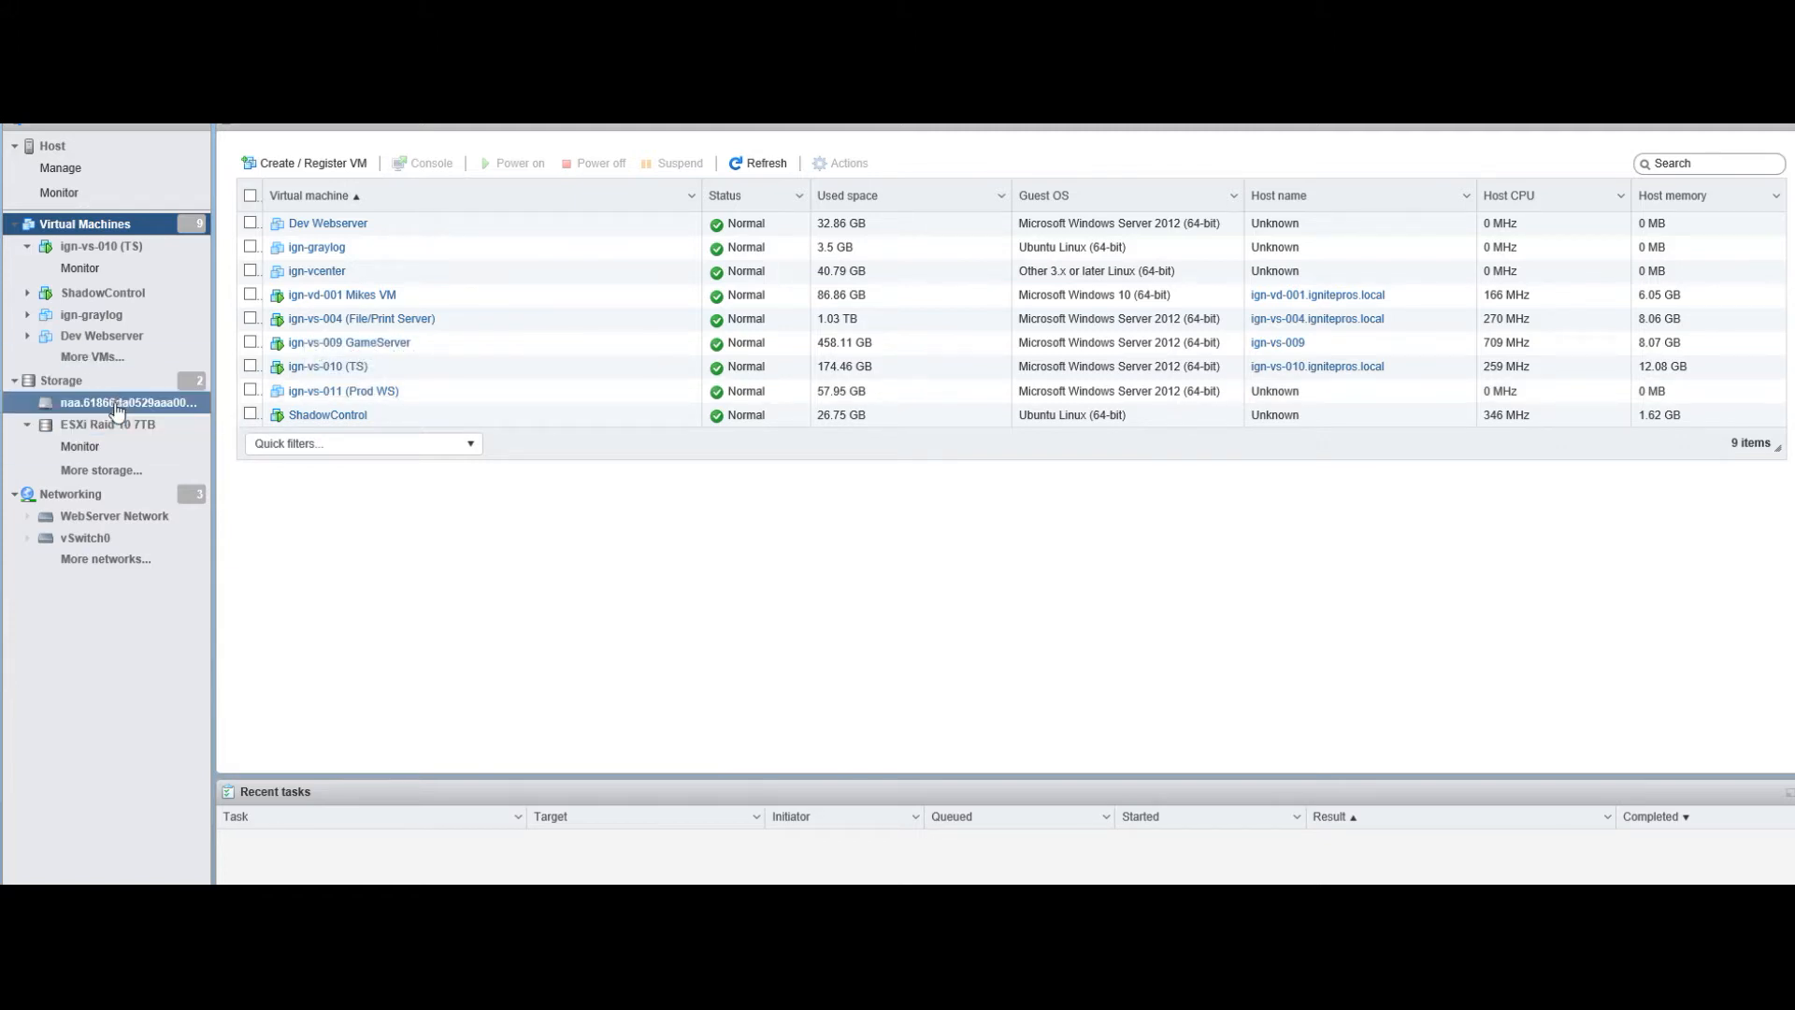
pyautogui.click(60, 380)
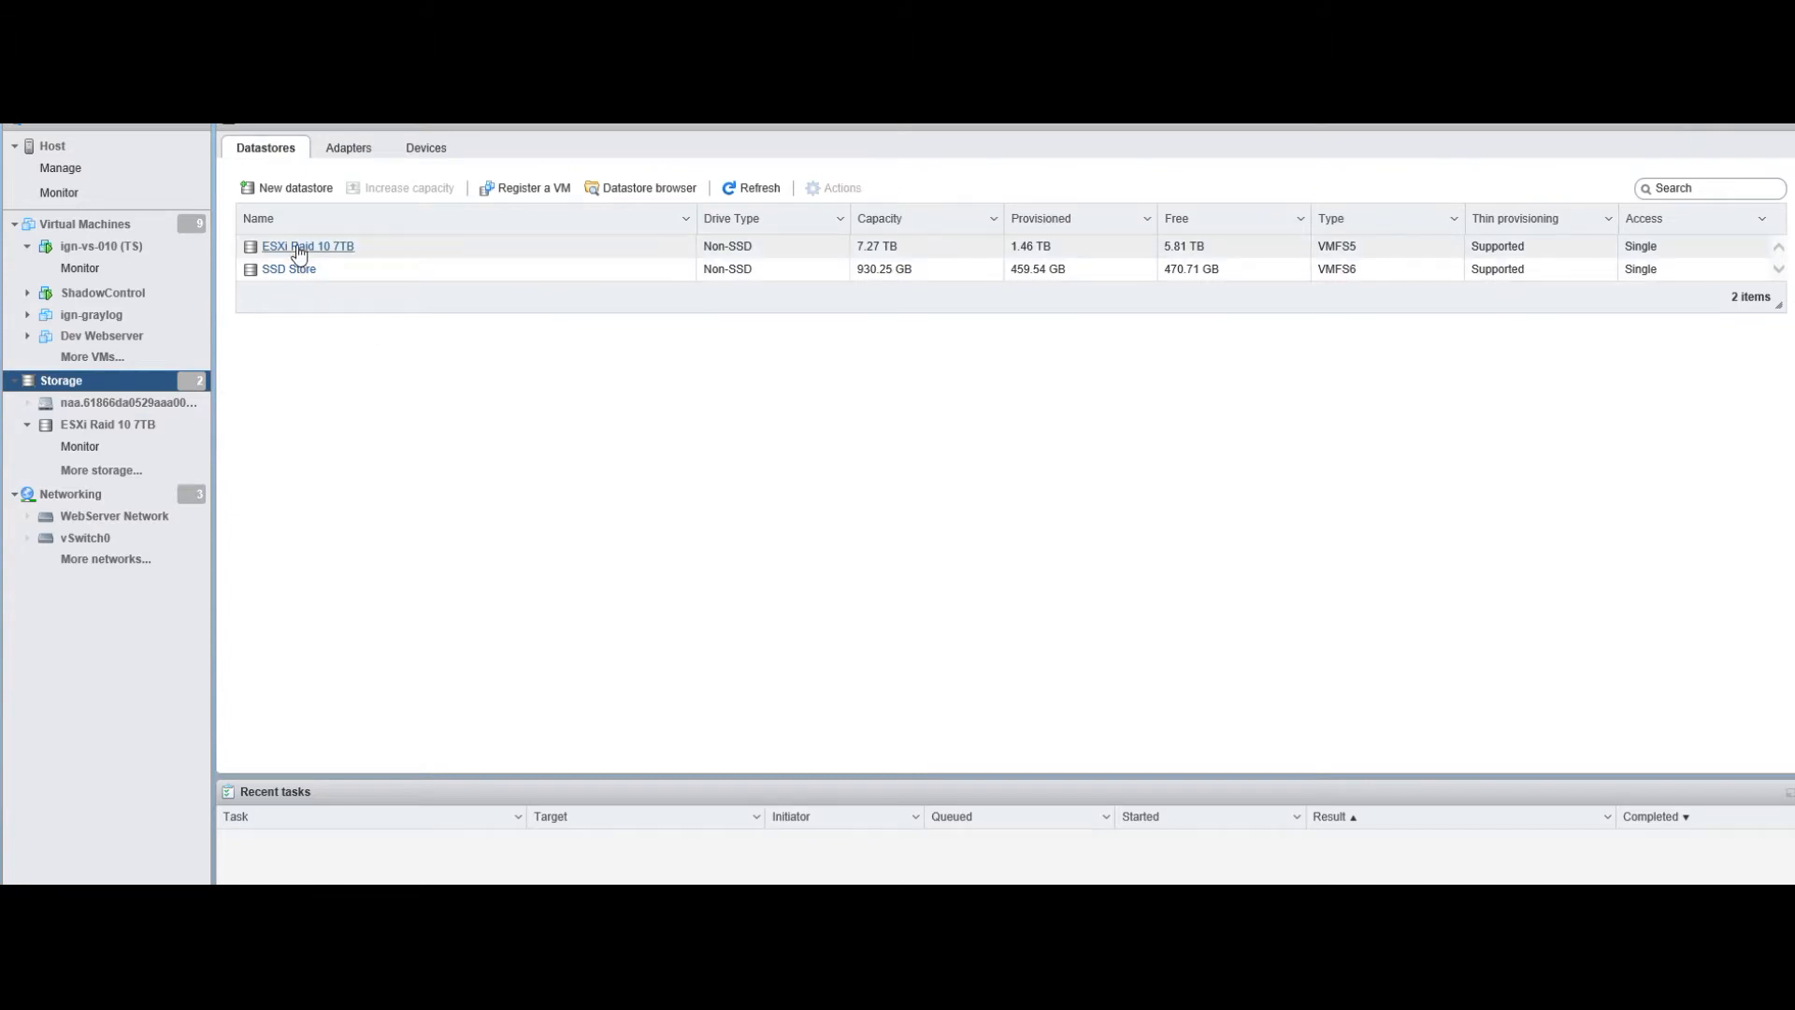
# Browse ESXi Raid 10 7TB's files and show the ign-vs-011 (Prod WS) folder contents.
pyautogui.click(307, 247)
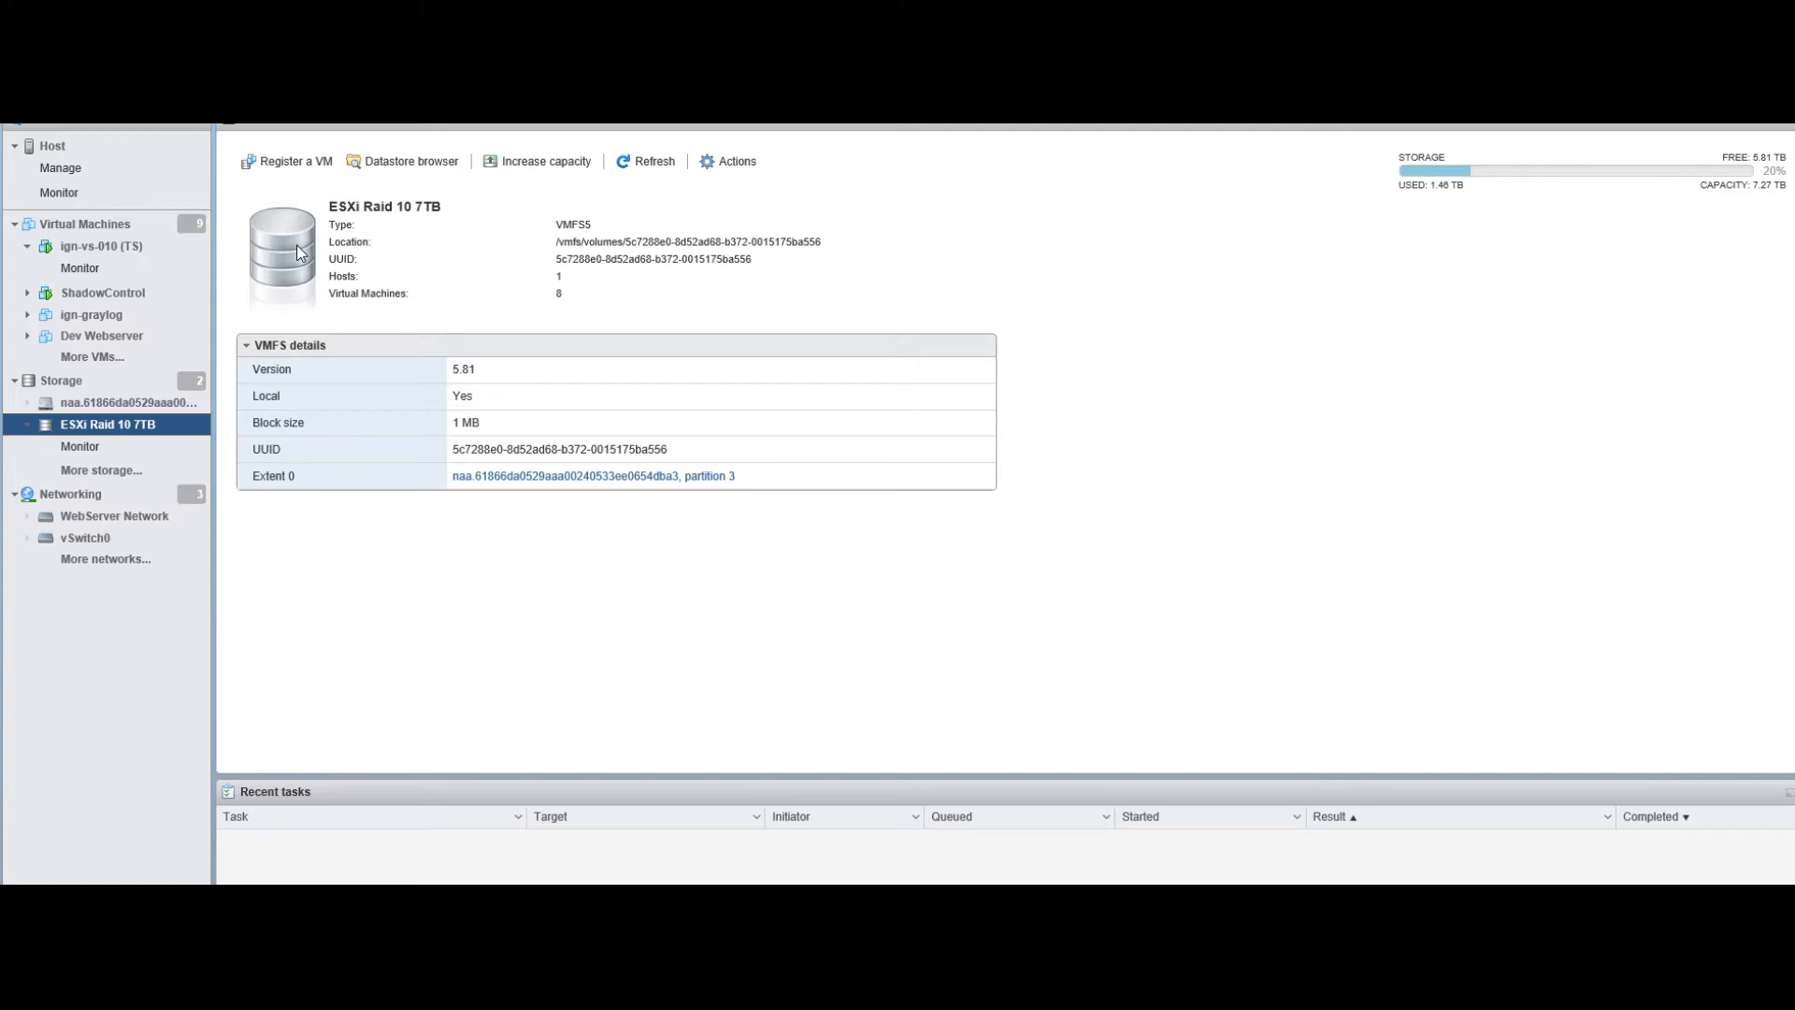
pyautogui.moveTo(404, 160)
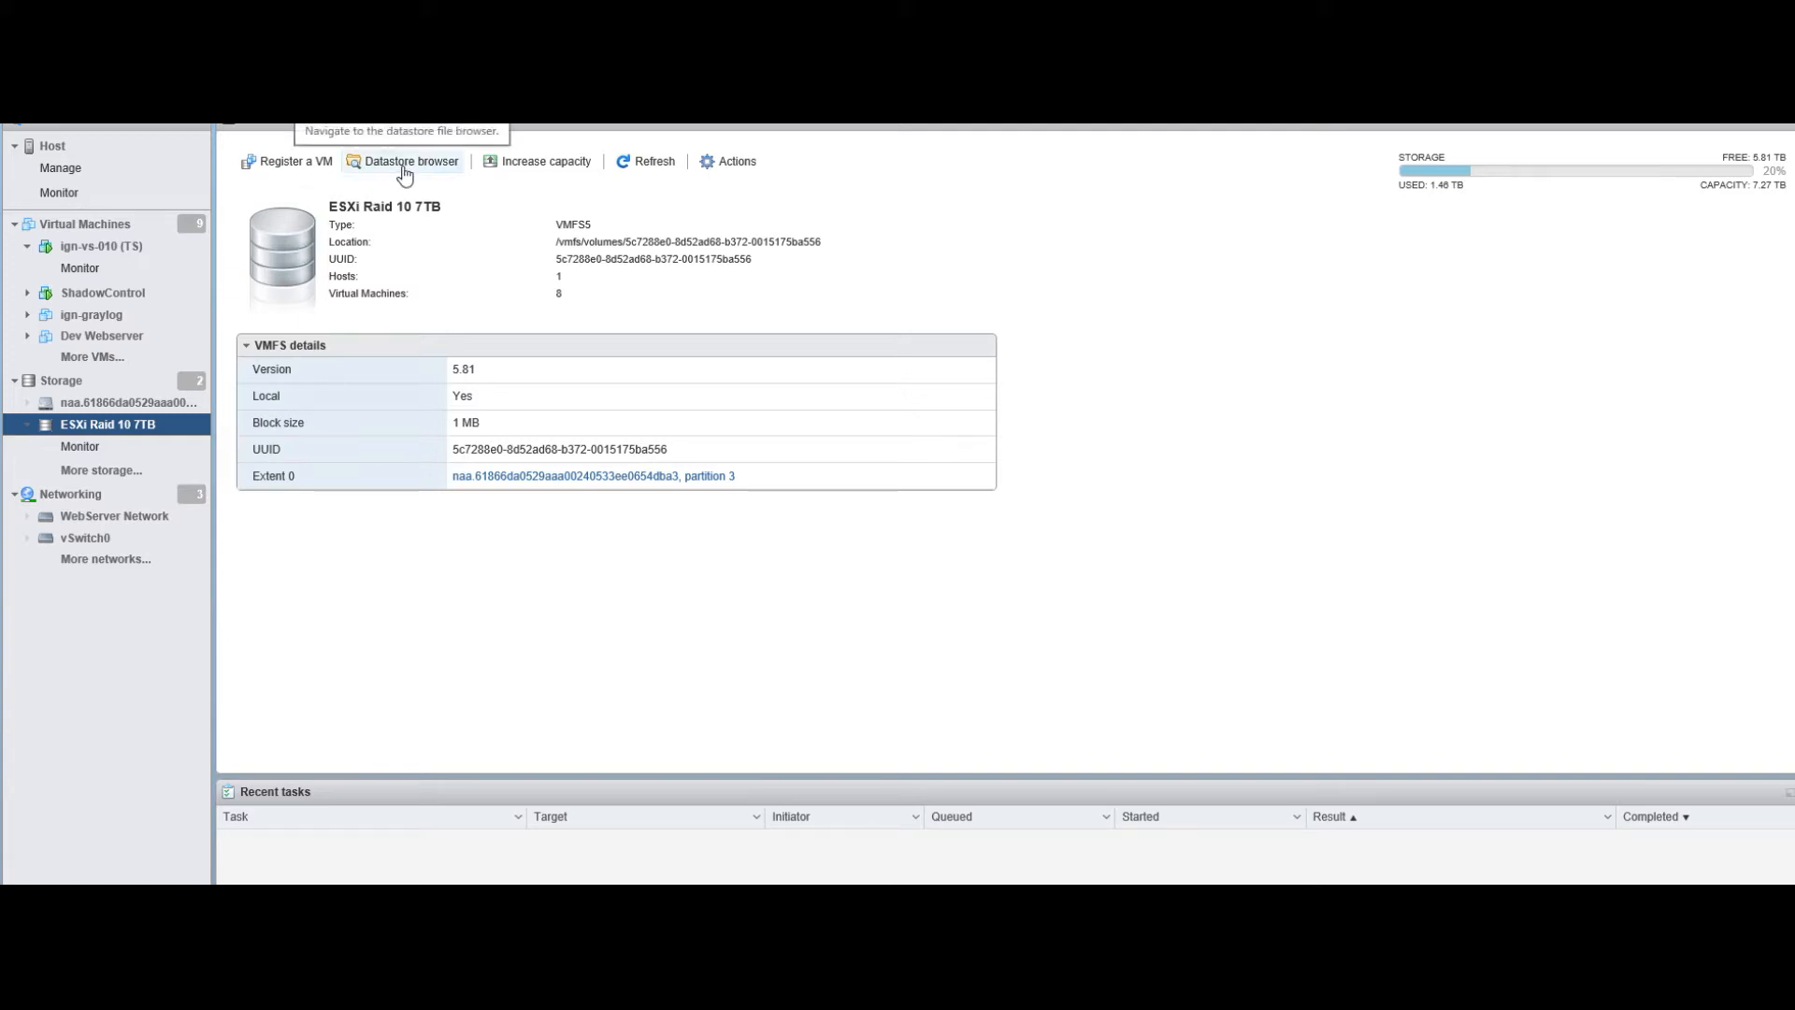
pyautogui.click(409, 160)
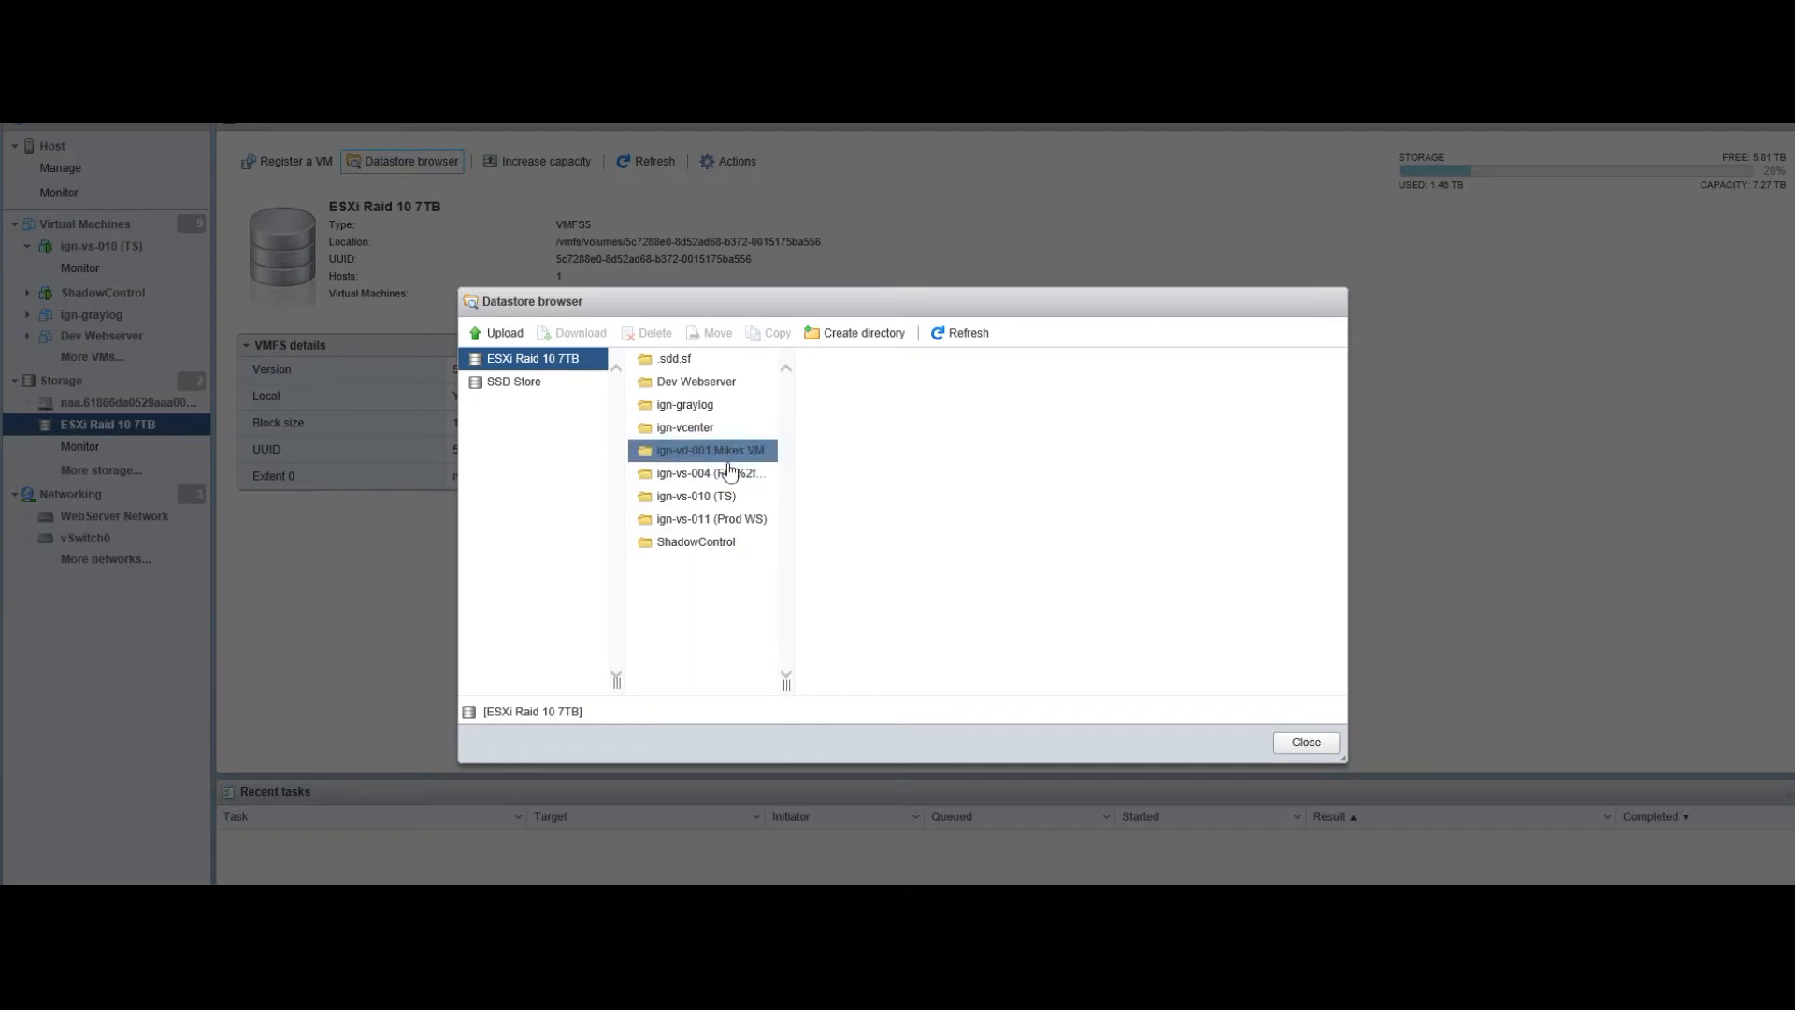
pyautogui.click(711, 519)
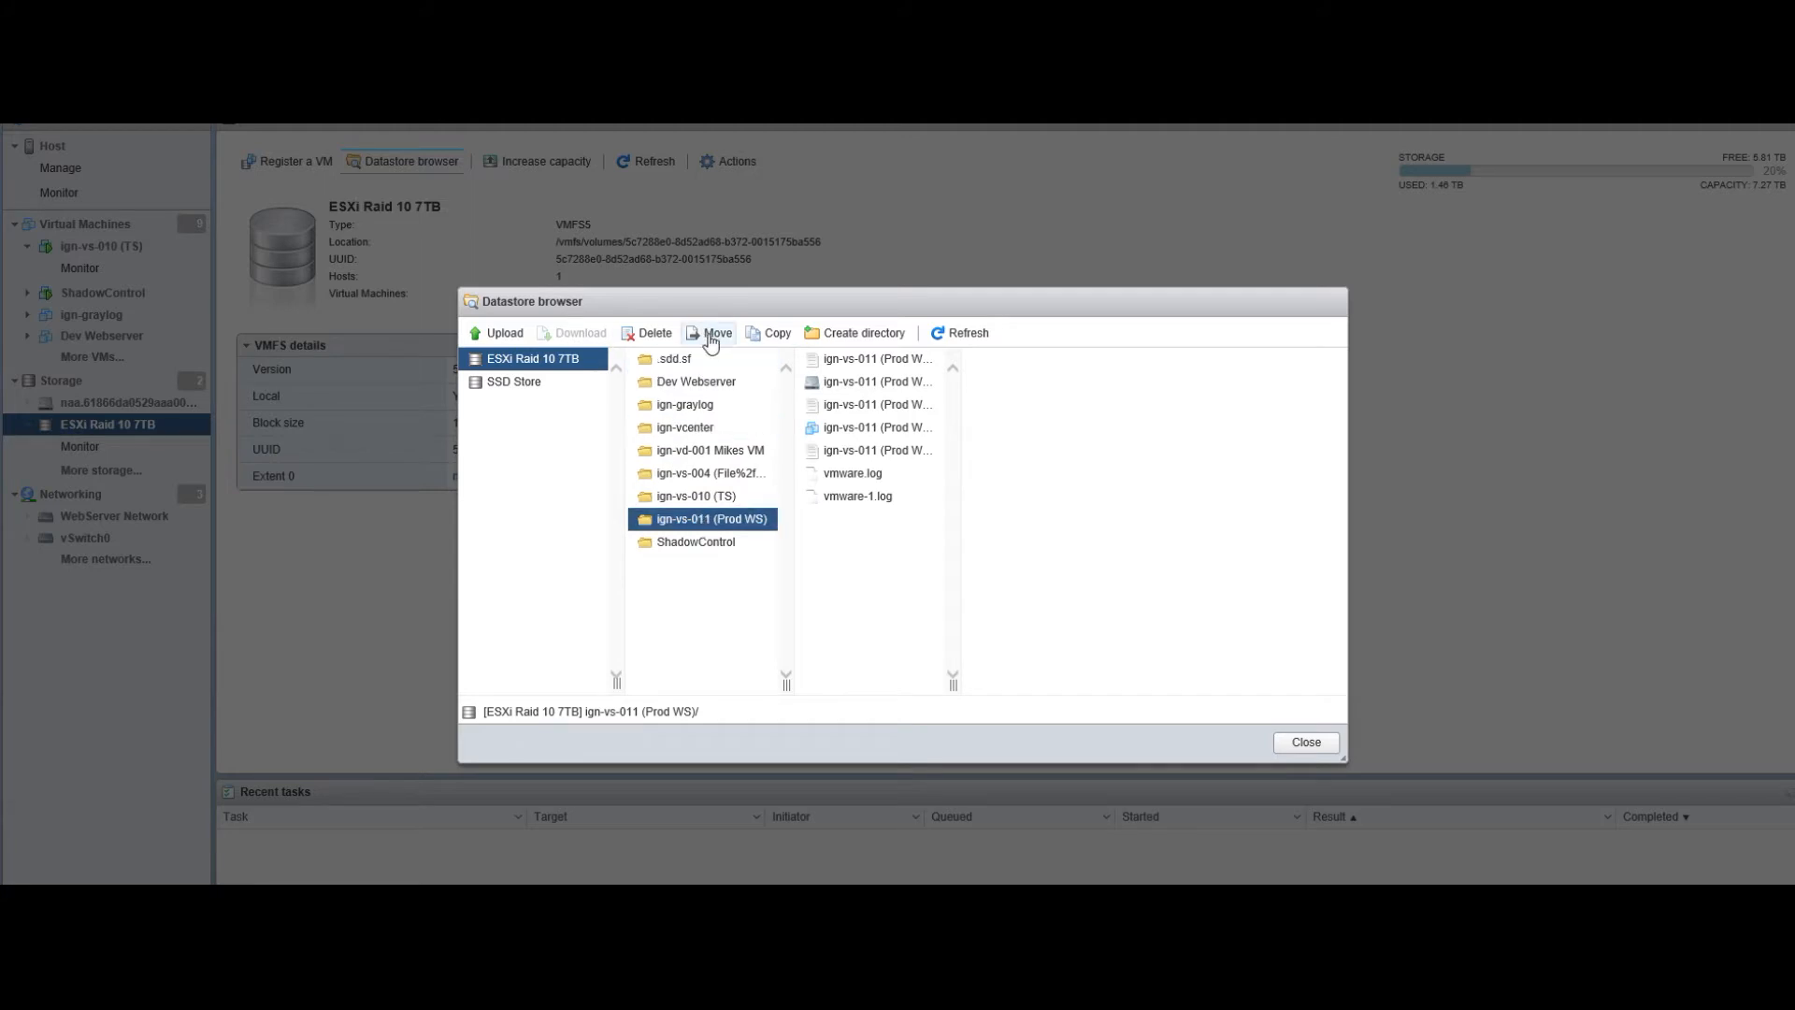
# Move the ign-vs-011 (Prod WS) folder to SSD Store and close the datastore browser.
pyautogui.click(714, 332)
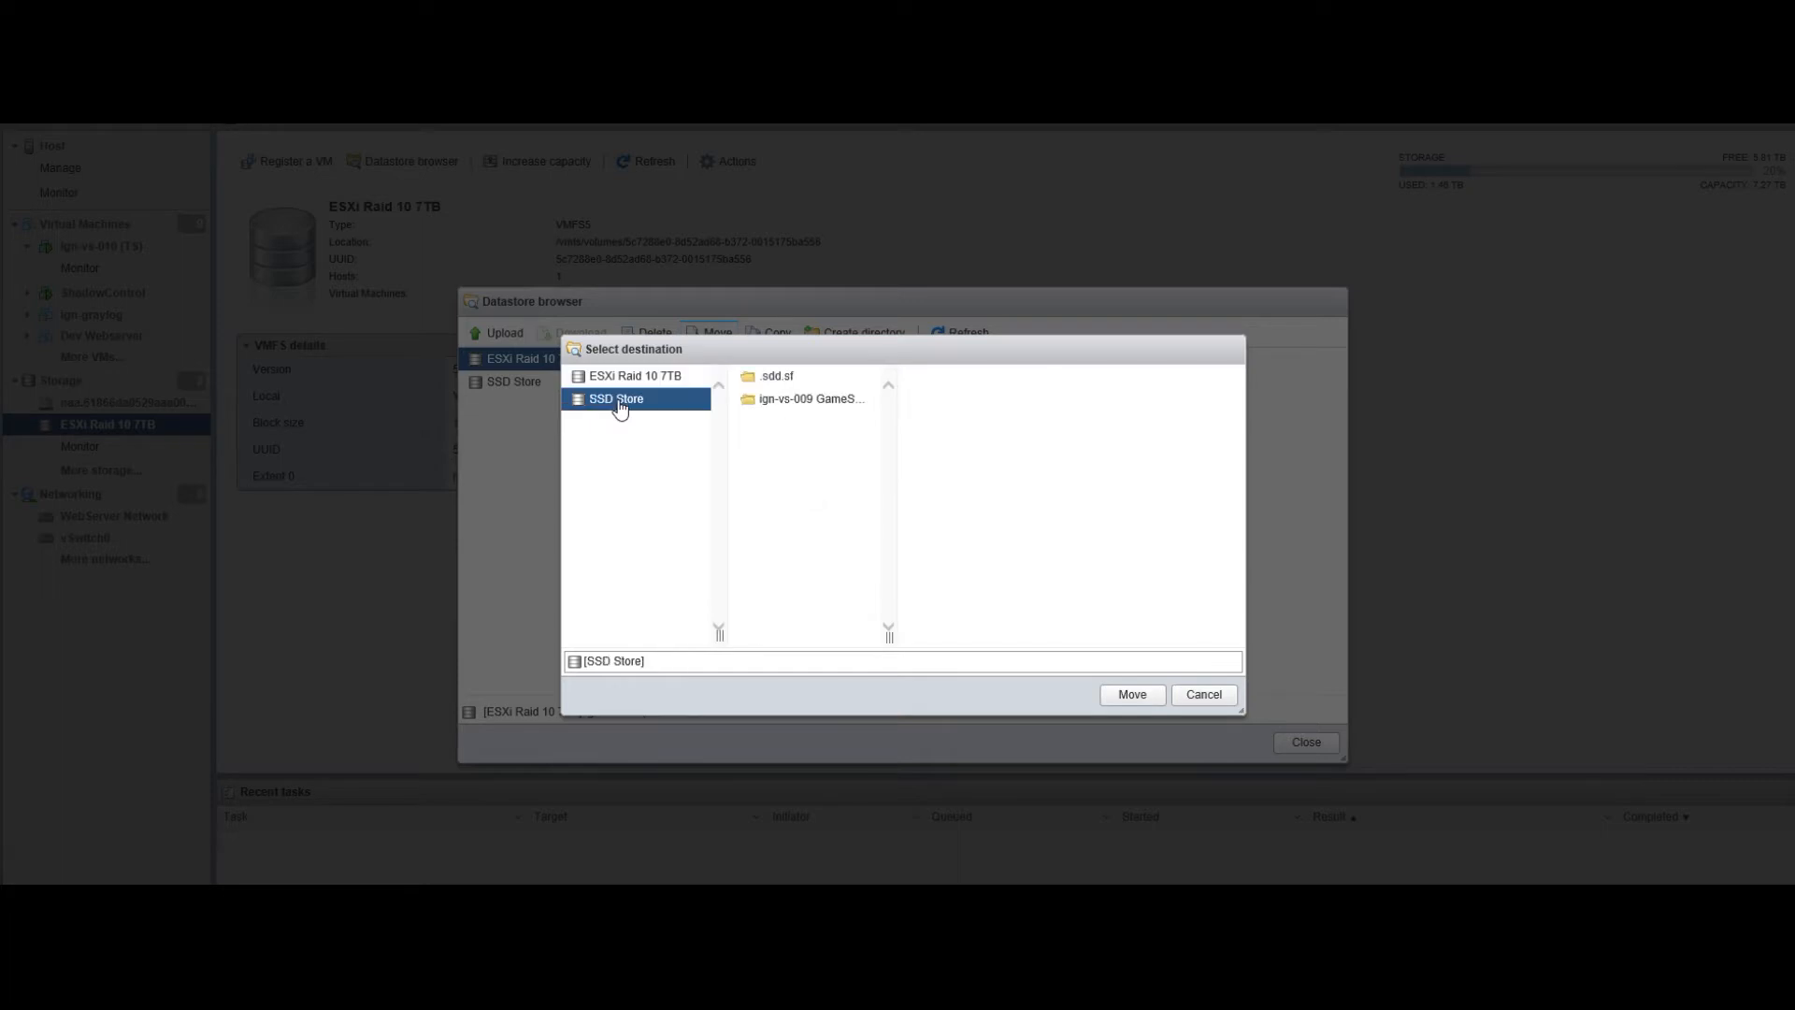
pyautogui.moveTo(1455, 764)
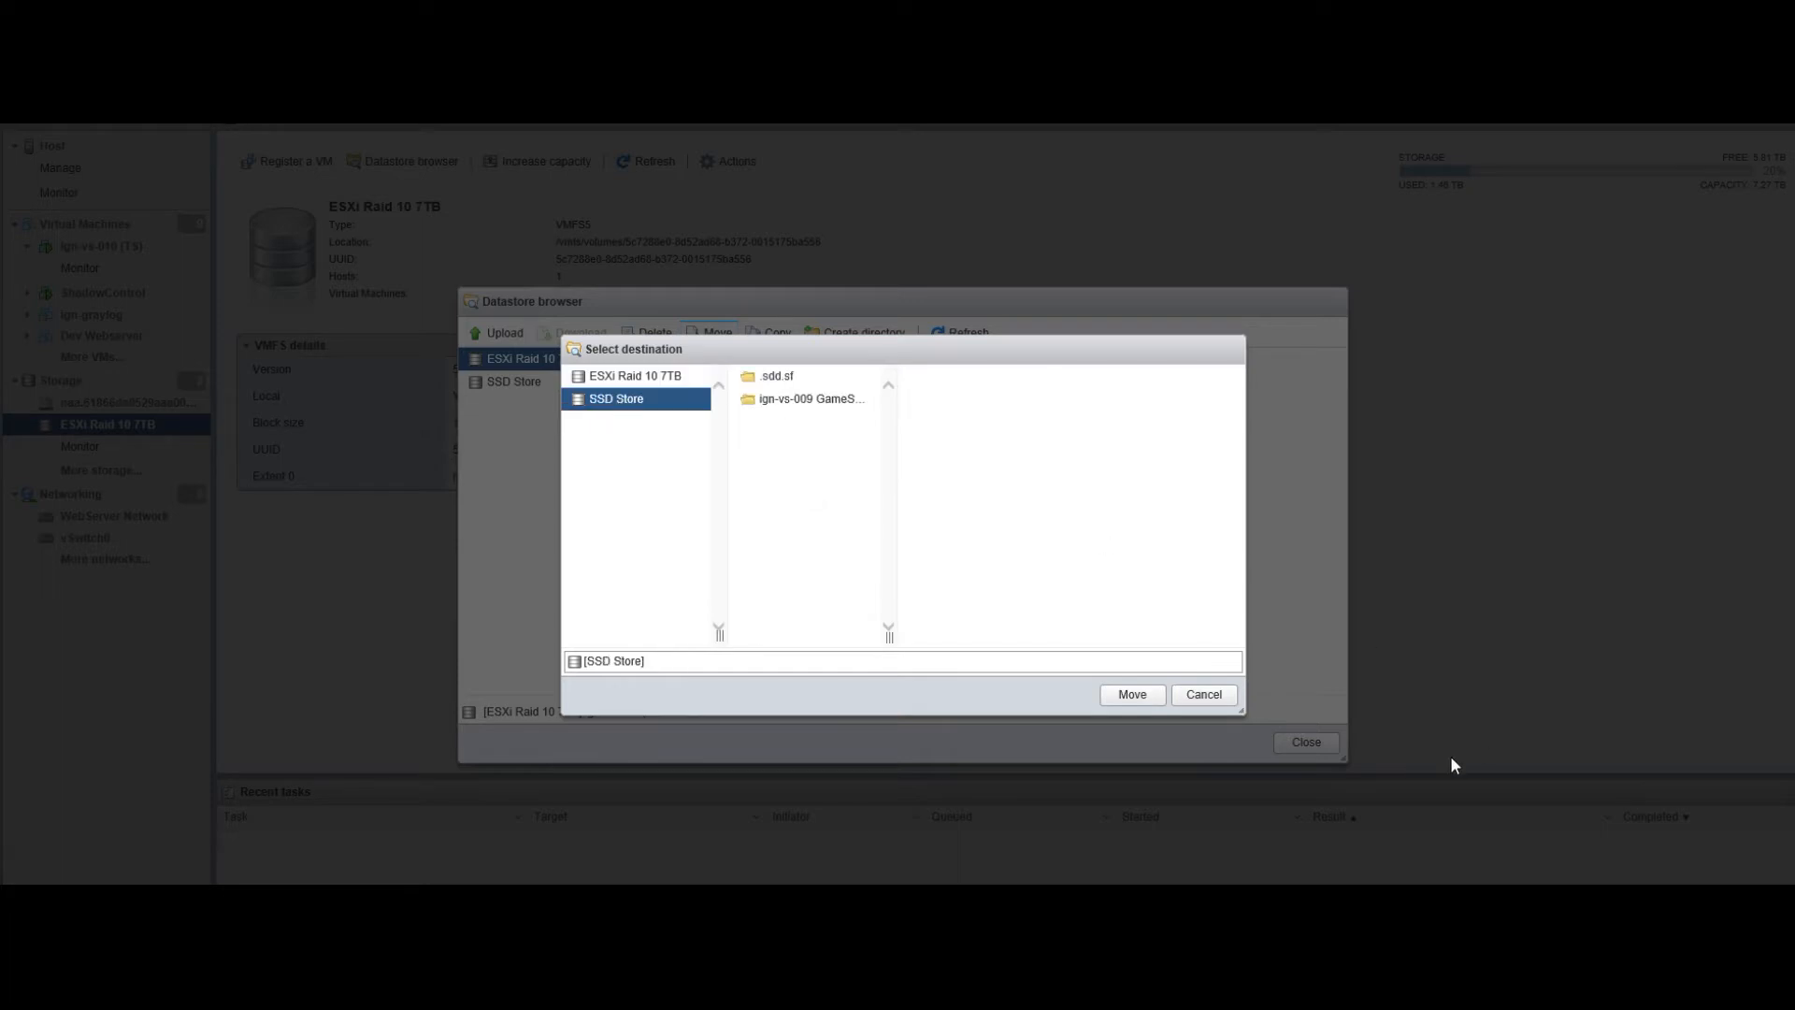
pyautogui.moveTo(675, 385)
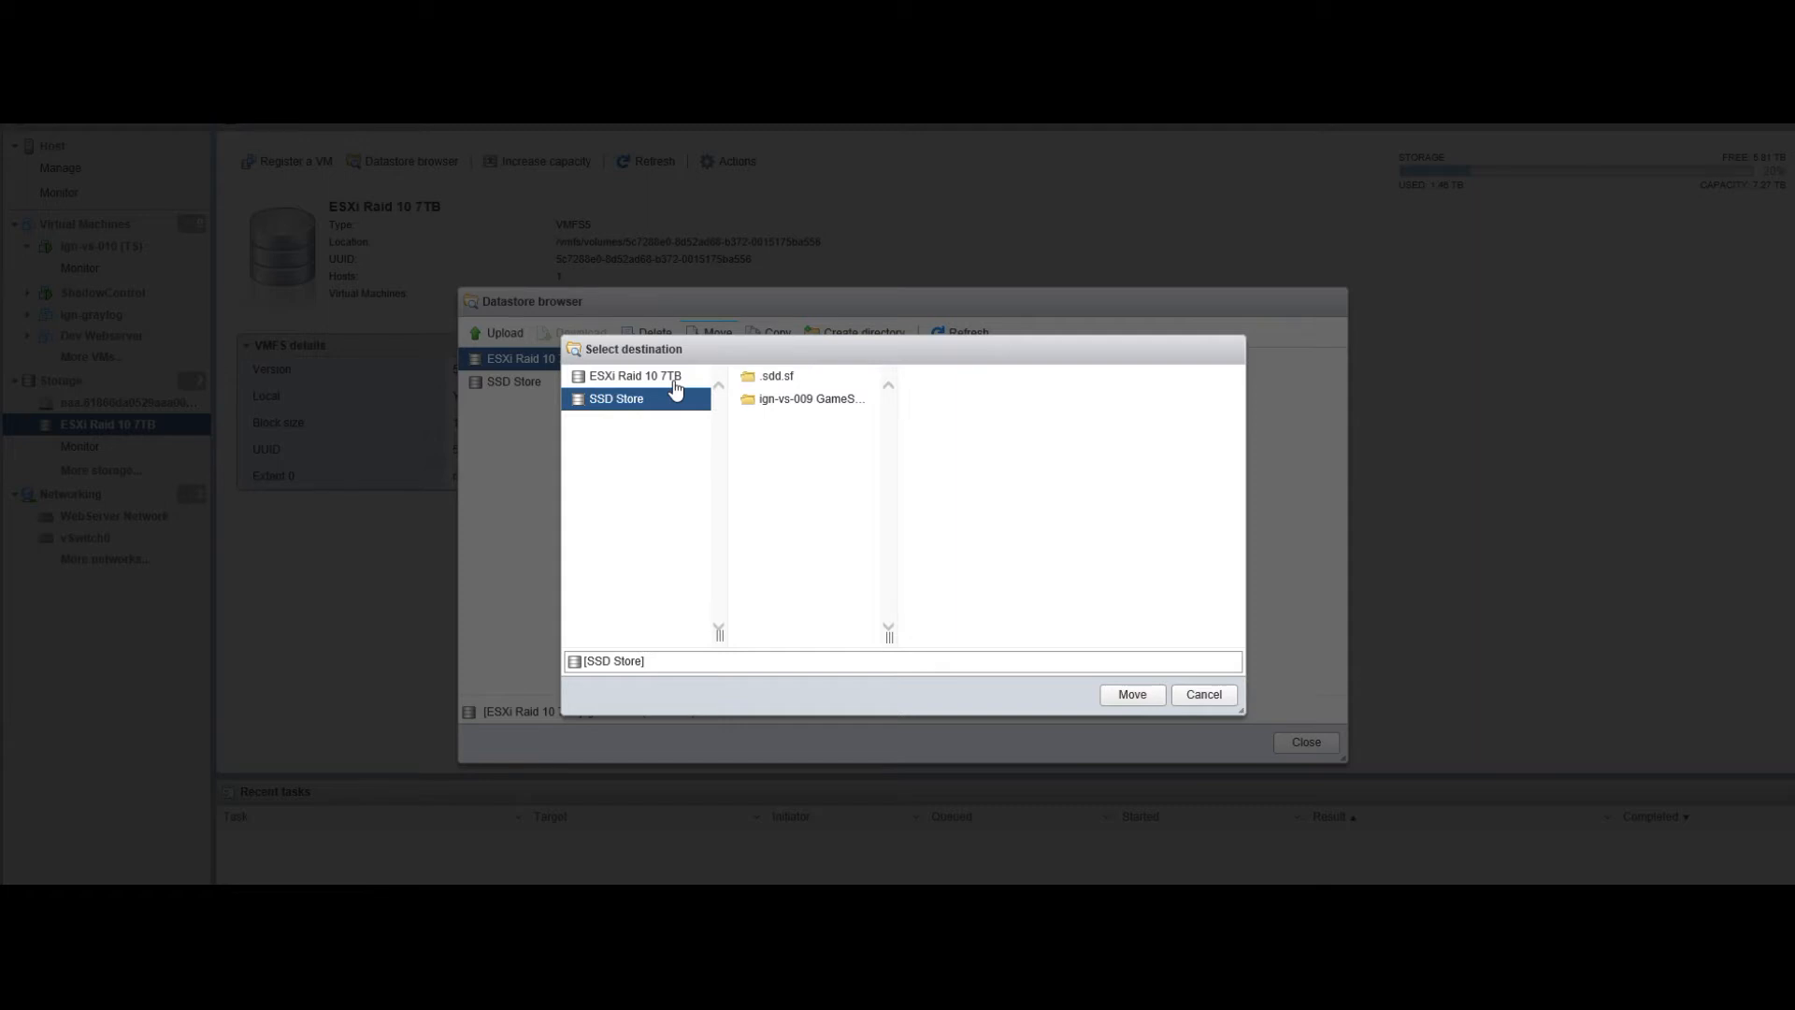
pyautogui.moveTo(639, 430)
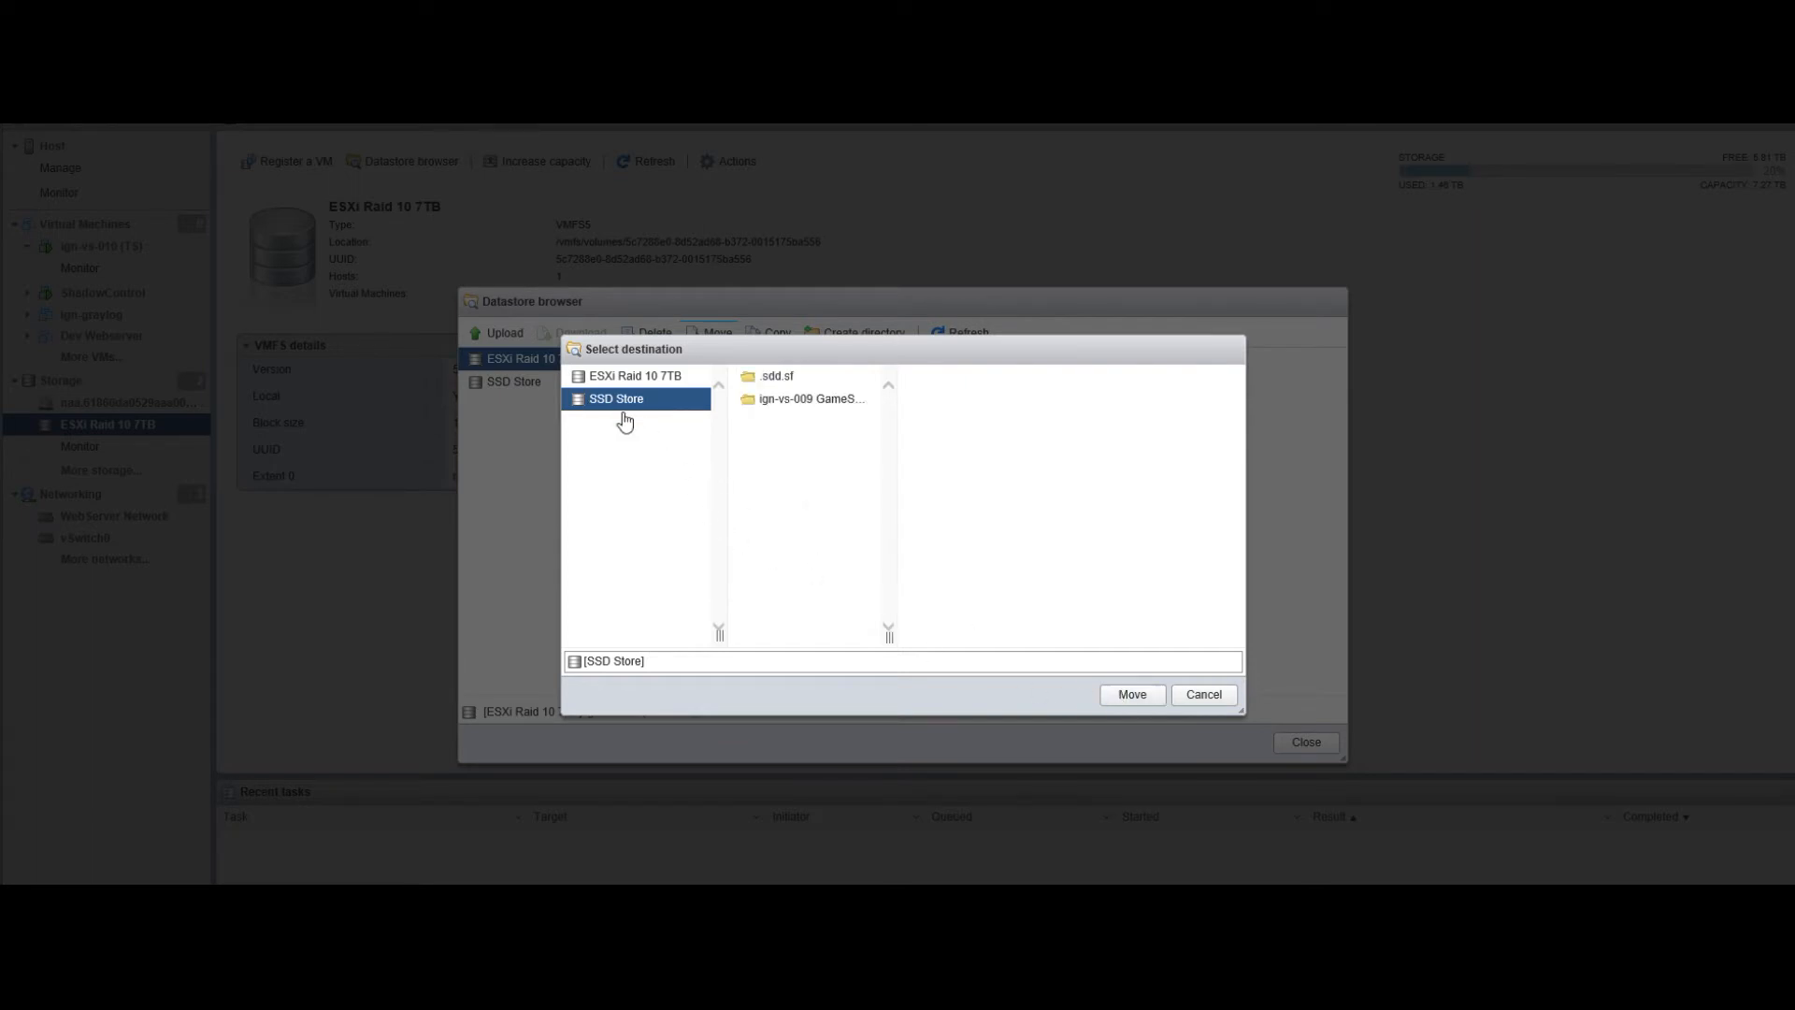
pyautogui.click(1131, 694)
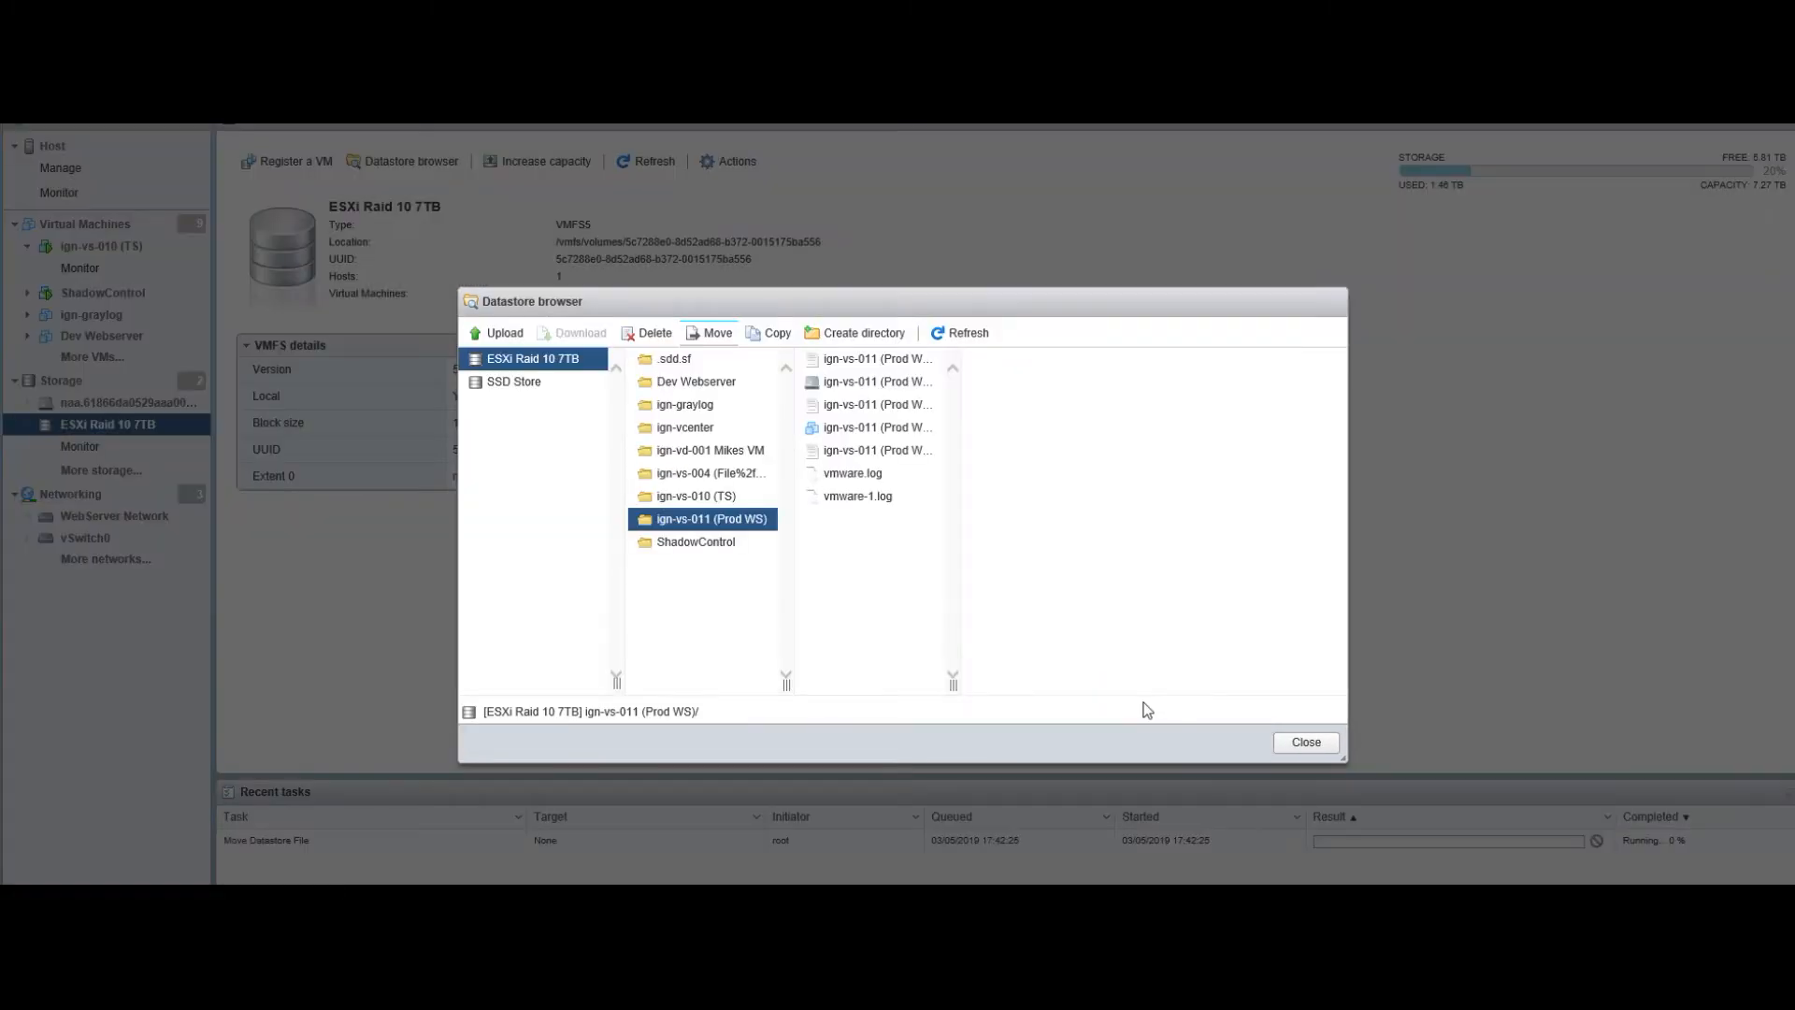
pyautogui.moveTo(1290, 744)
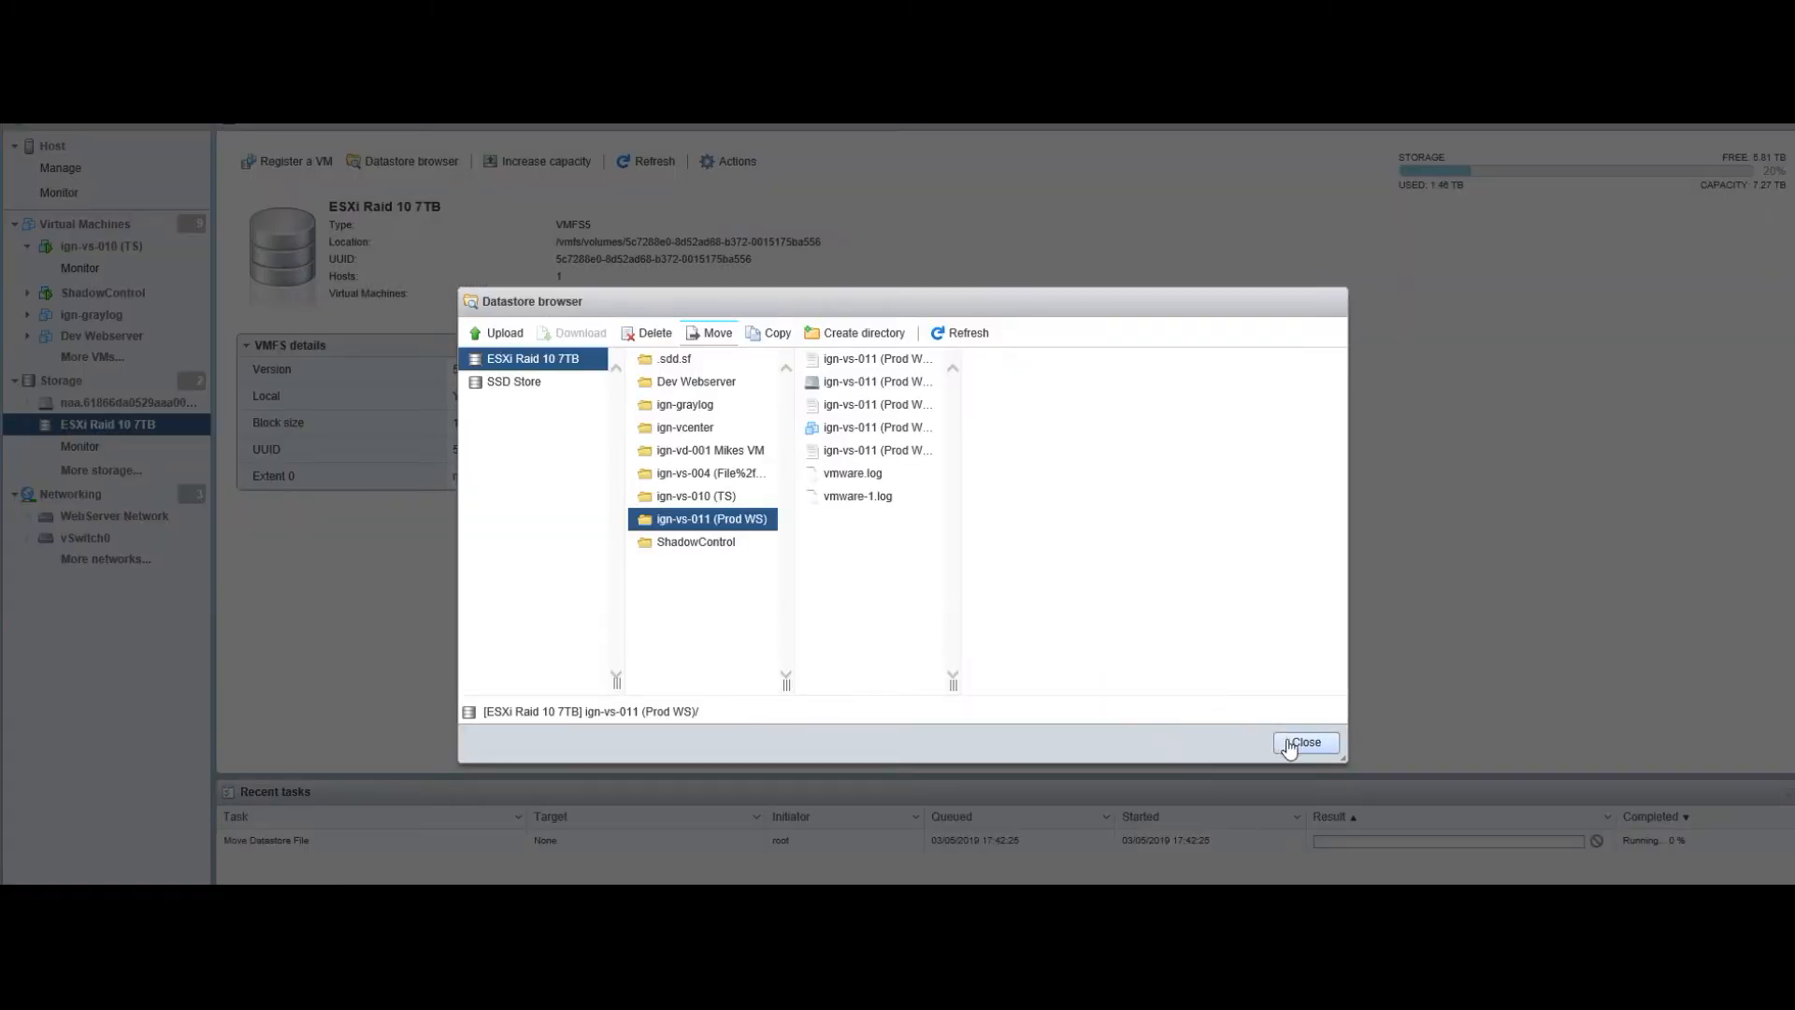
pyautogui.click(1305, 742)
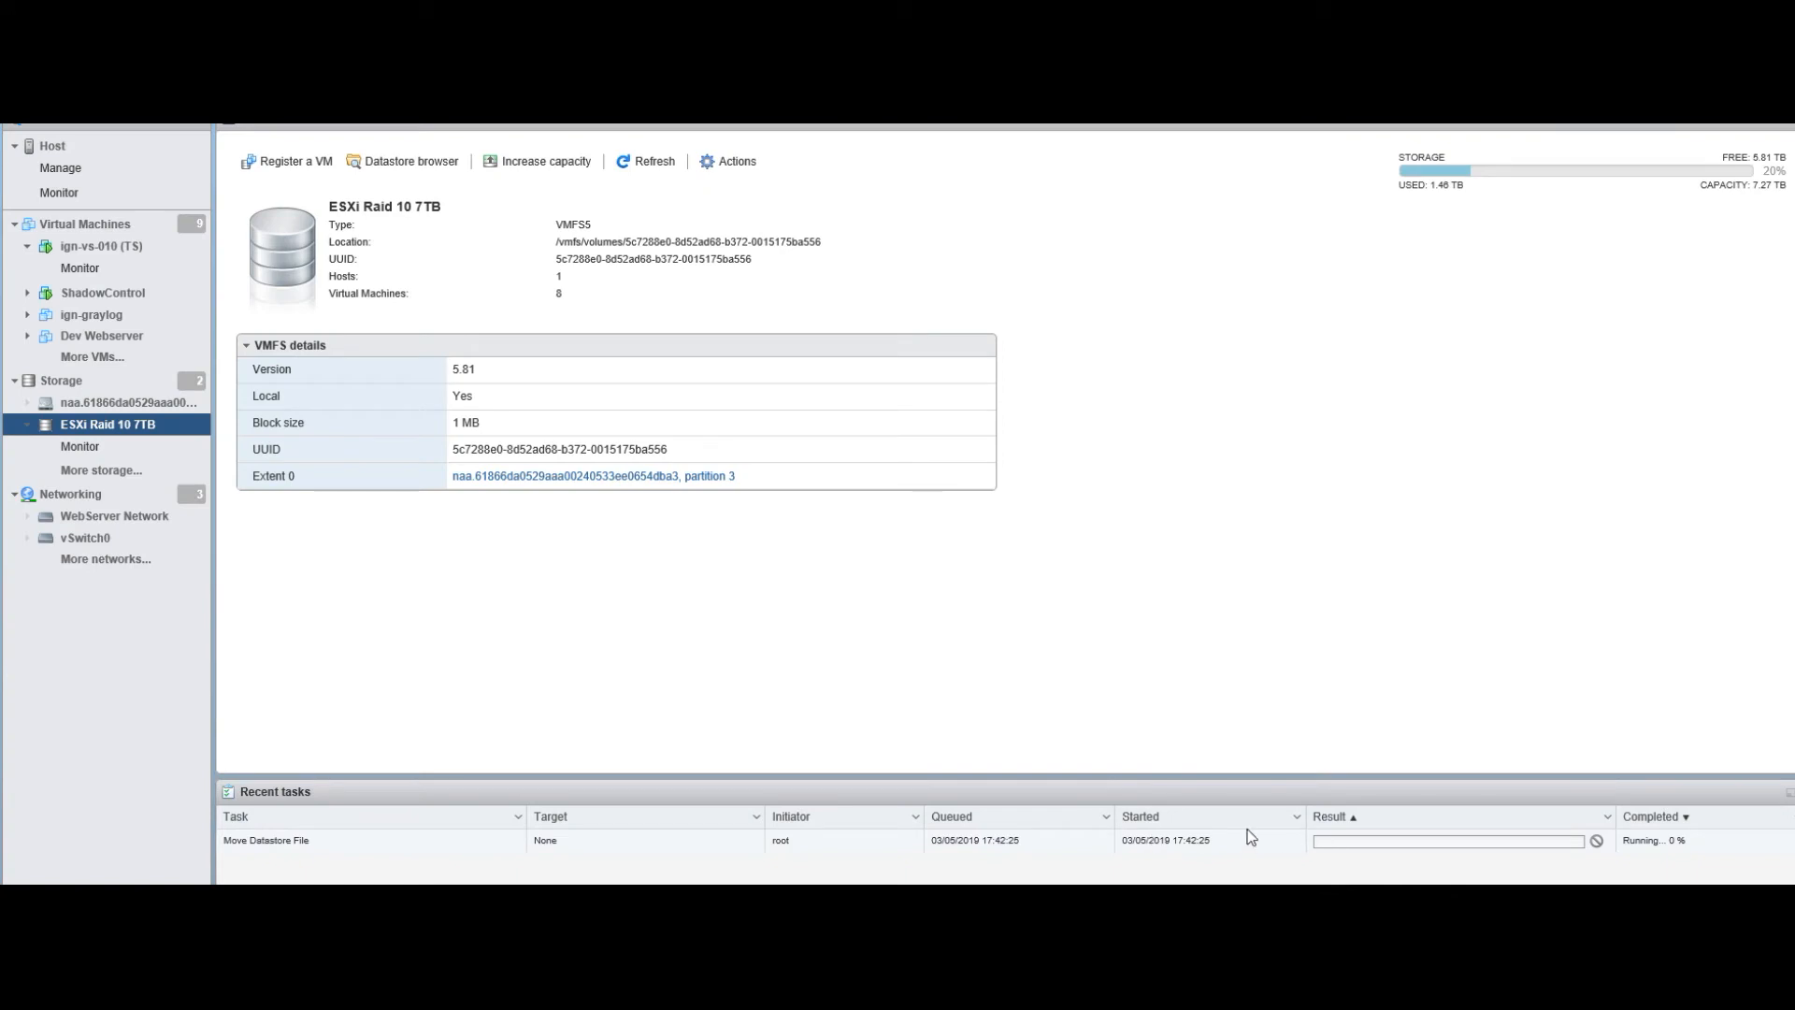
# Check the Move Datastore File task's progress, then return to the virtual machines list.
pyautogui.click(265, 839)
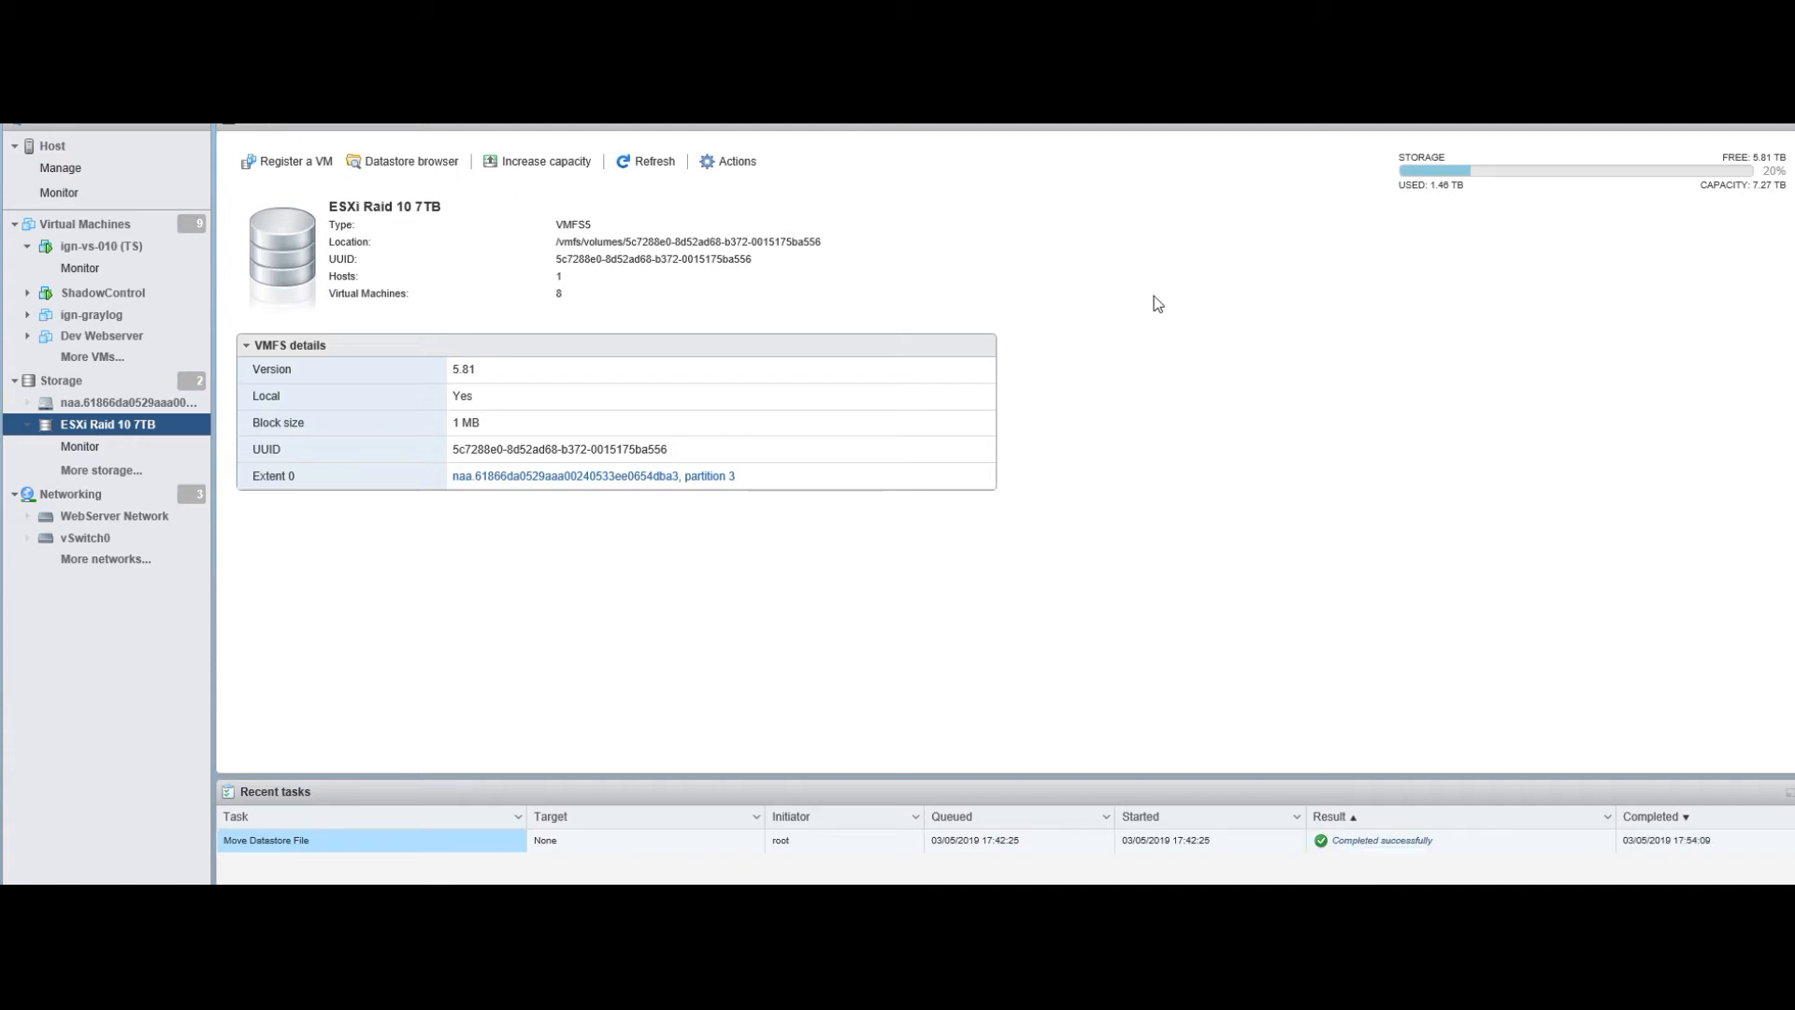
pyautogui.moveTo(666, 297)
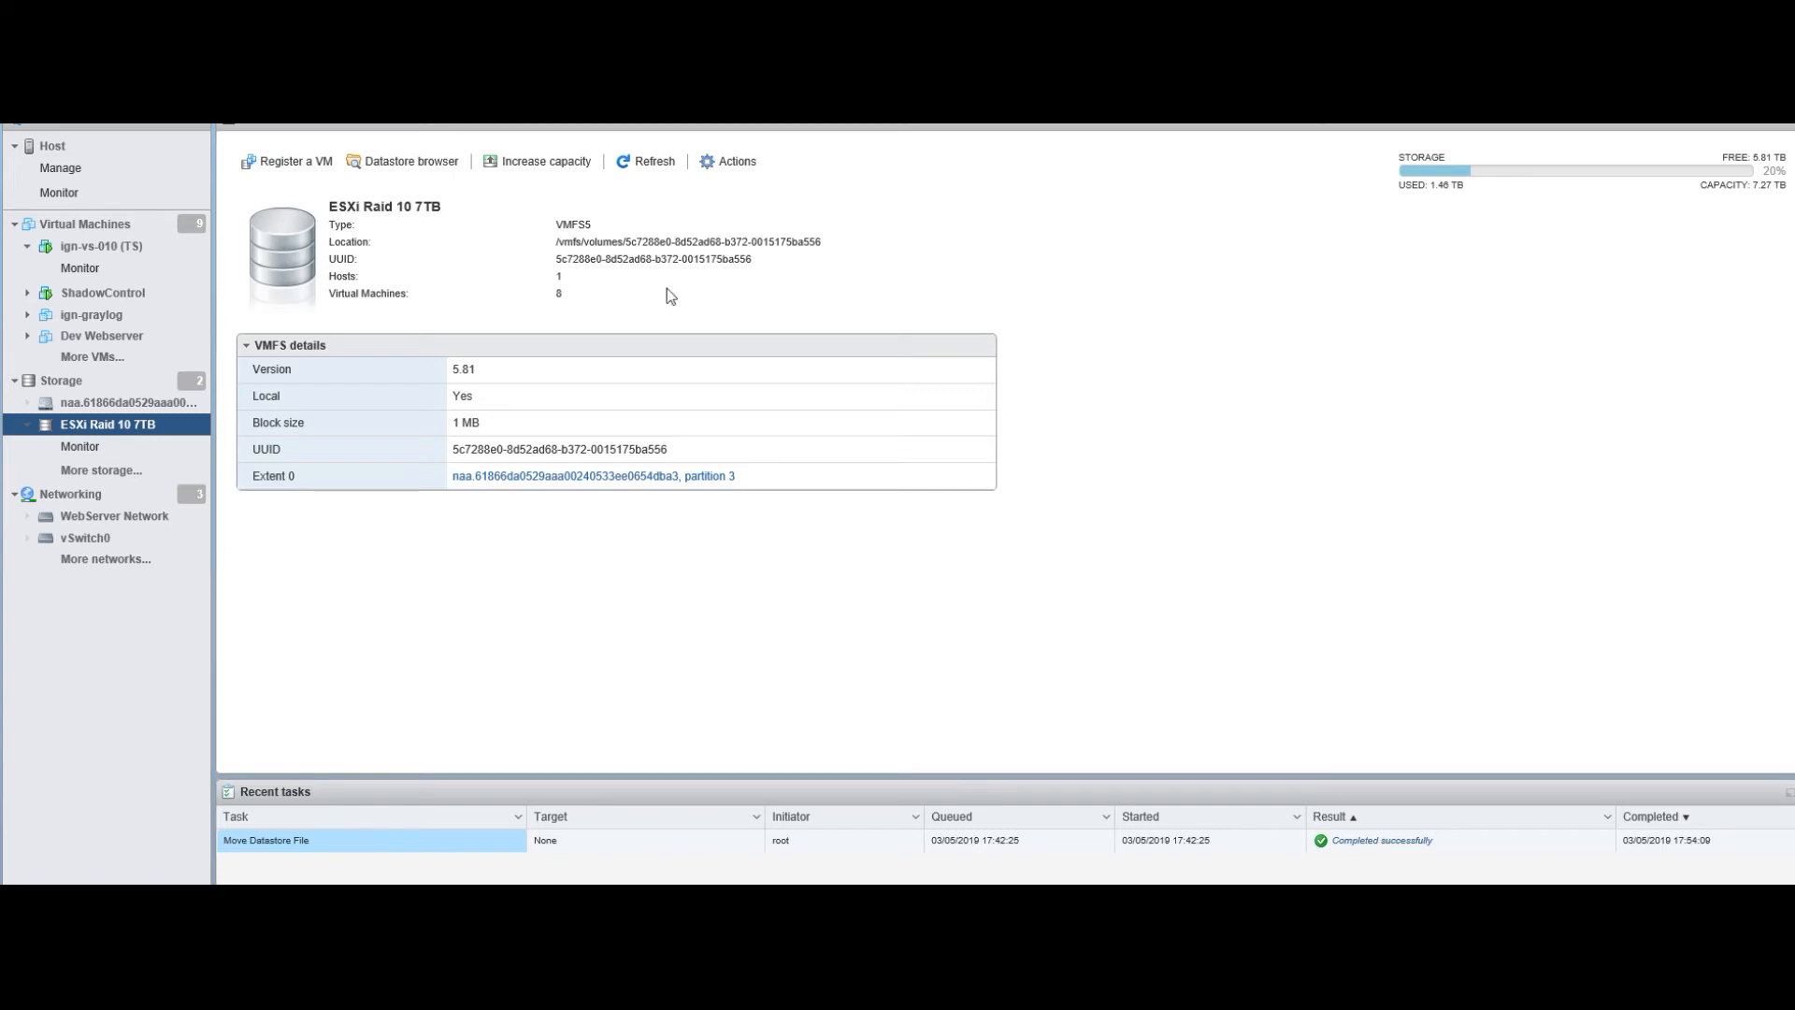
pyautogui.moveTo(1238, 849)
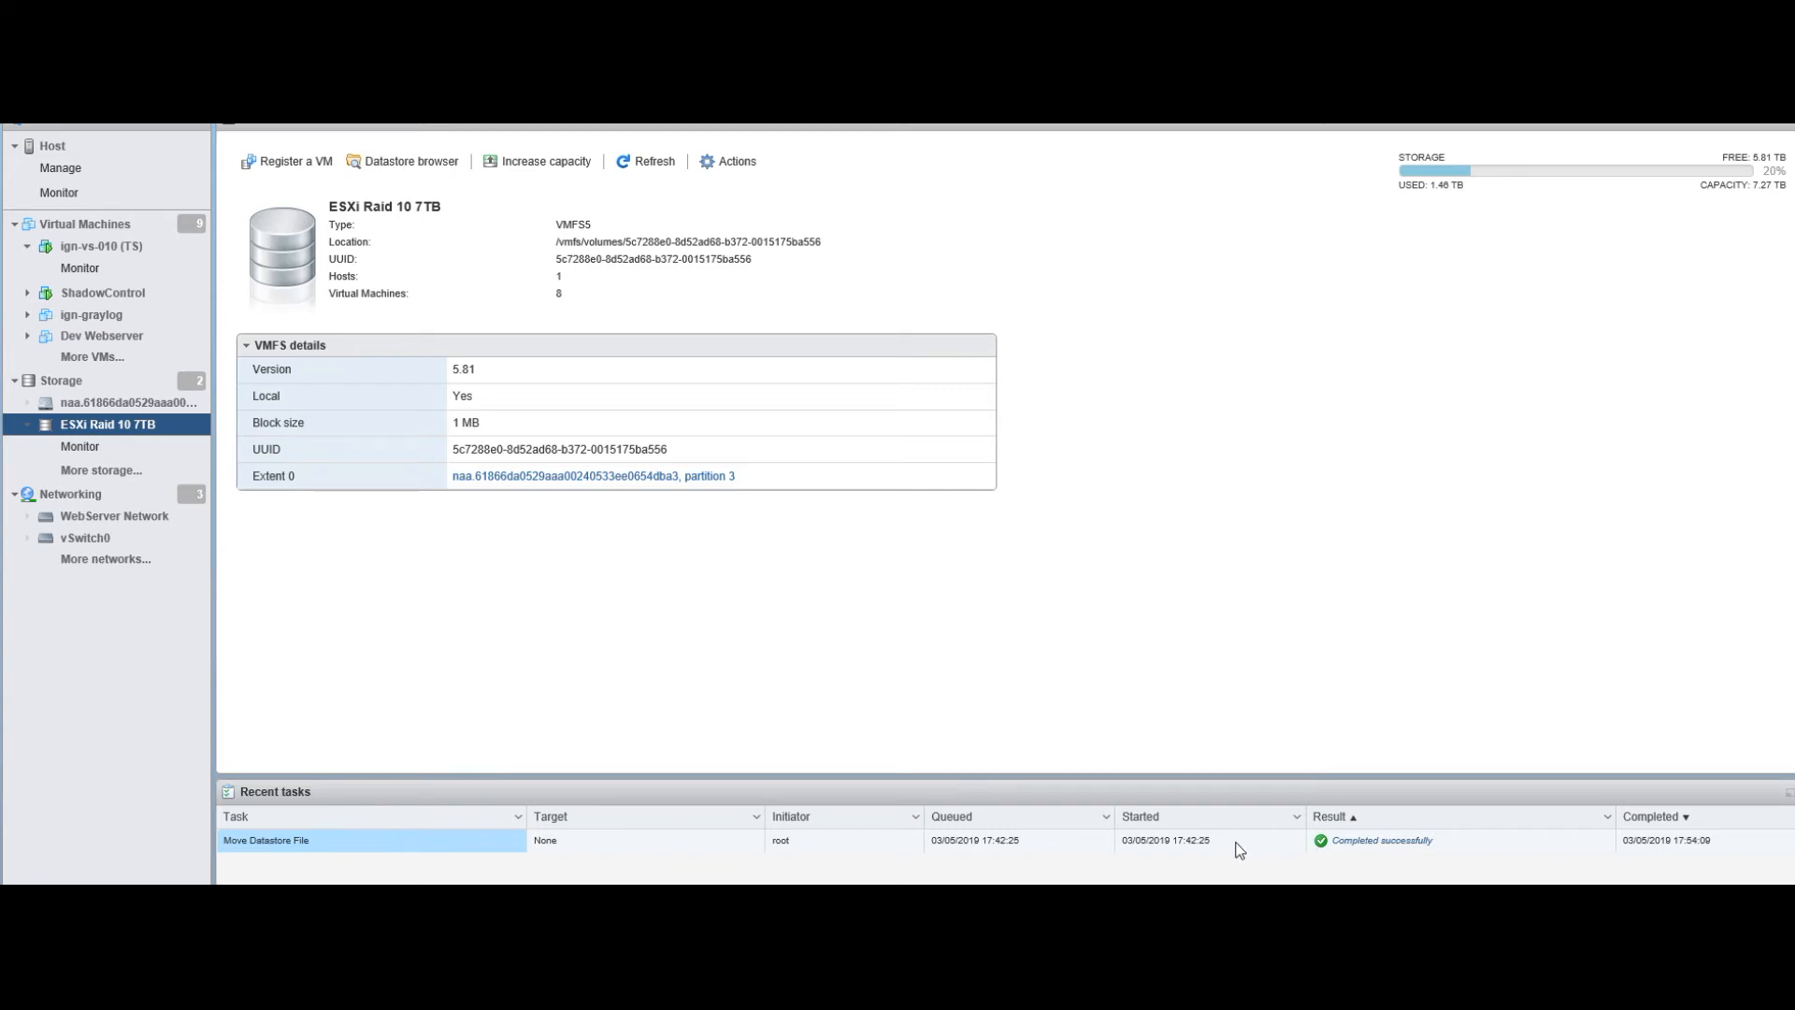
pyautogui.moveTo(478, 630)
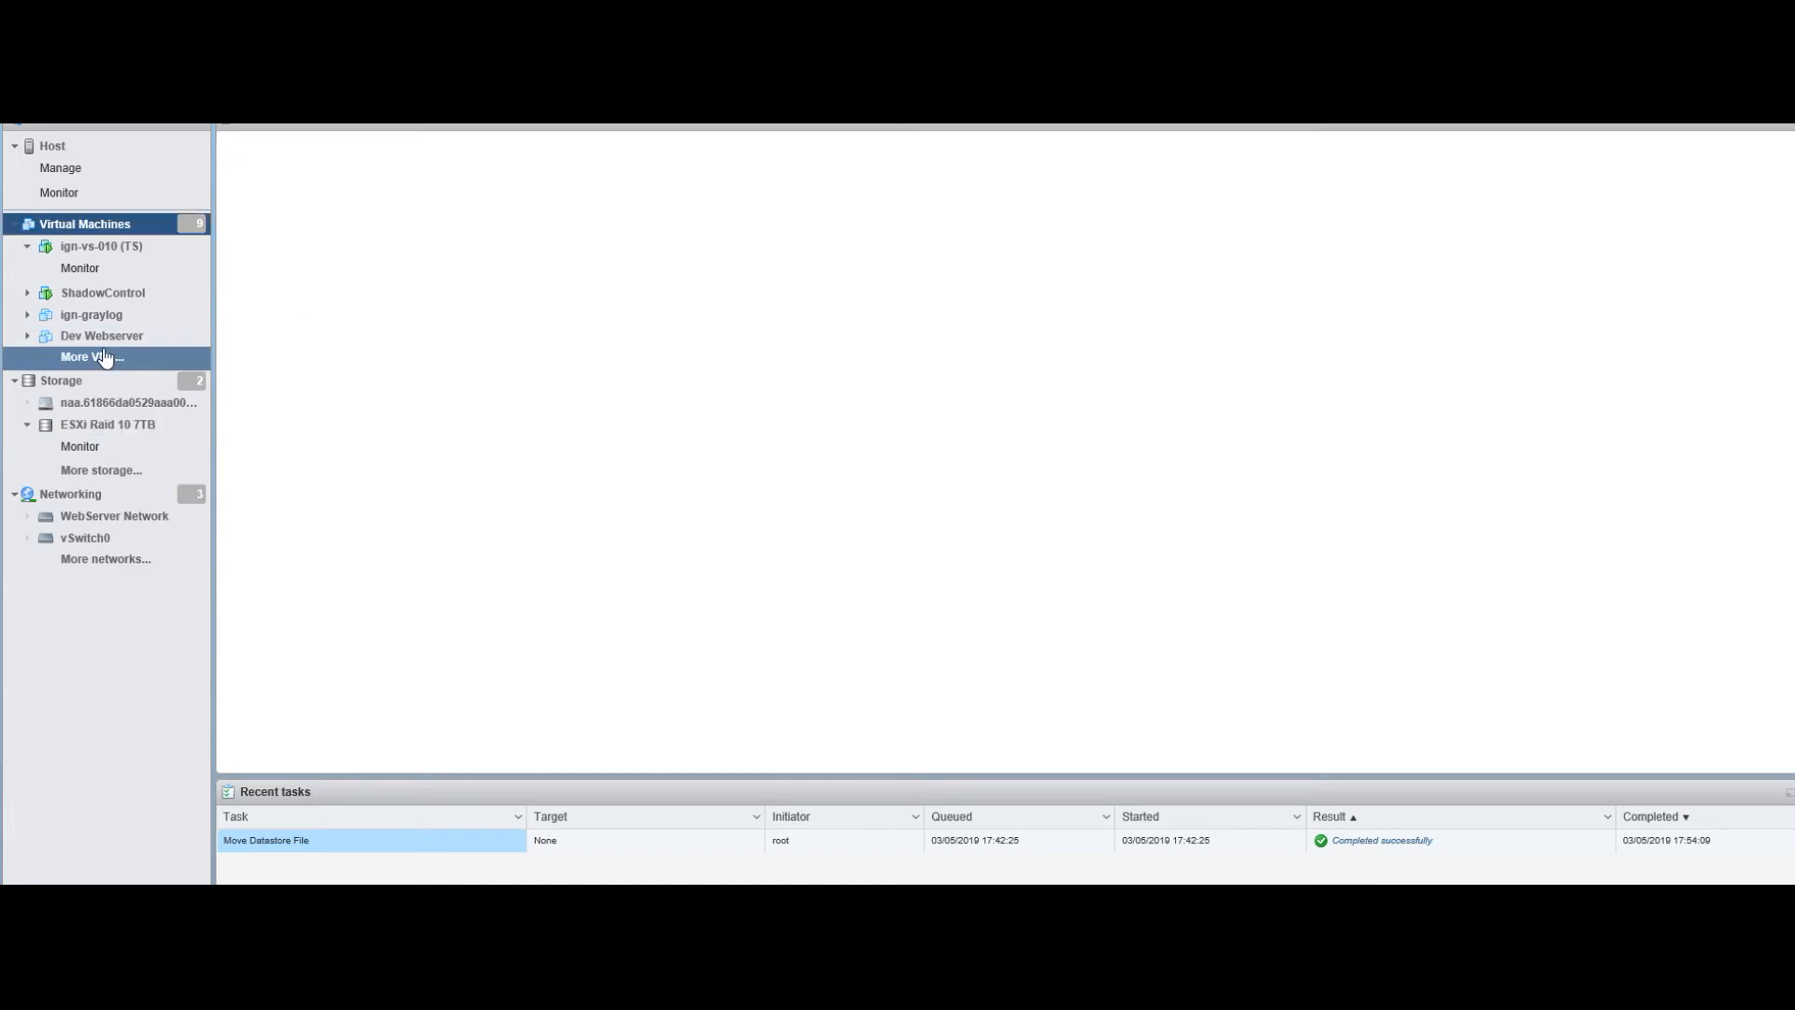
pyautogui.click(90, 357)
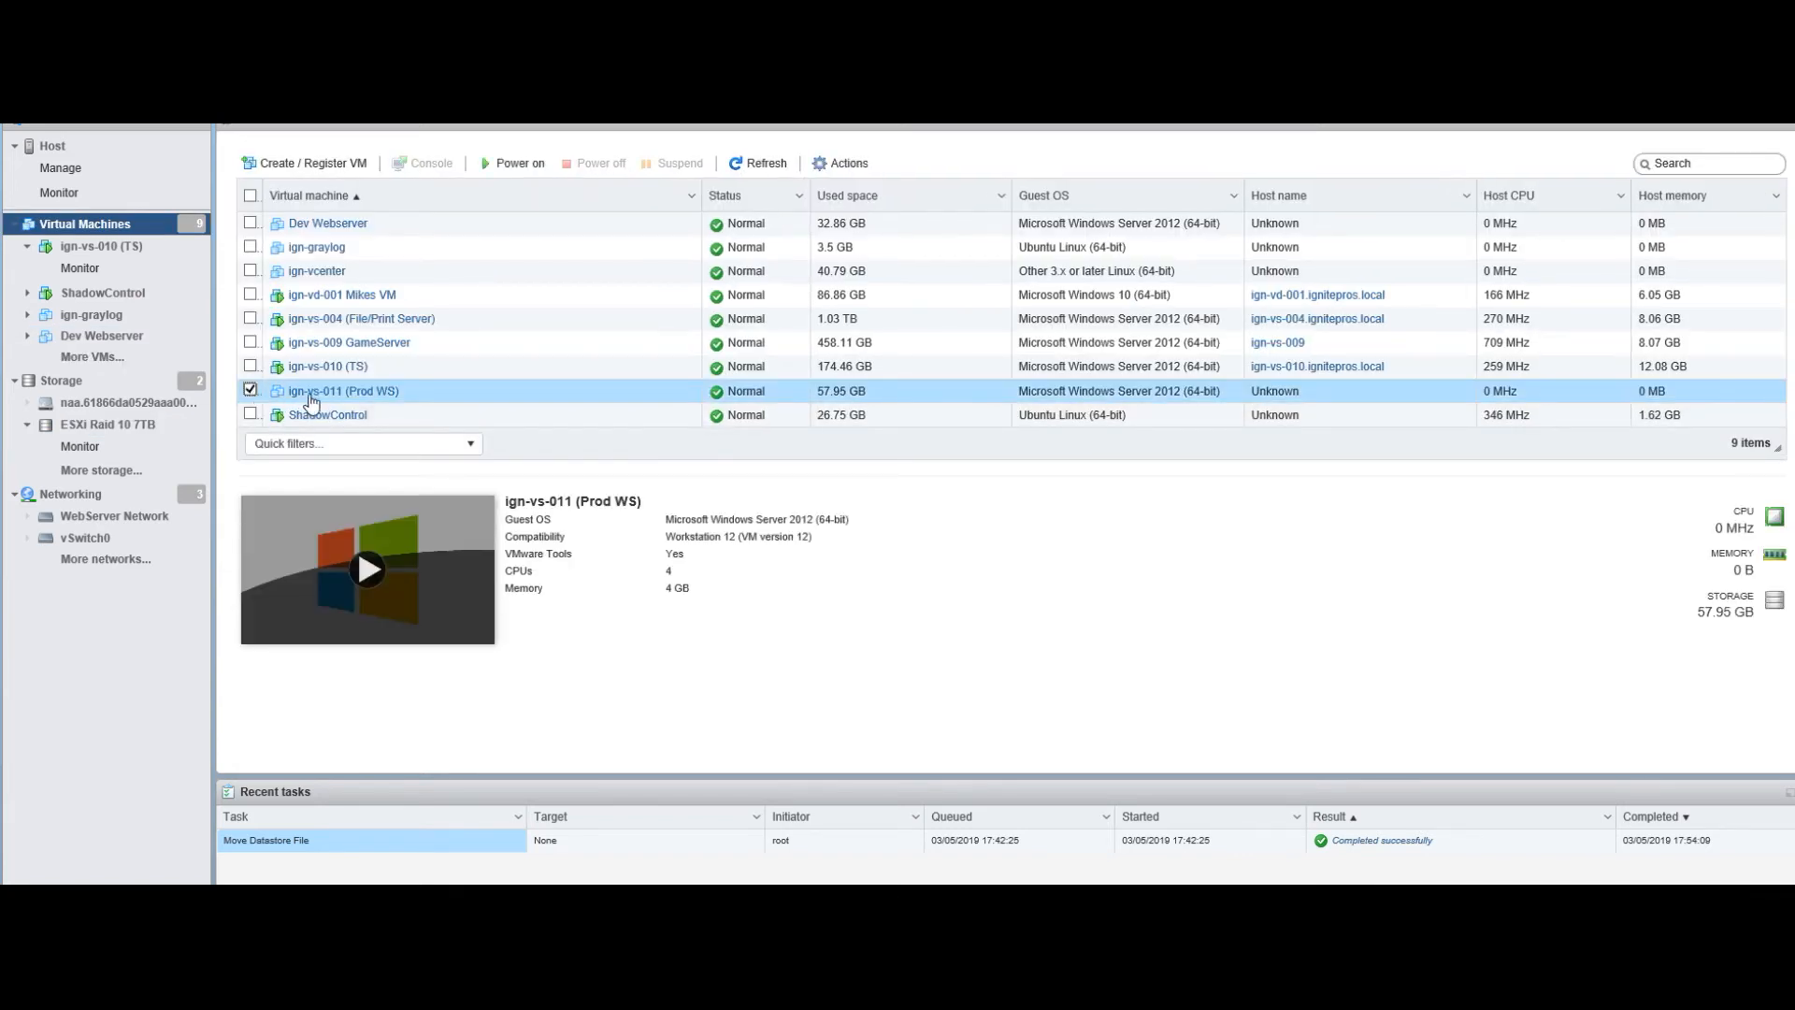
# Unregister the ign-vs-011 (Prod WS) virtual machine and confirm with Yes.
pyautogui.rightClick(313, 391)
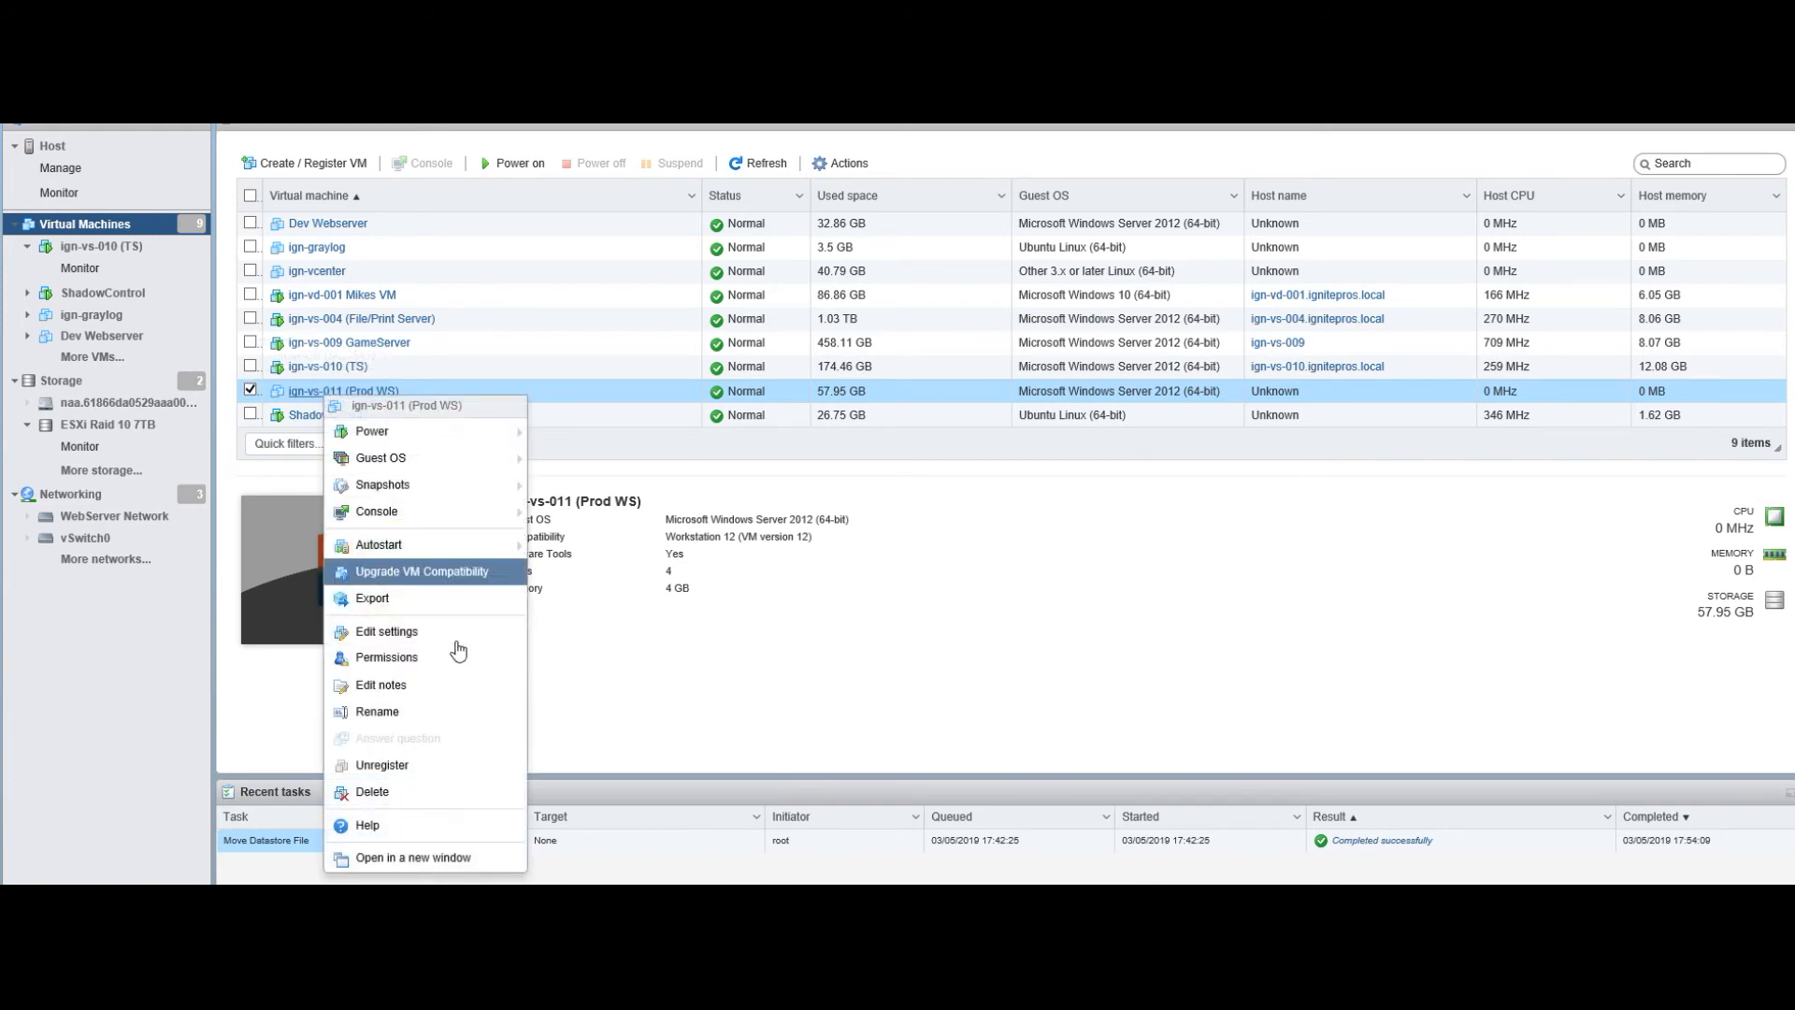
pyautogui.moveTo(458, 770)
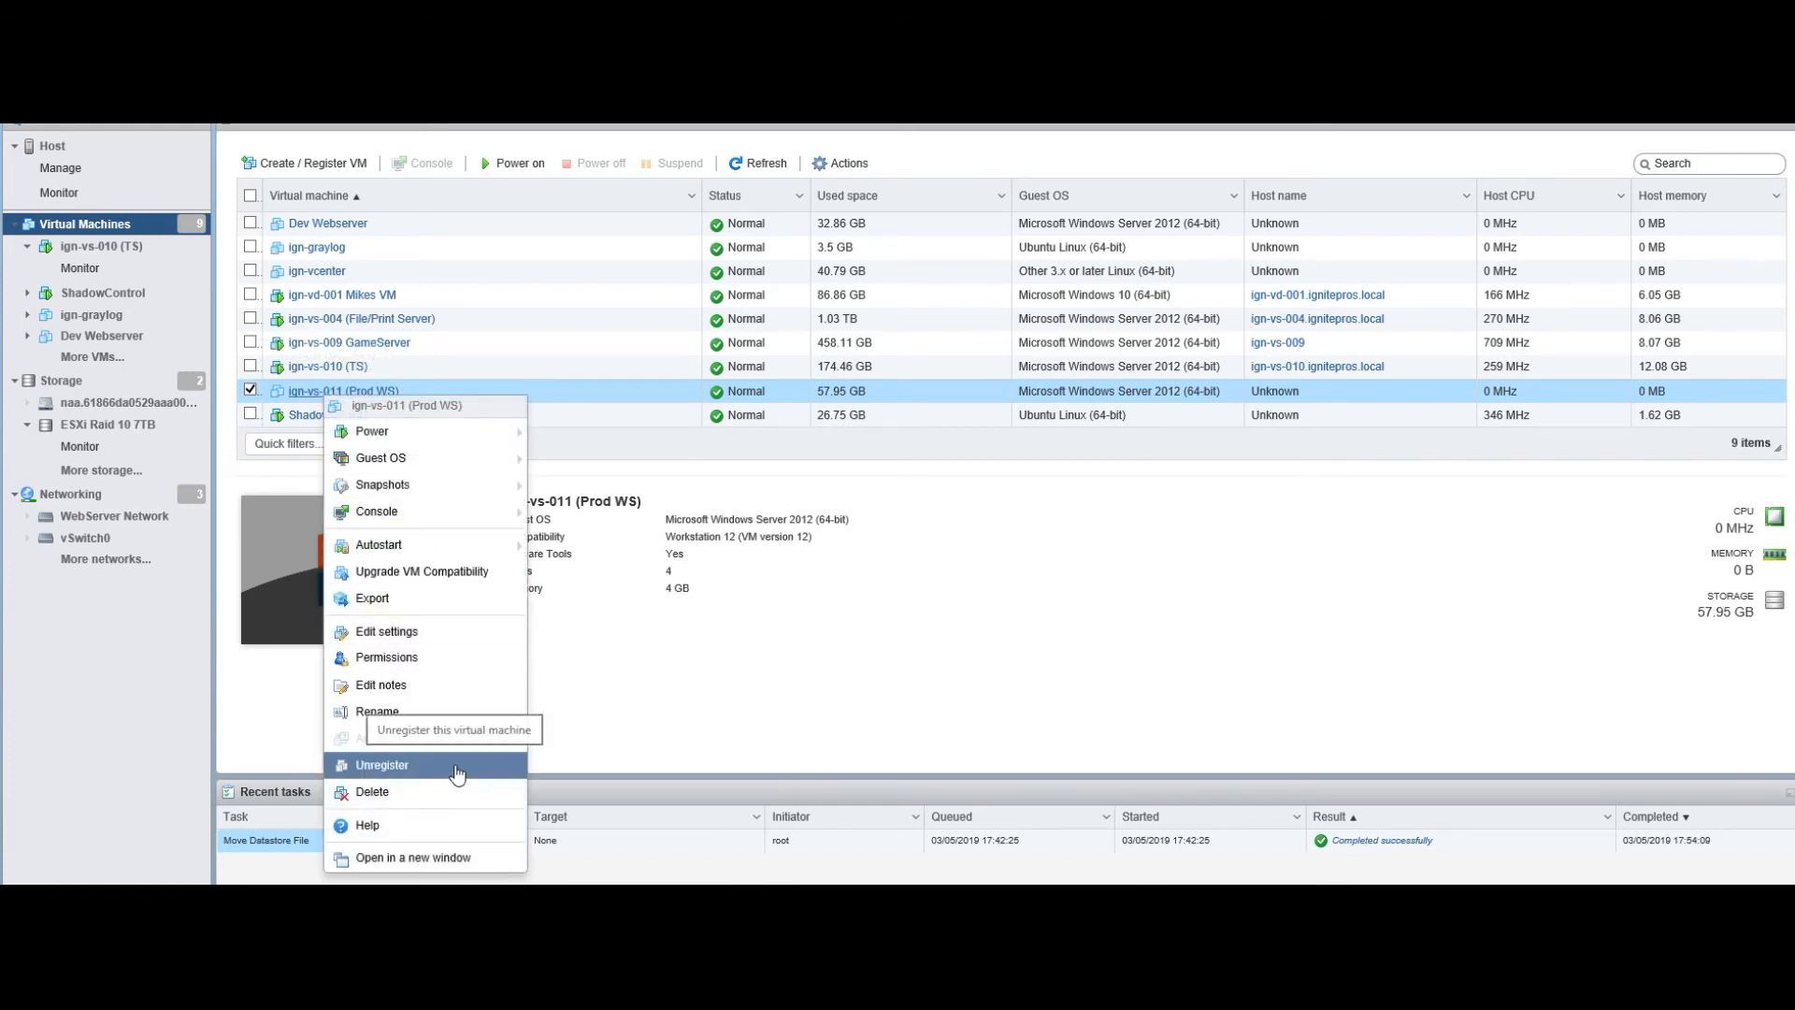
pyautogui.click(381, 765)
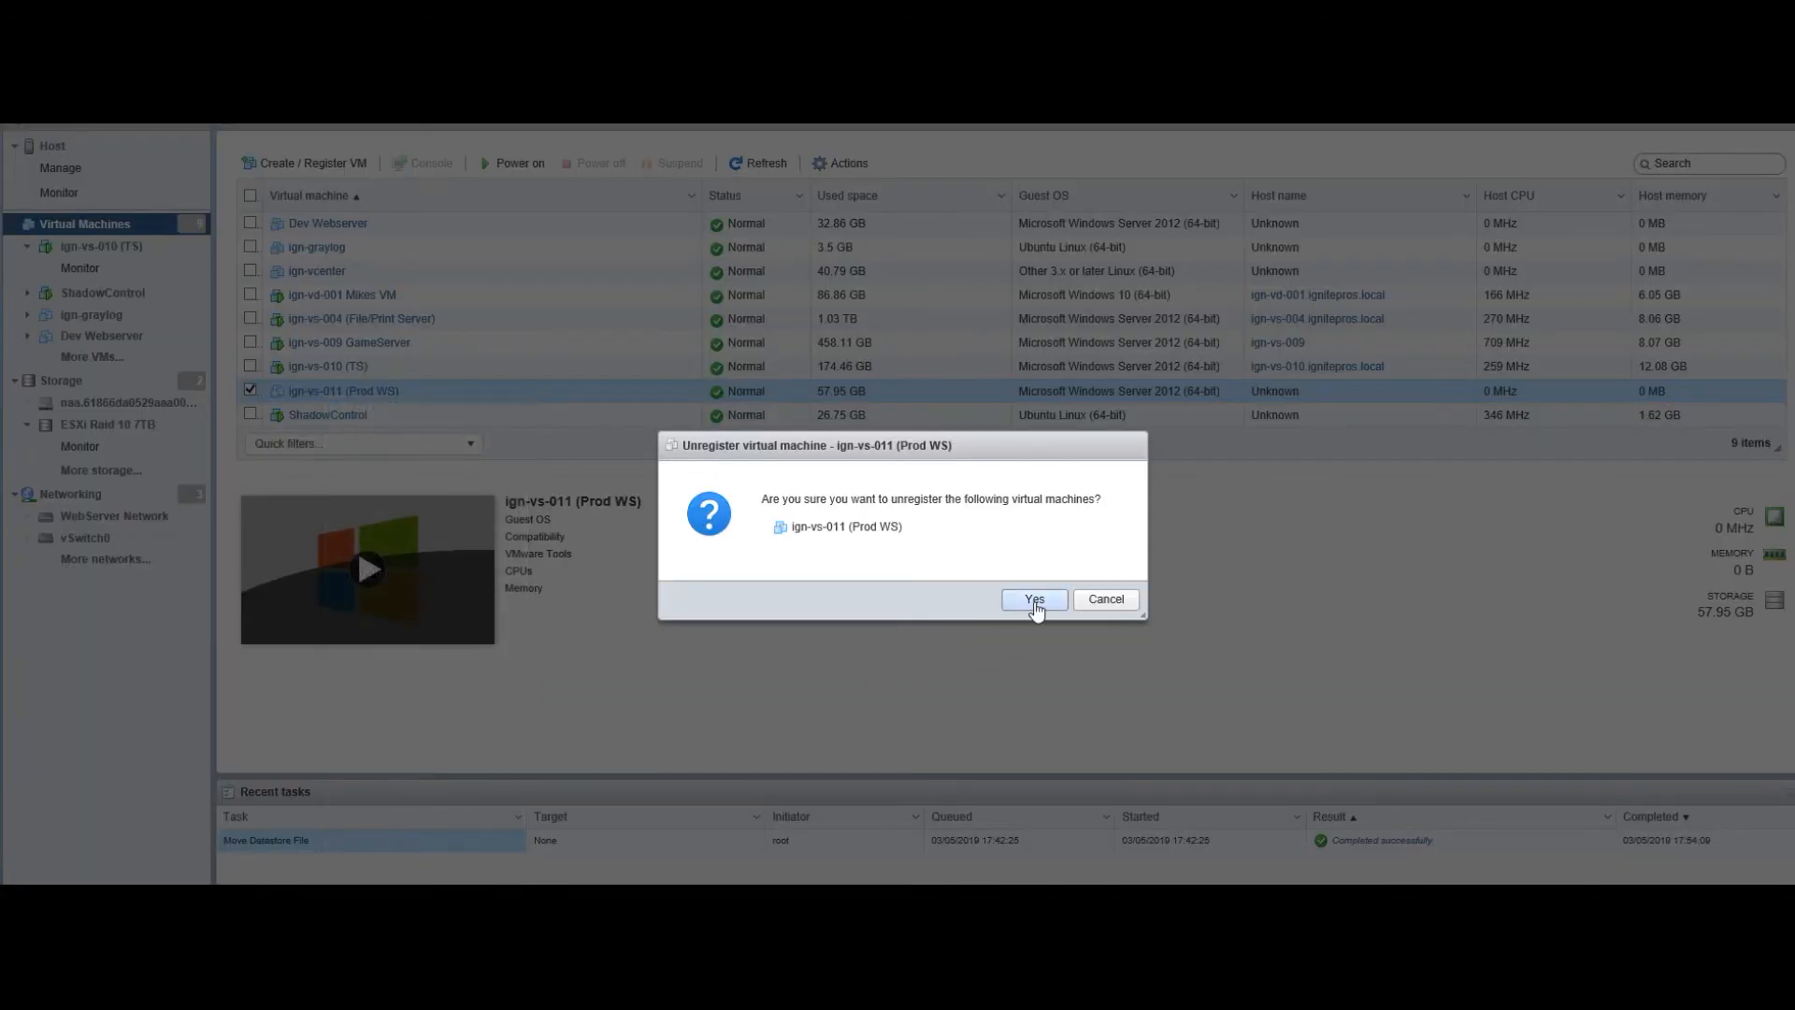
pyautogui.click(1034, 598)
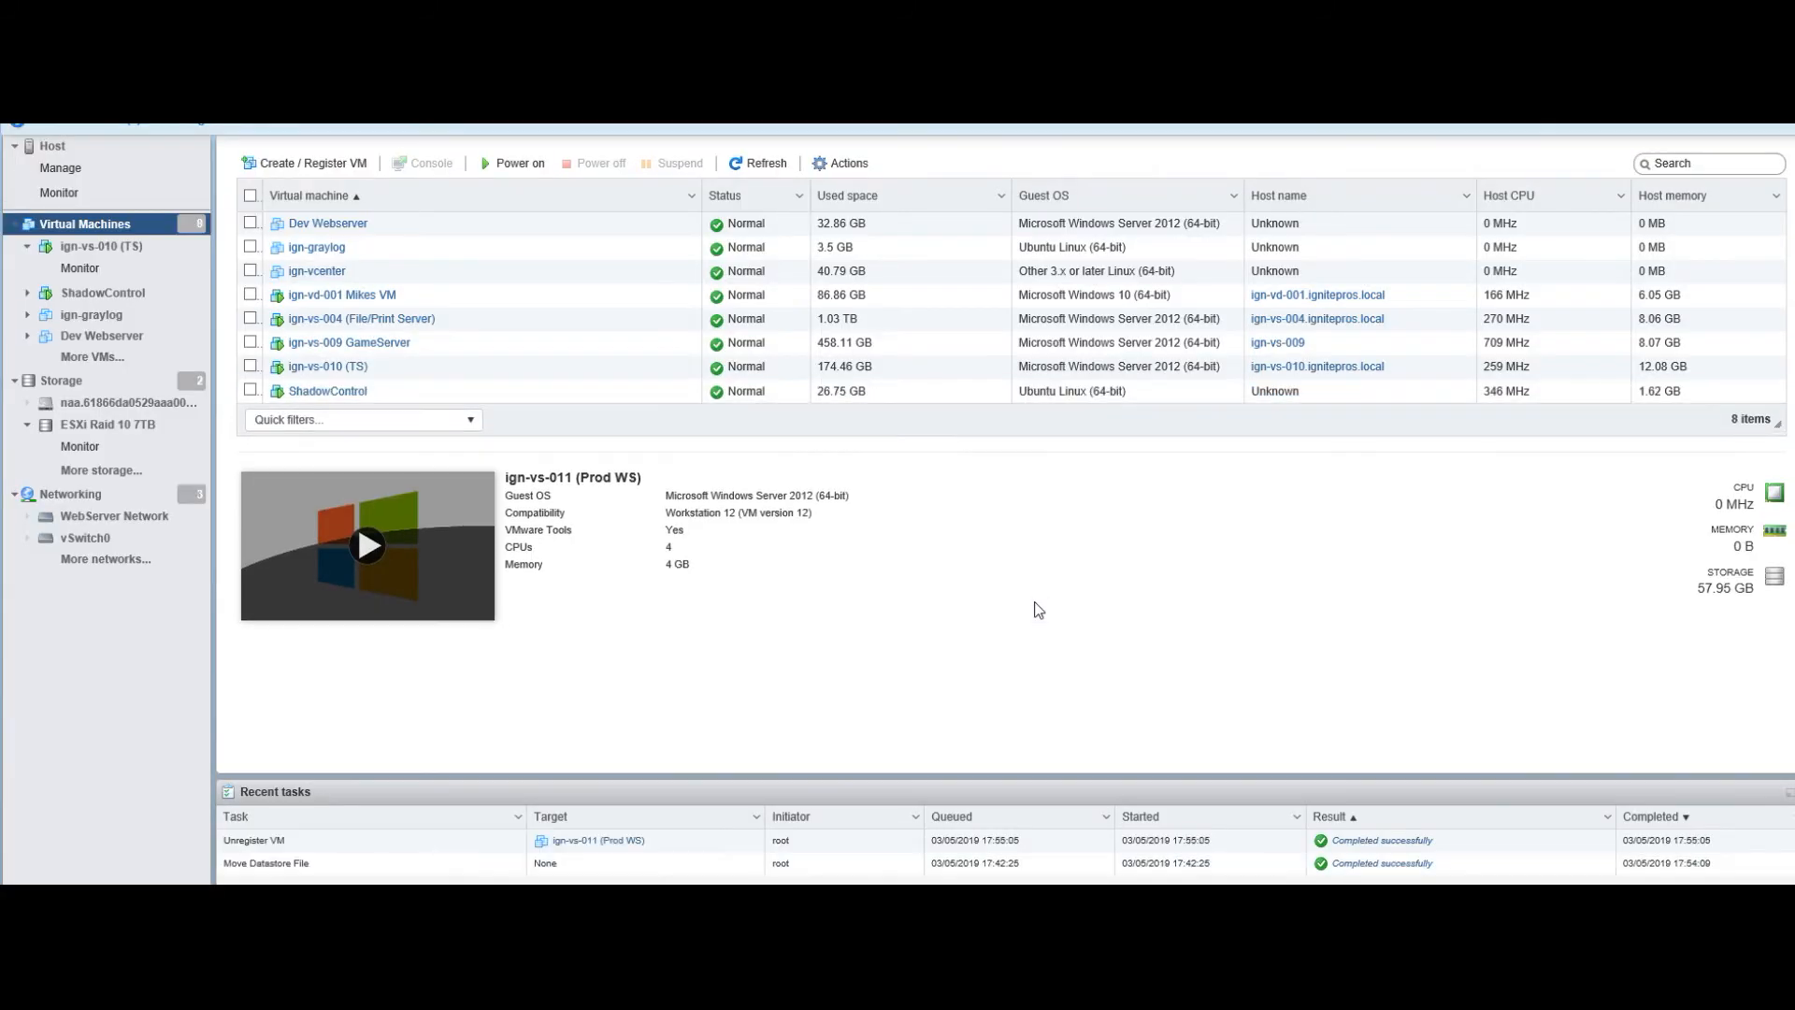
pyautogui.moveTo(230, 452)
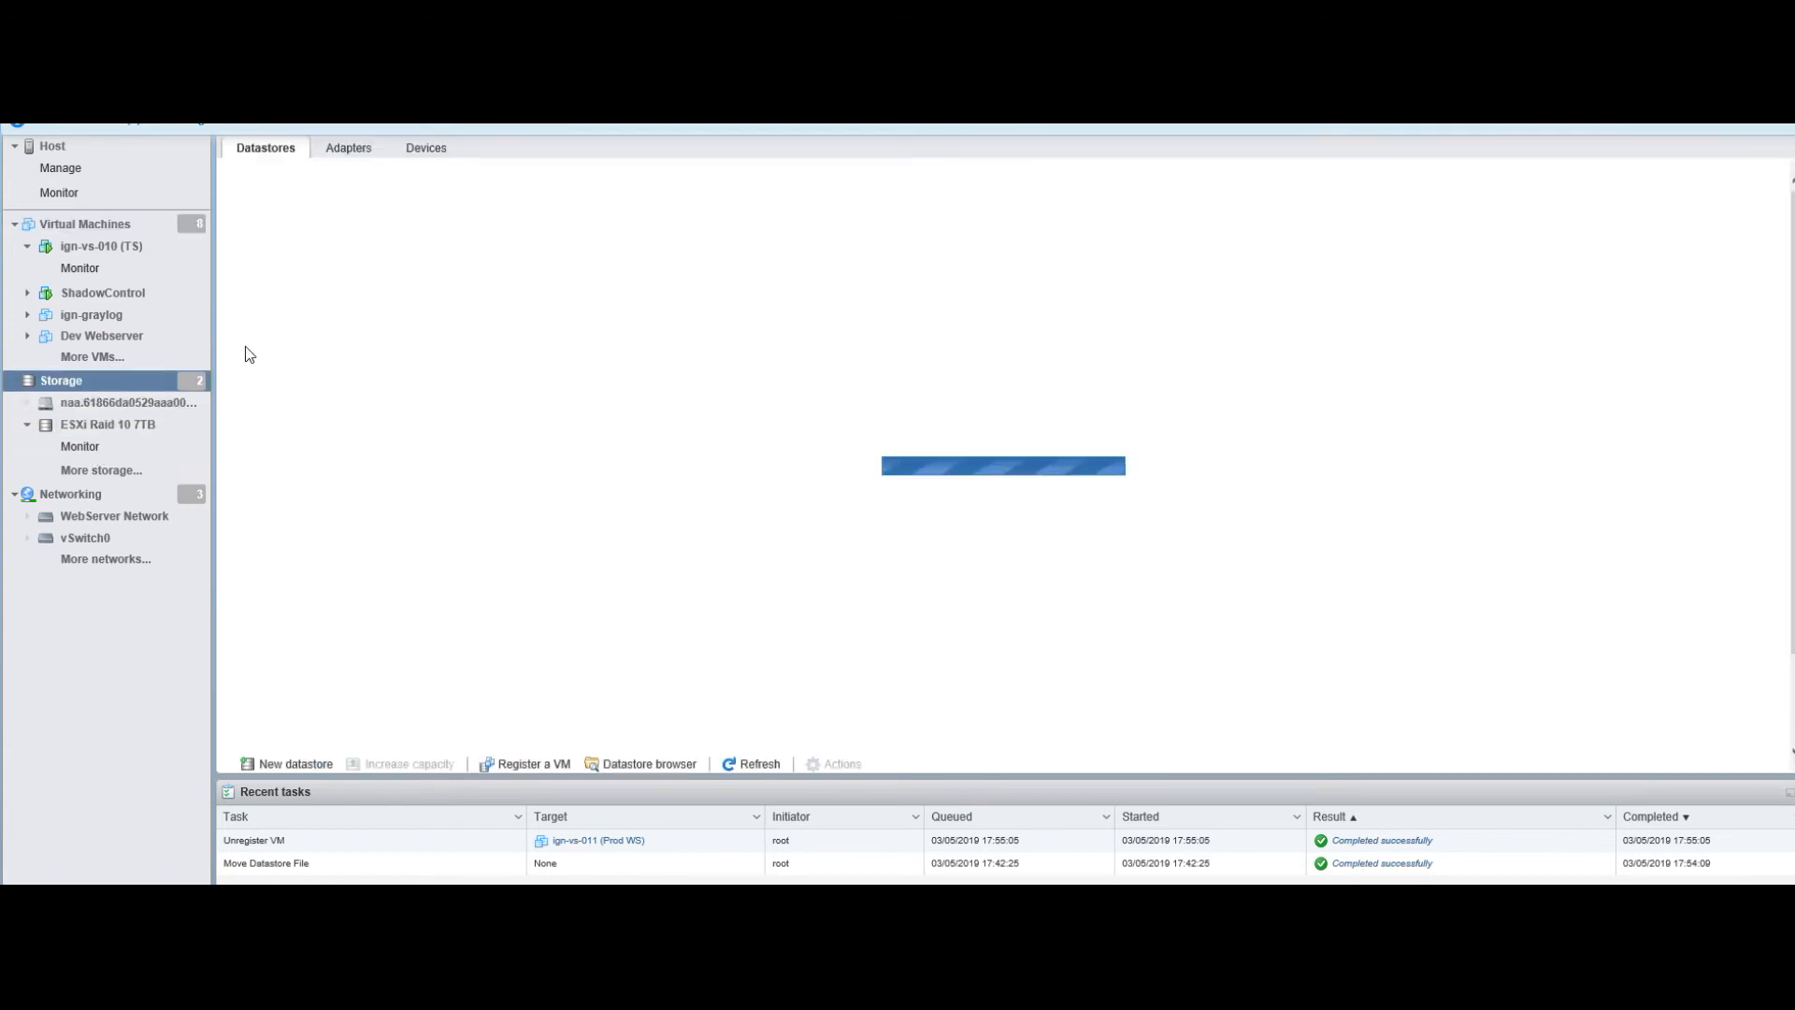
# Register ign-vs-011 (Prod WS) from its .vmx file in the SSD Store folder and close the browser.
pyautogui.click(89, 402)
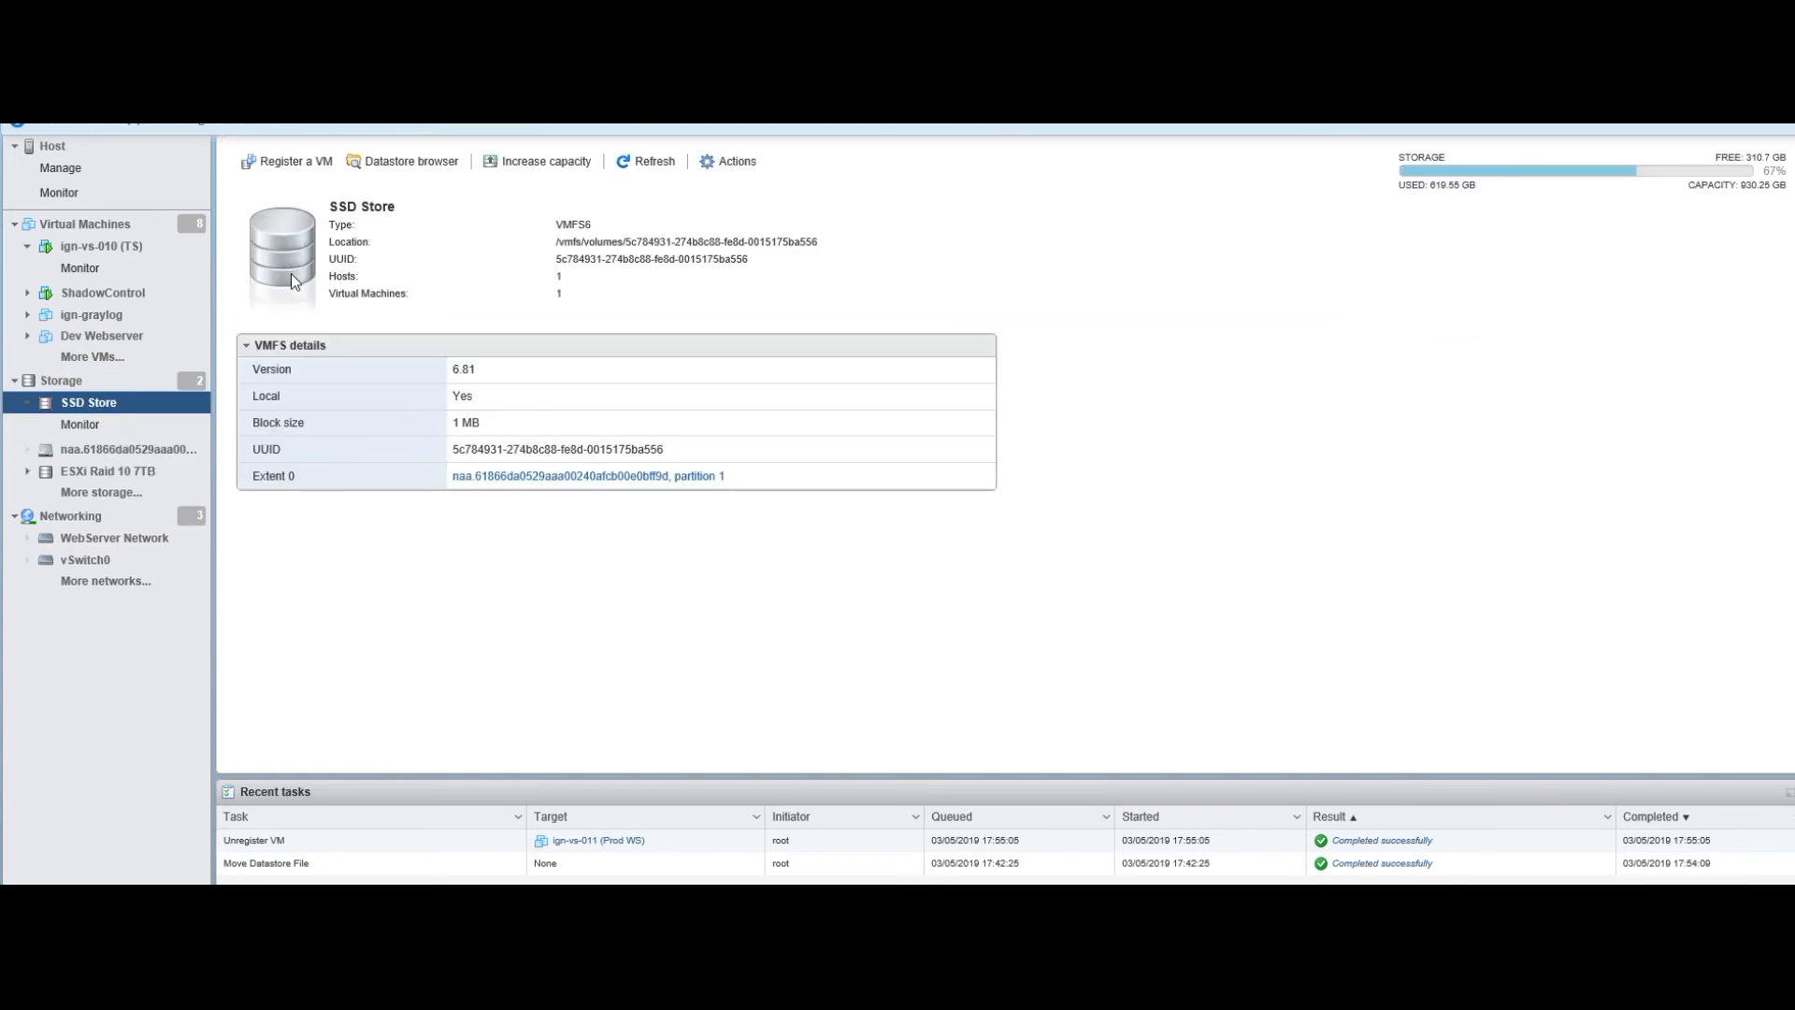
pyautogui.moveTo(394, 170)
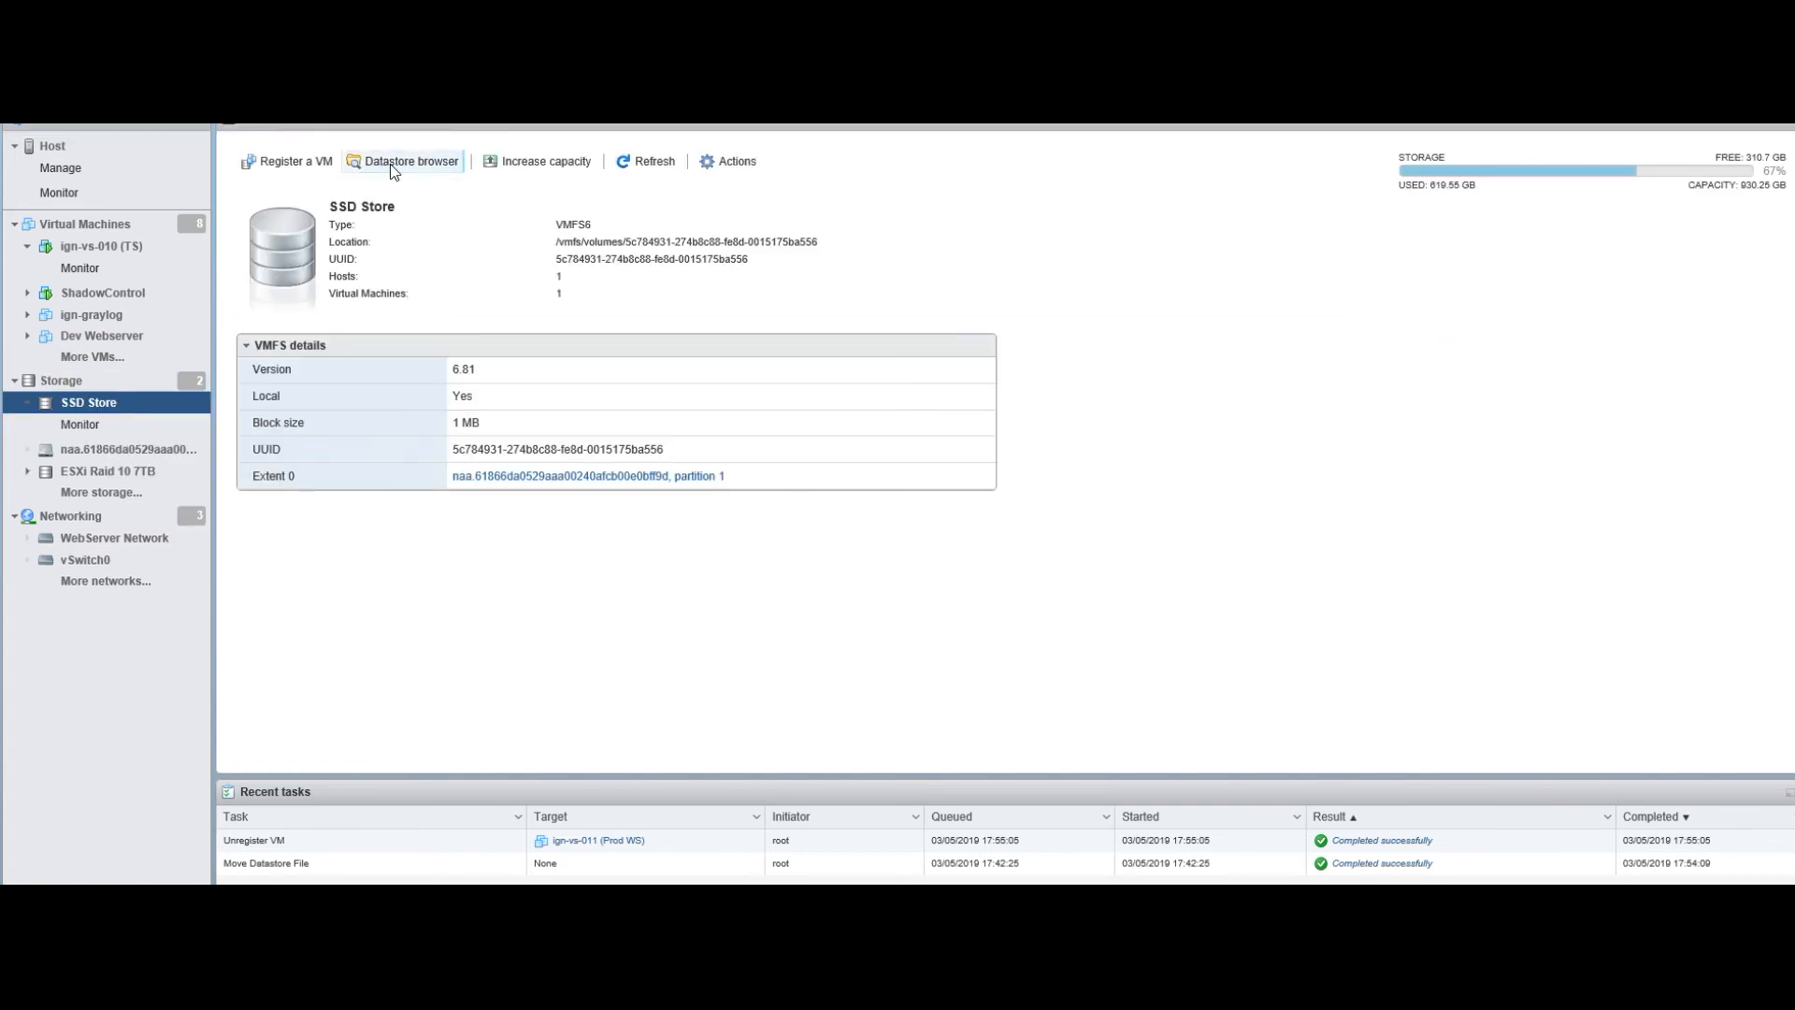
pyautogui.click(411, 161)
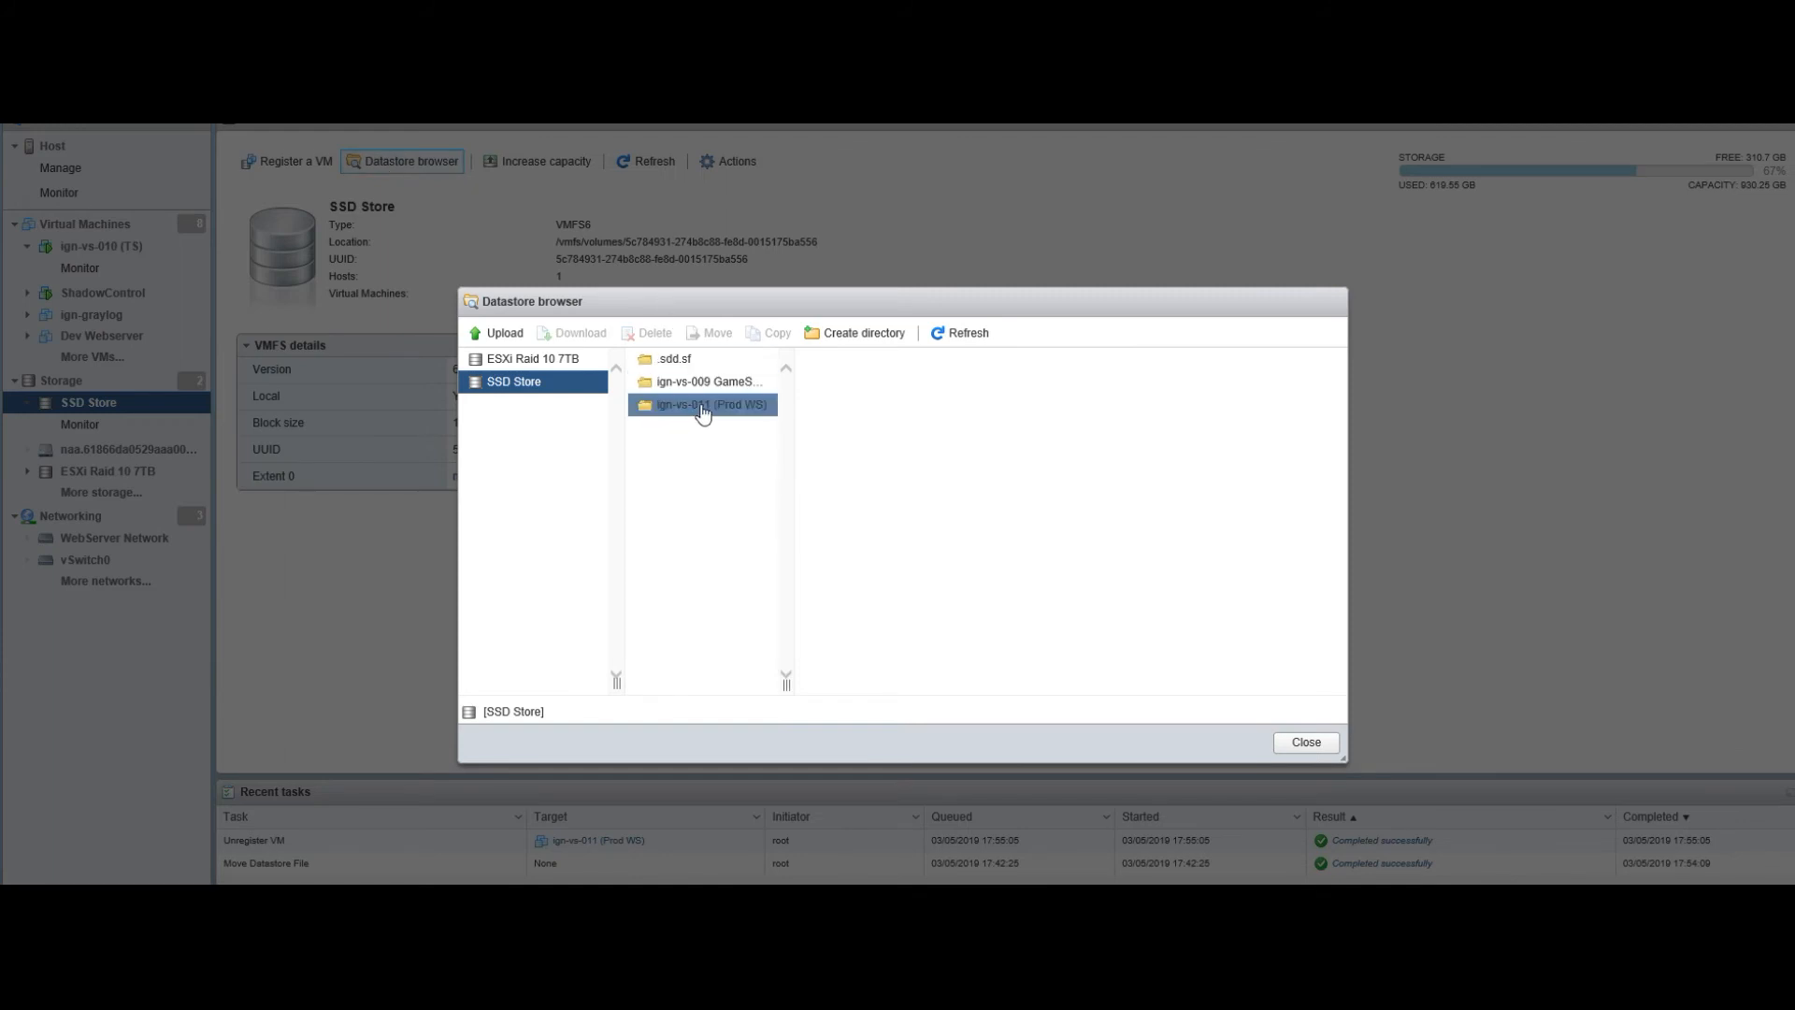
pyautogui.click(703, 404)
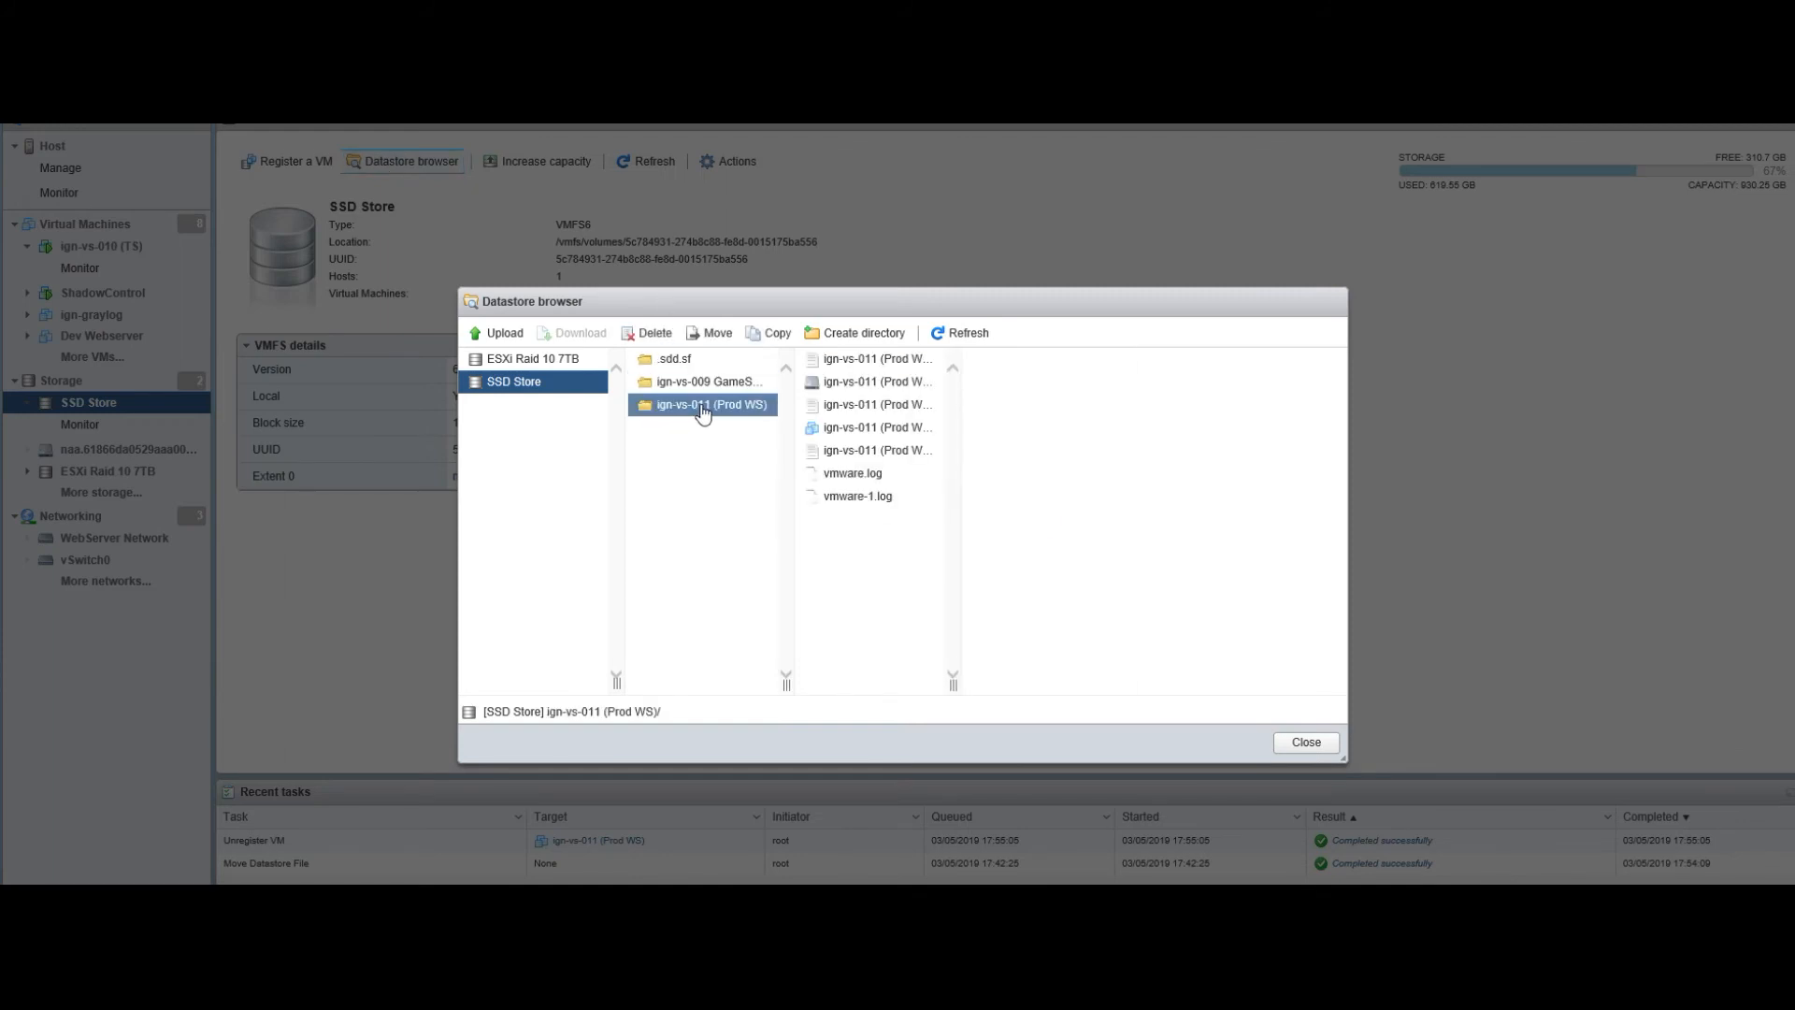
pyautogui.click(871, 427)
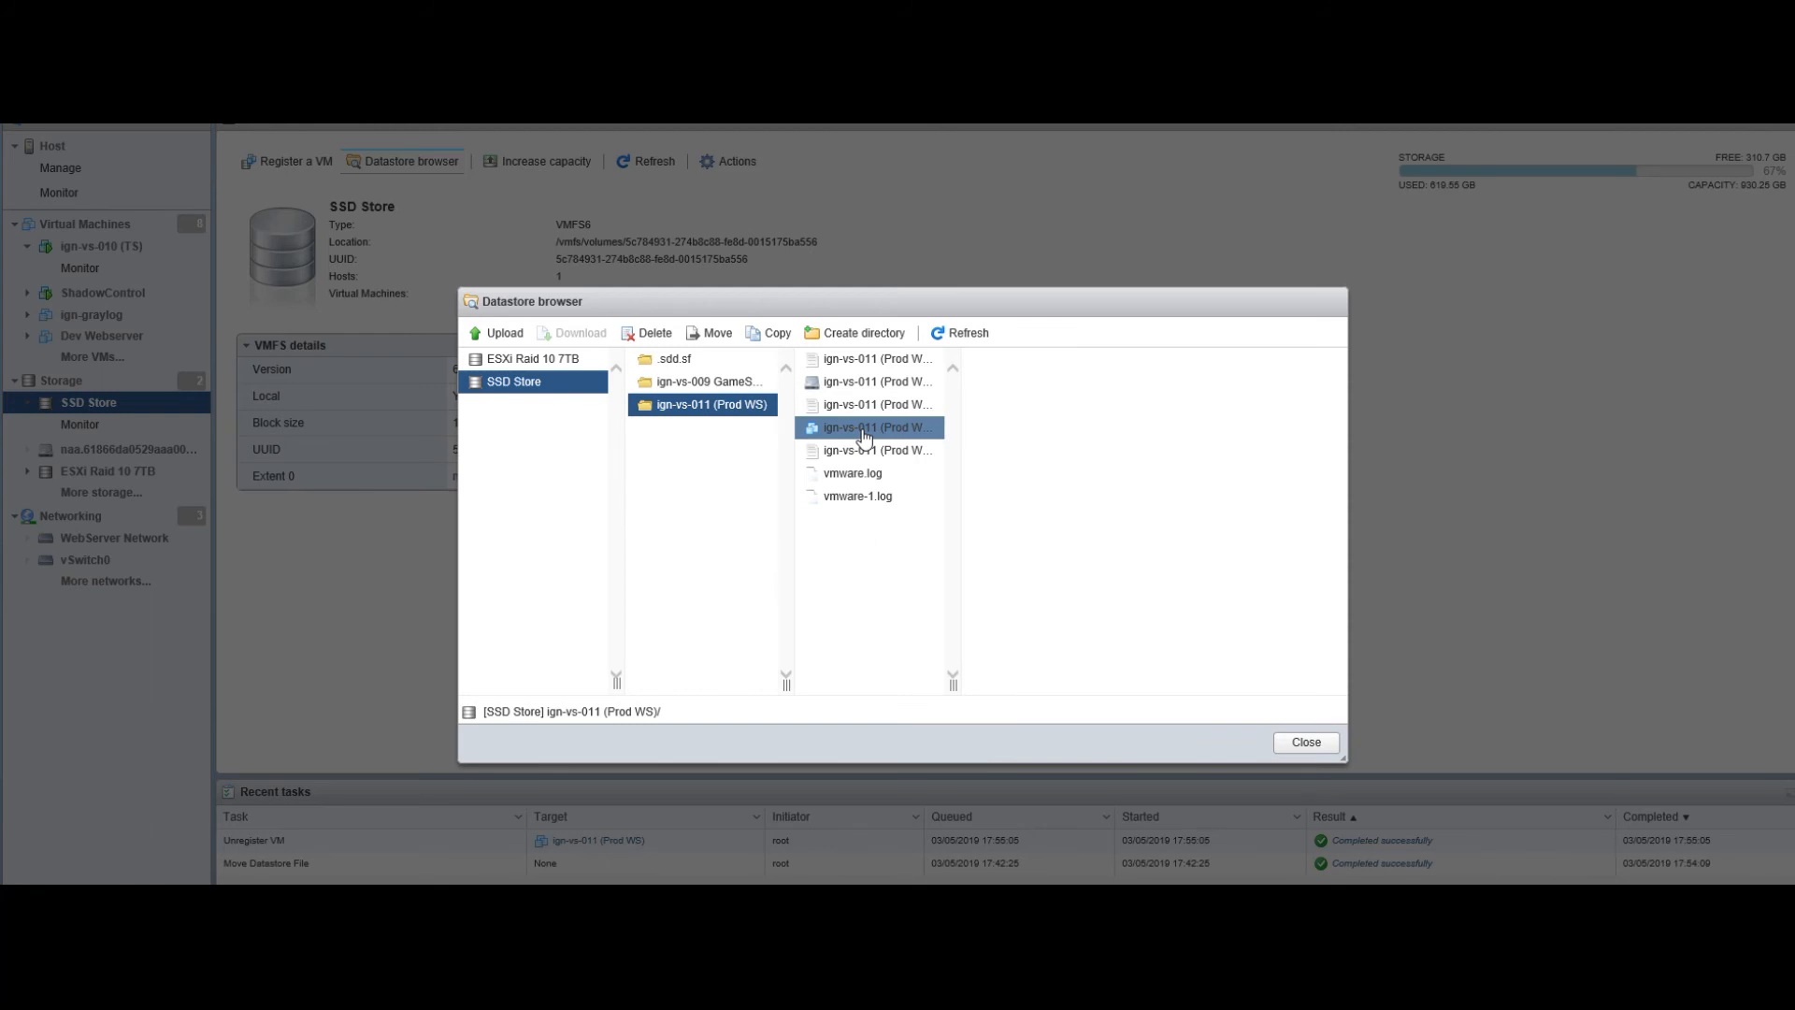
pyautogui.rightClick(872, 426)
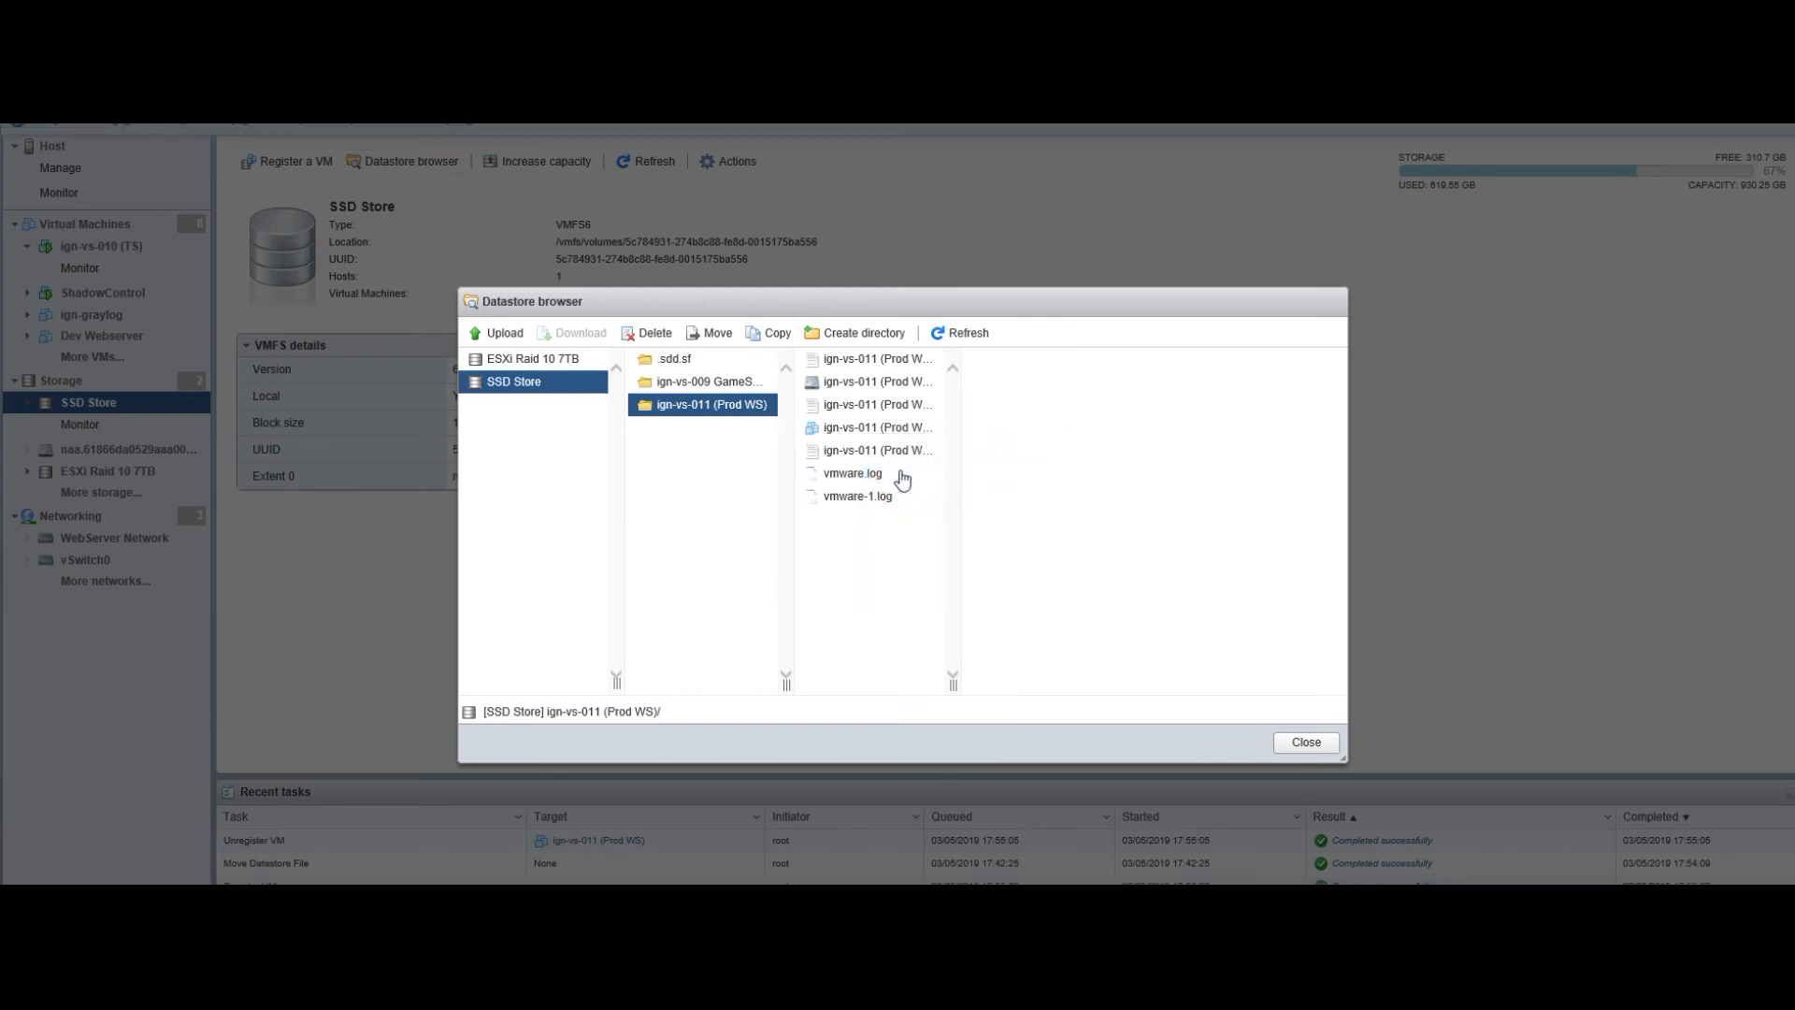
pyautogui.moveTo(1290, 744)
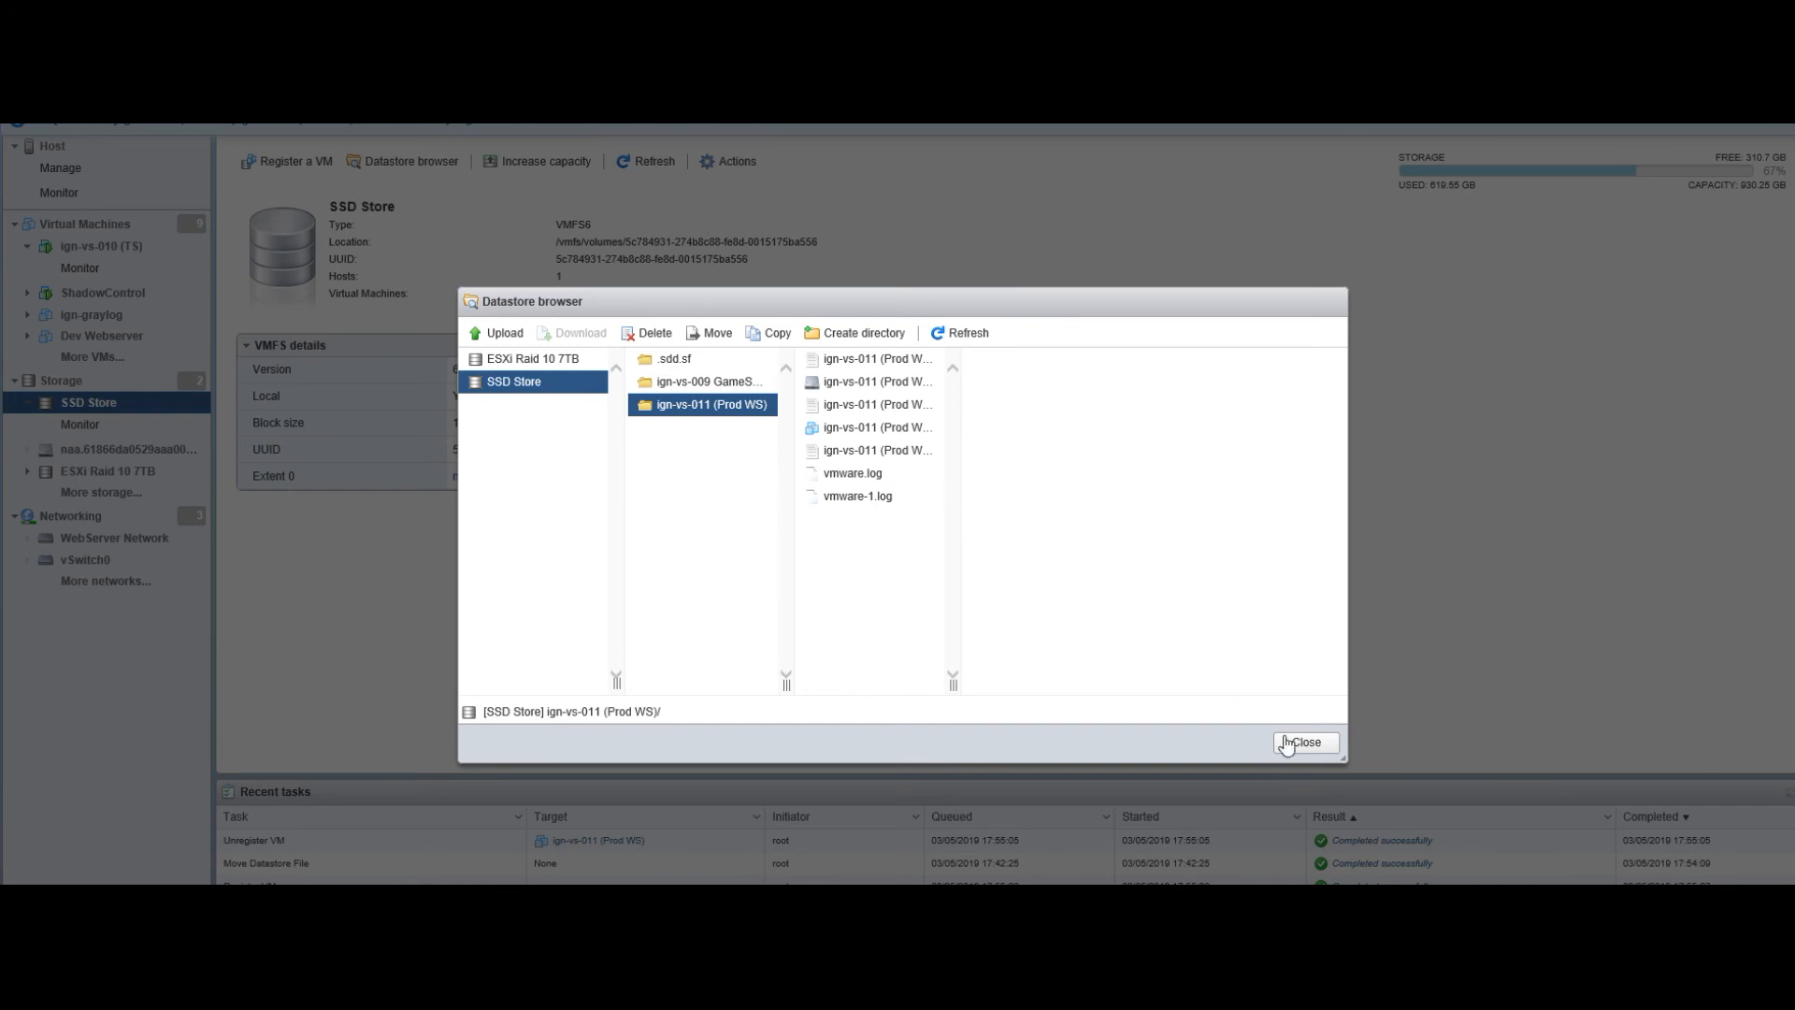
pyautogui.click(1307, 742)
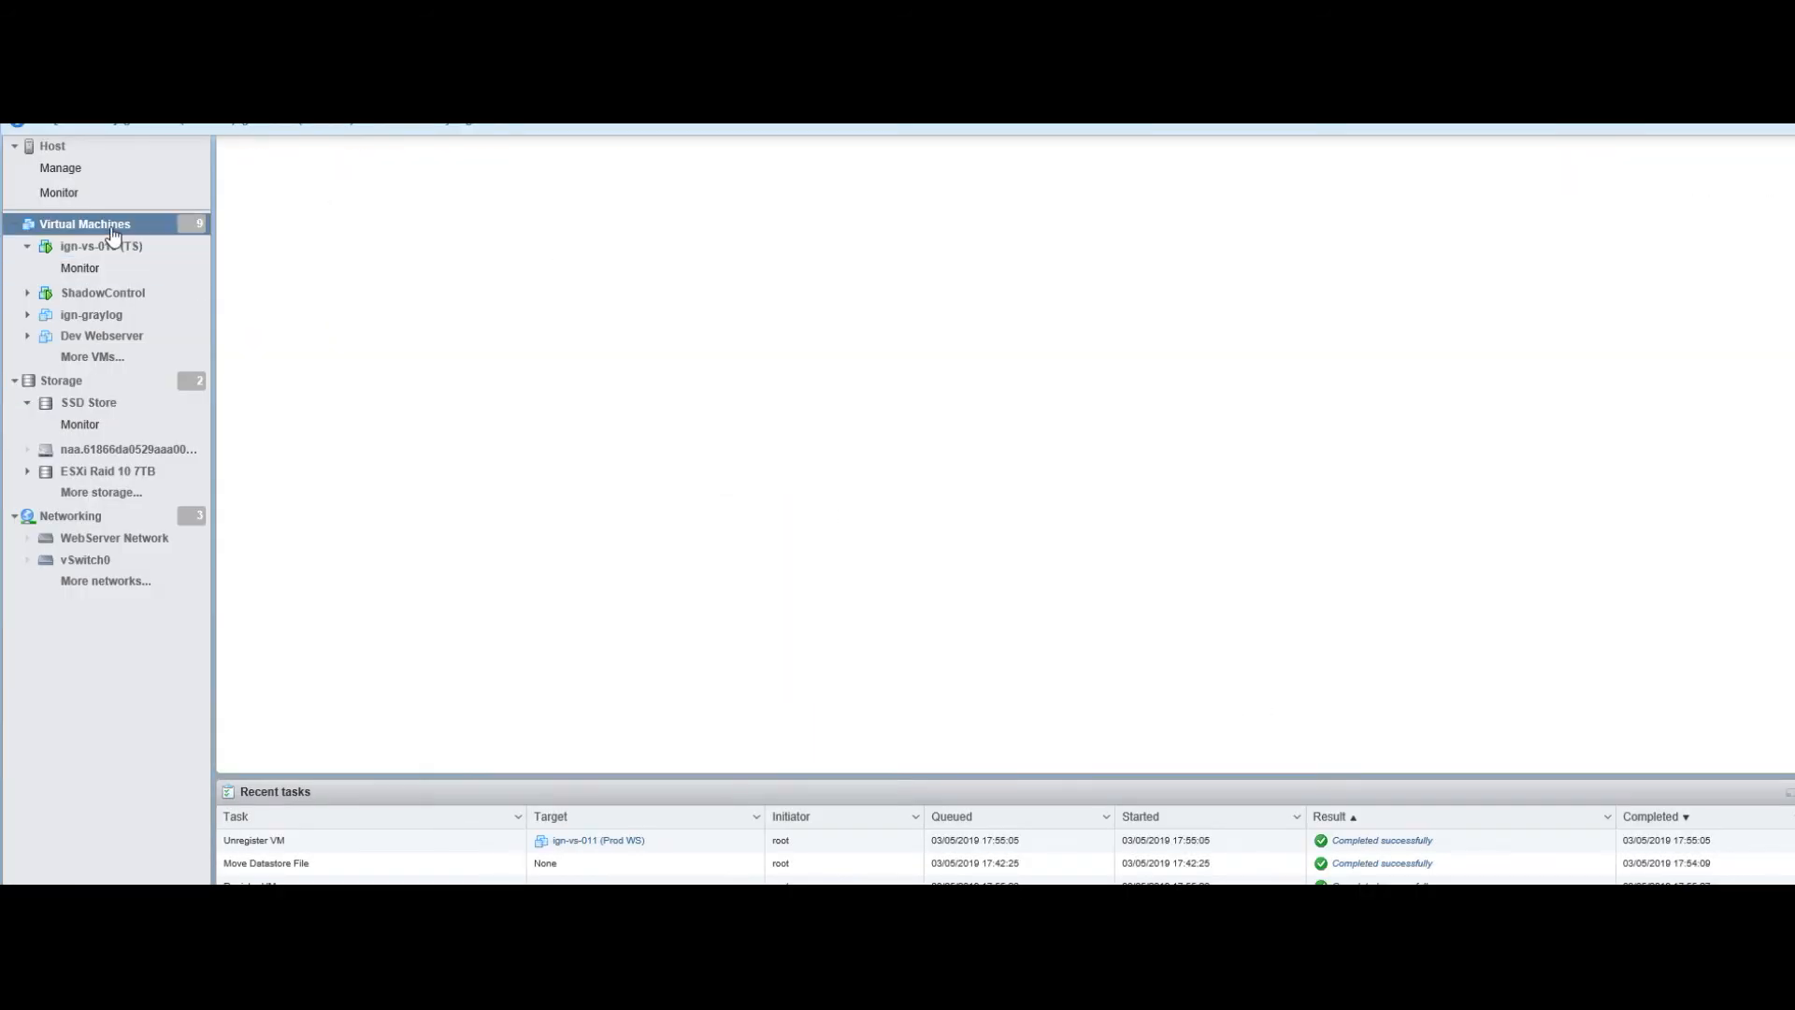
# Power on ign-vs-011 (Prod WS) and answer the prompt with I Moved It.
pyautogui.click(82, 225)
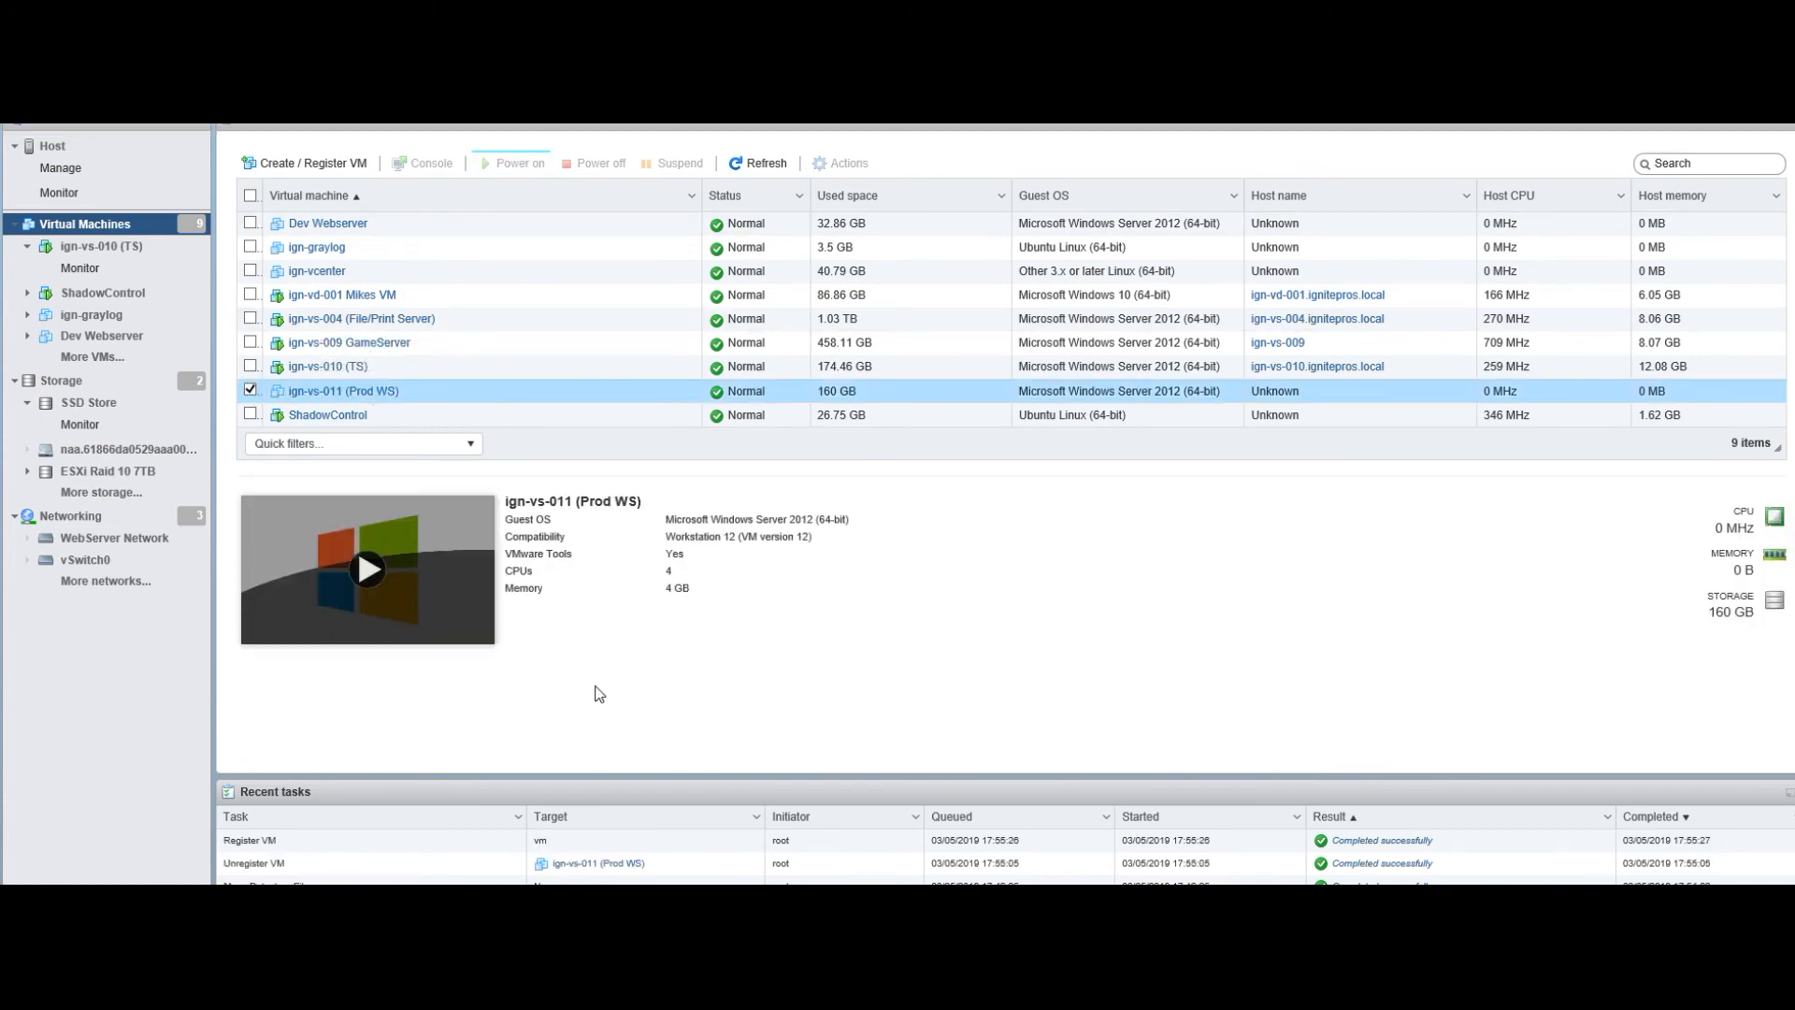
pyautogui.click(516, 163)
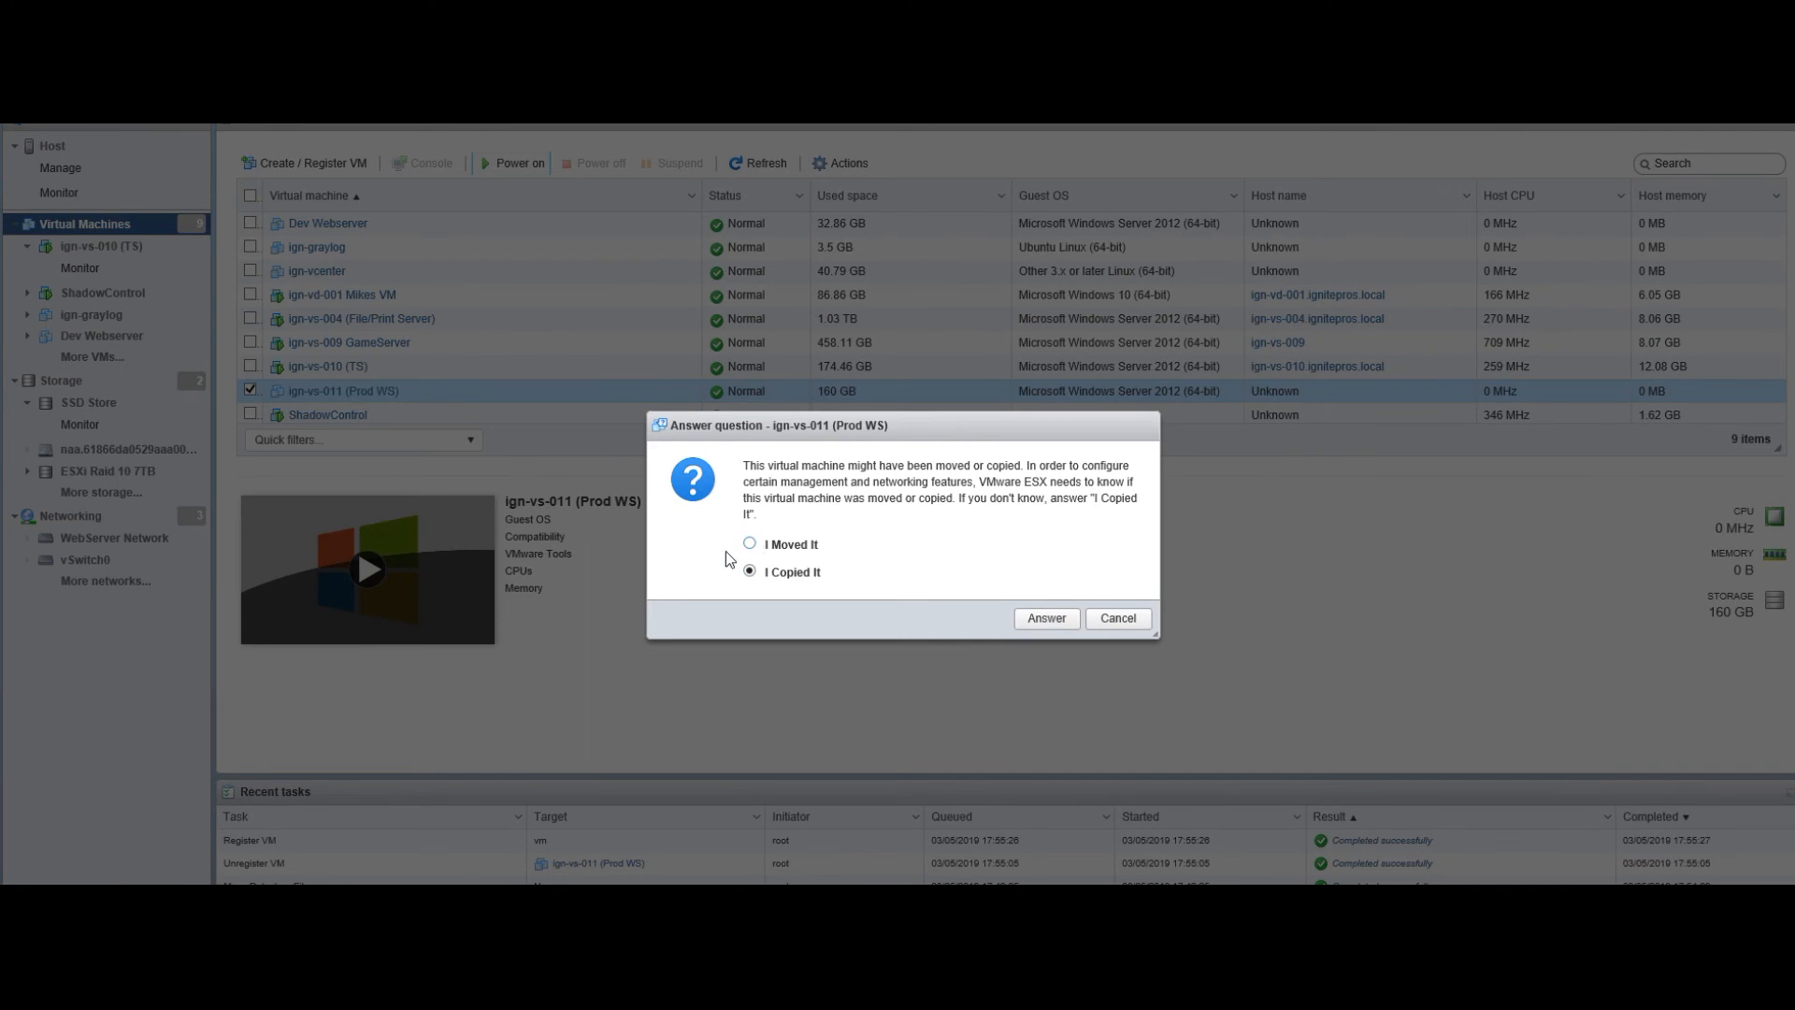
pyautogui.click(748, 544)
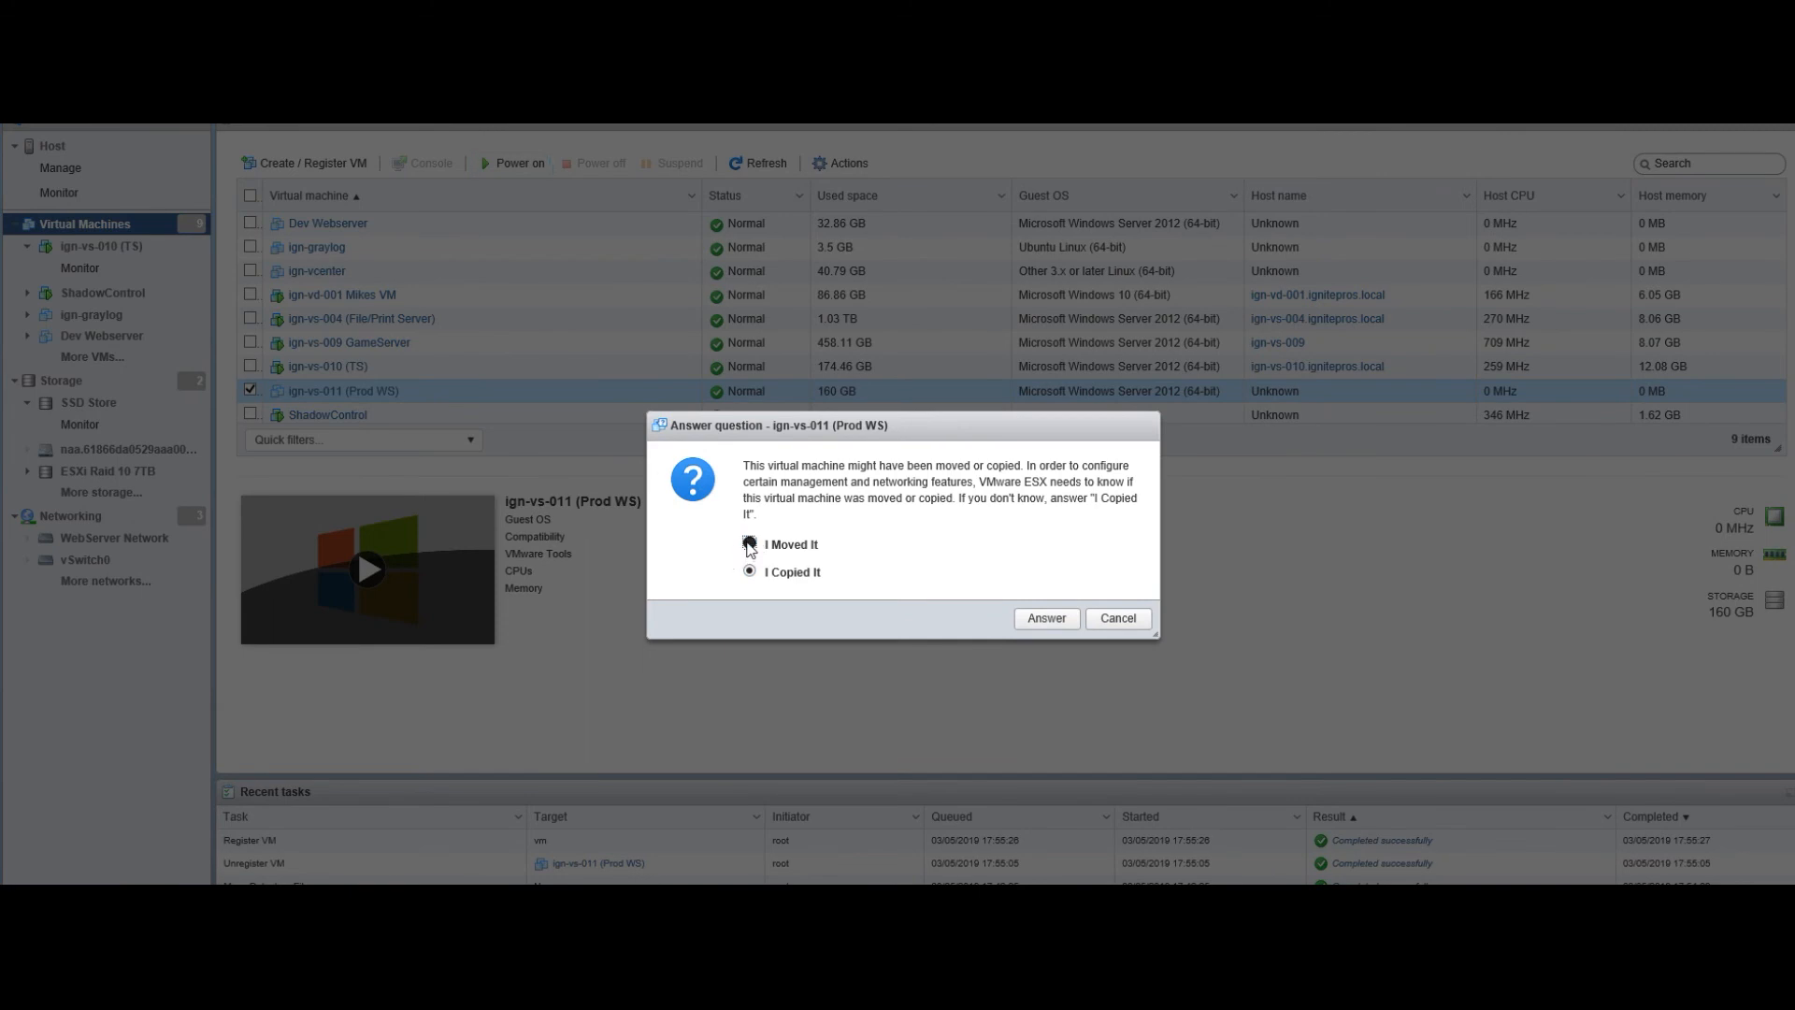
pyautogui.click(1047, 617)
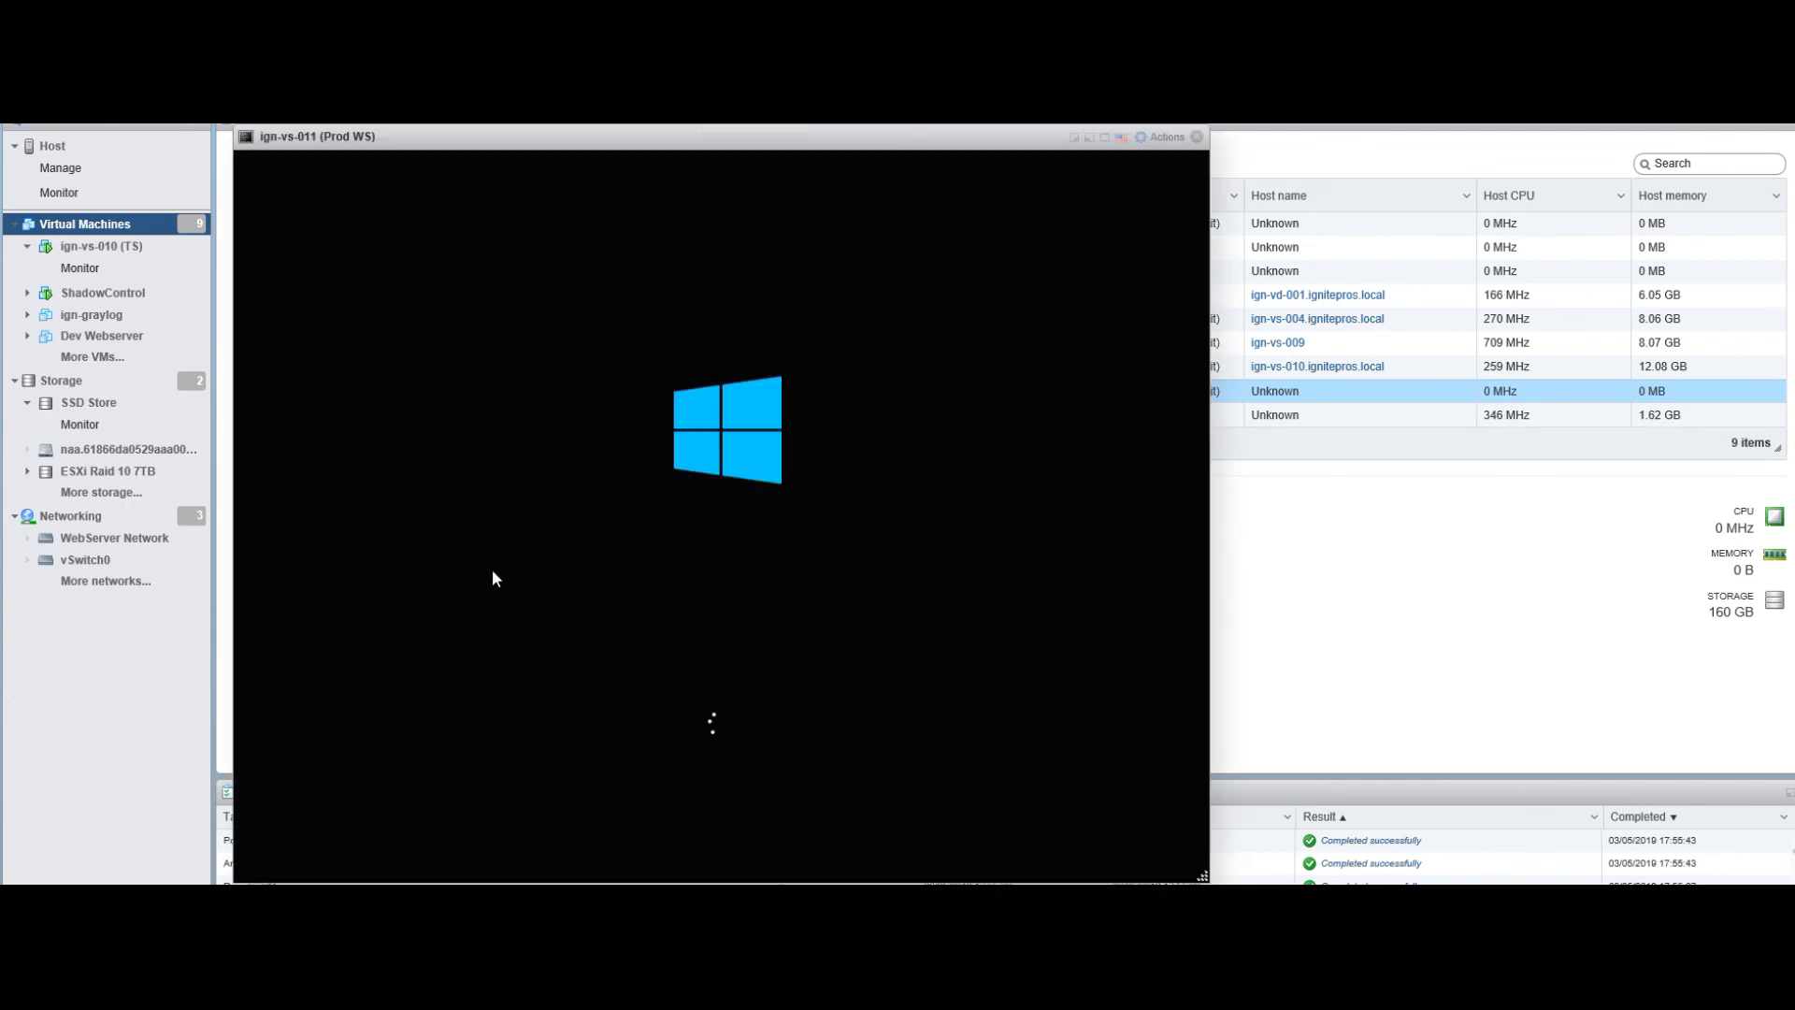
pyautogui.moveTo(1232, 728)
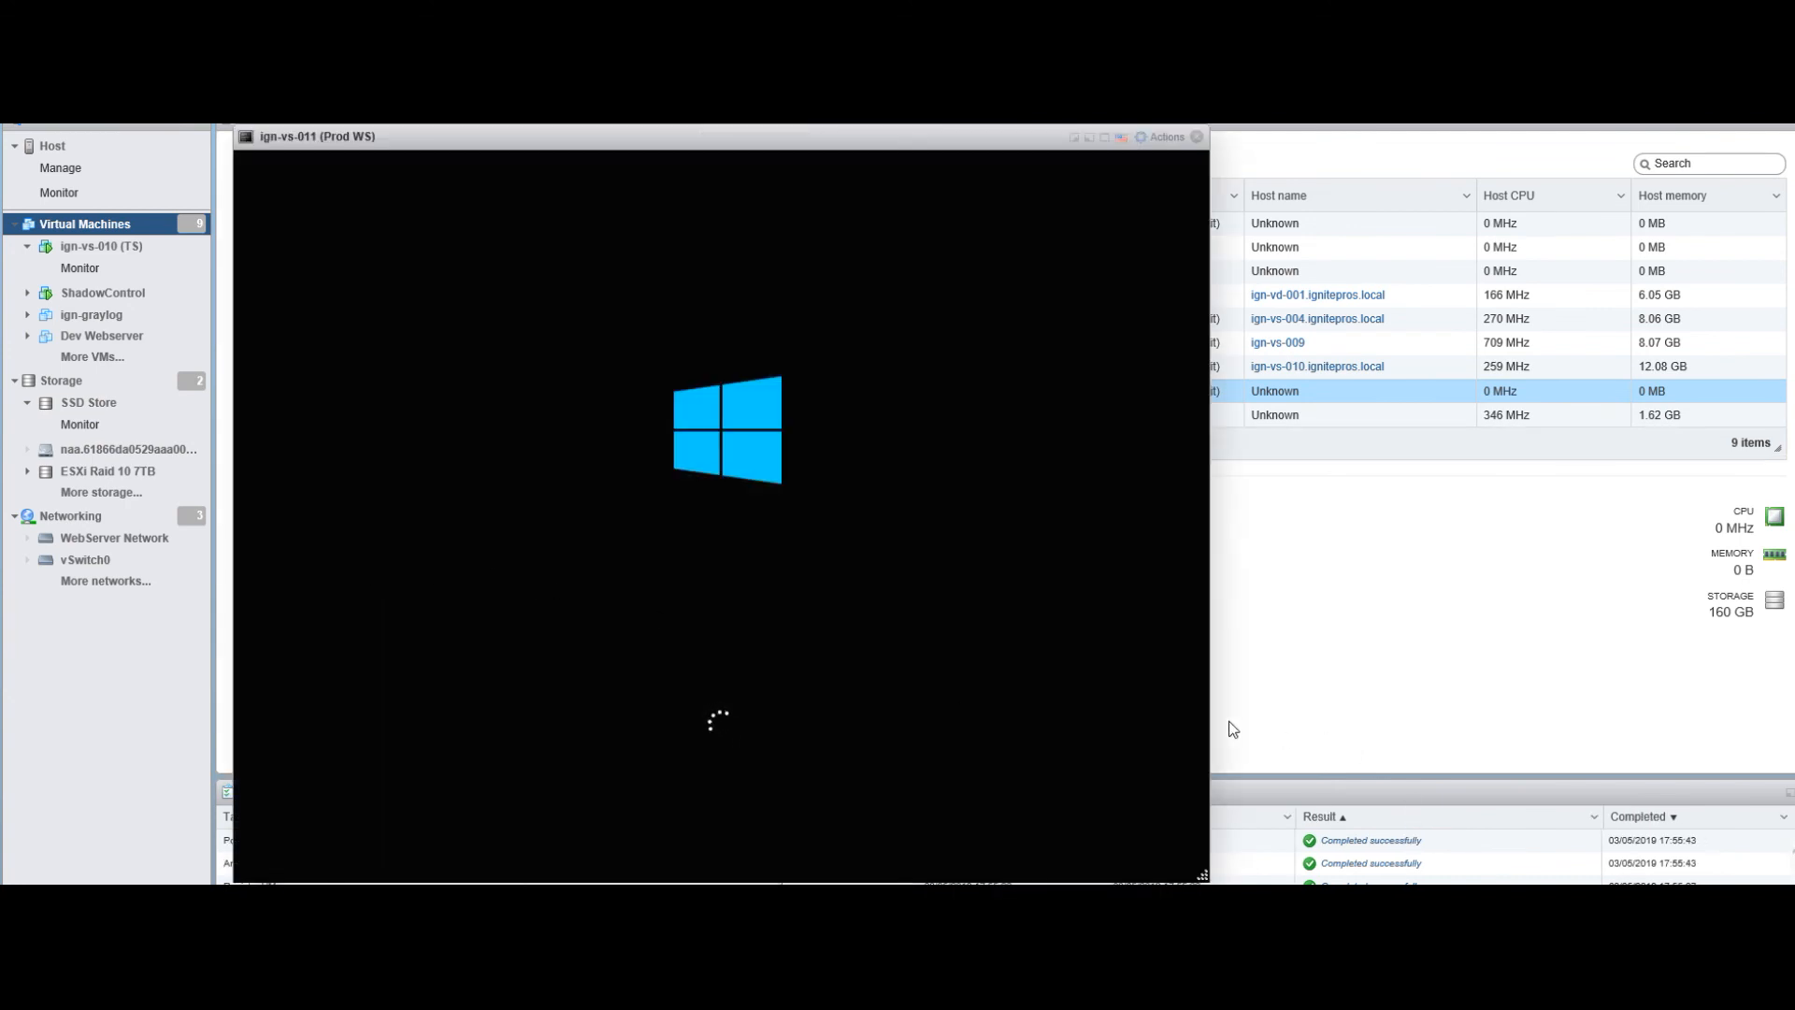
pyautogui.moveTo(1144, 714)
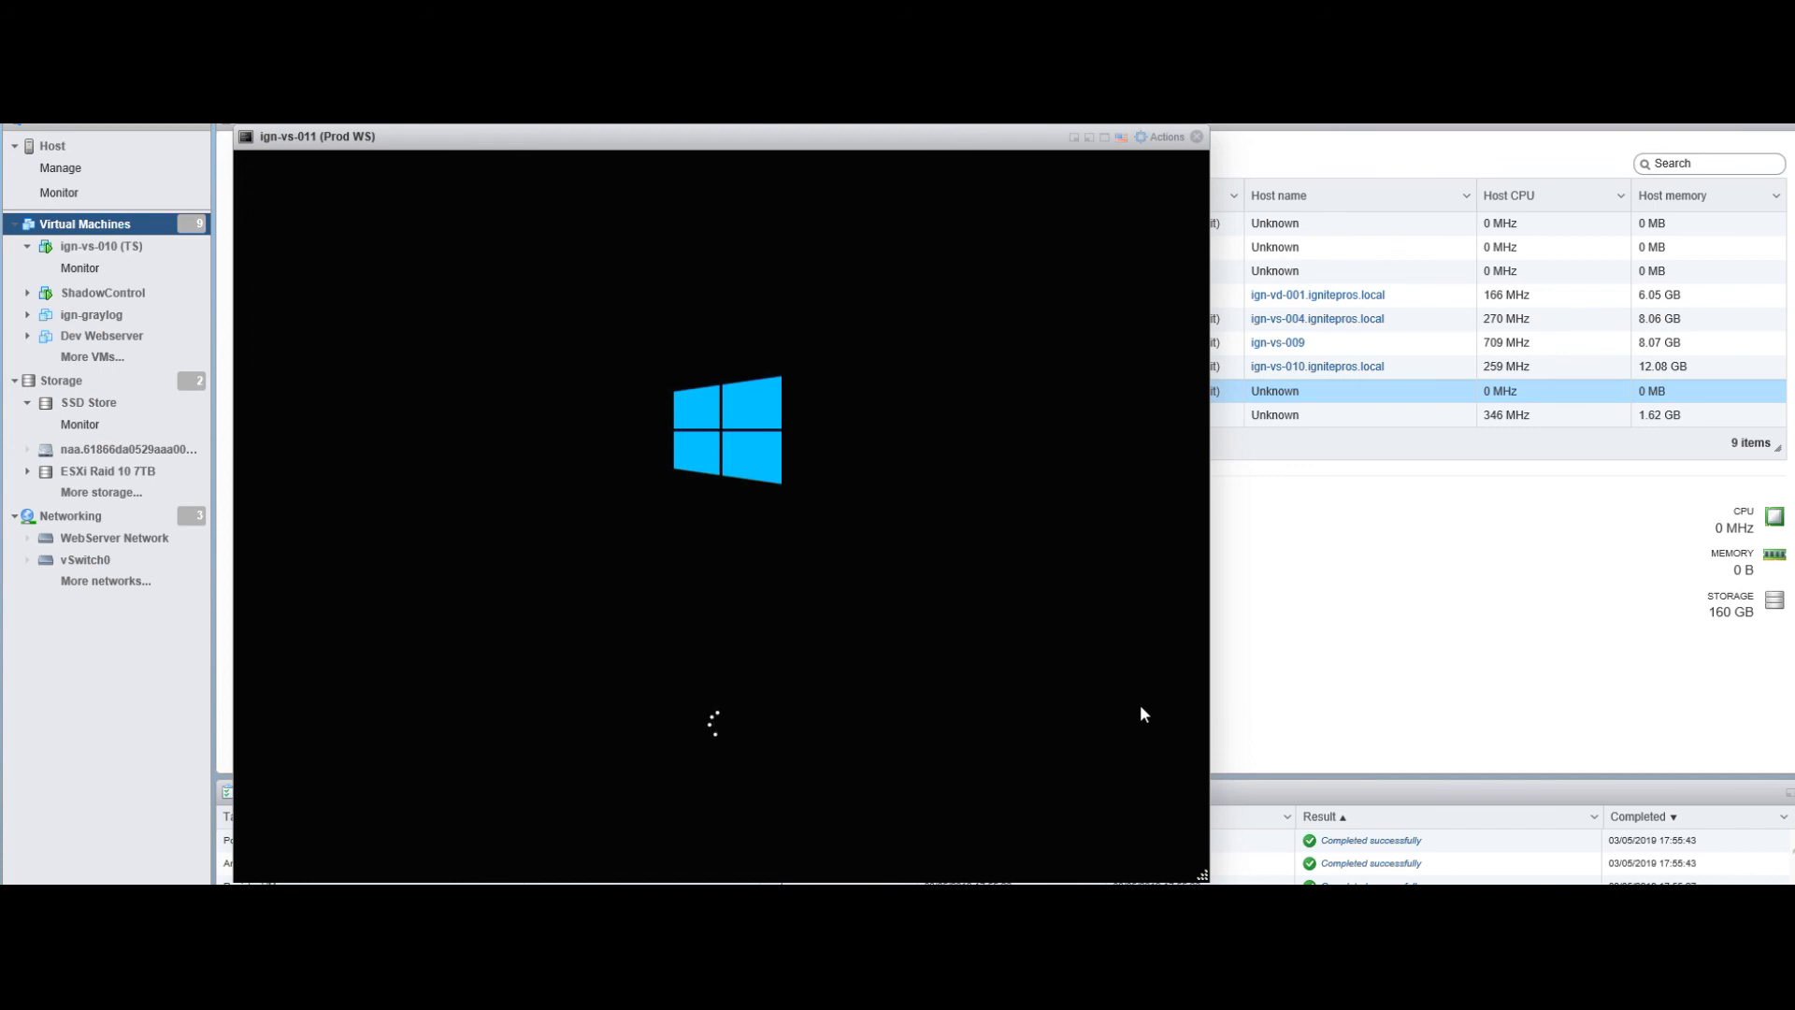